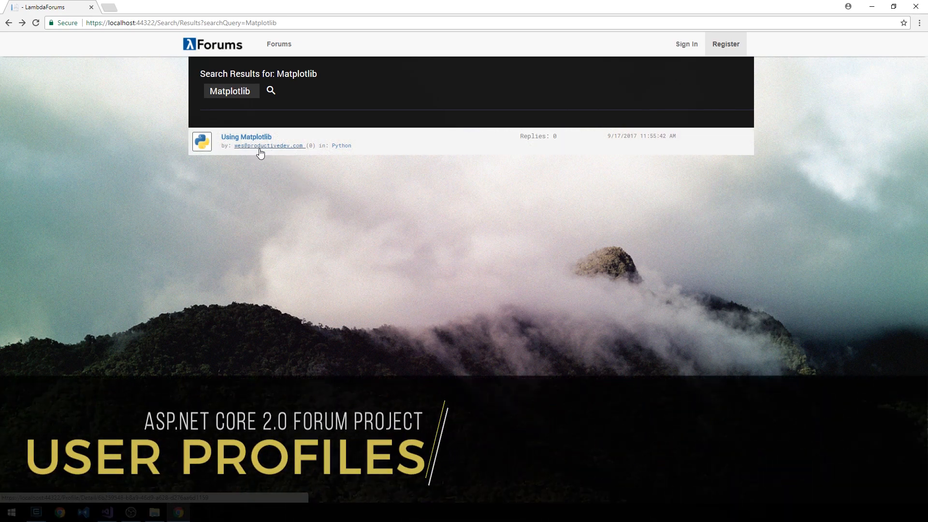
Step: Create ProfileController with a Detail(string id) action returning a view
click(269, 146)
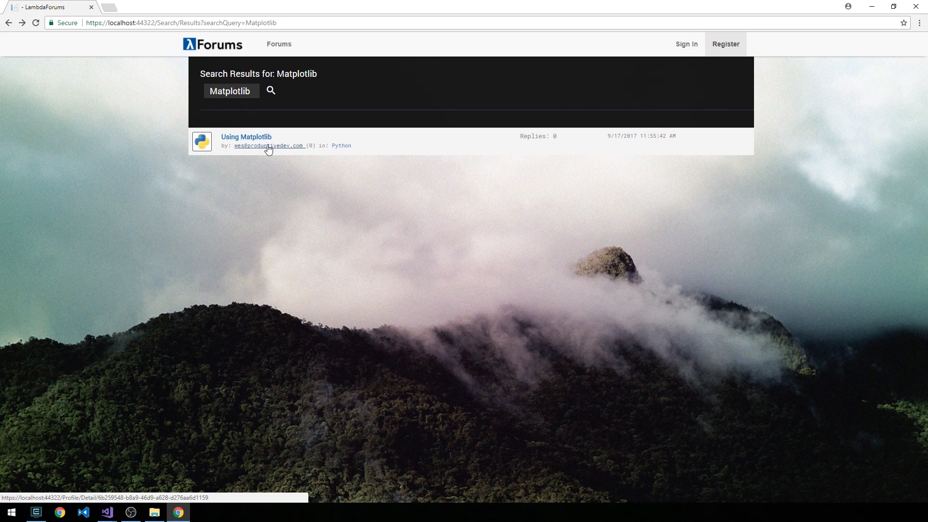
click(106, 513)
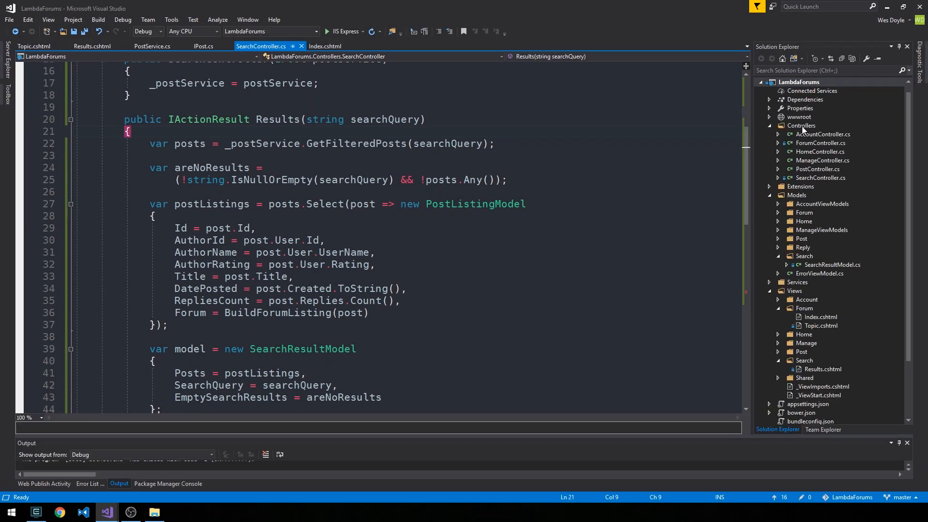
right_click(801, 126)
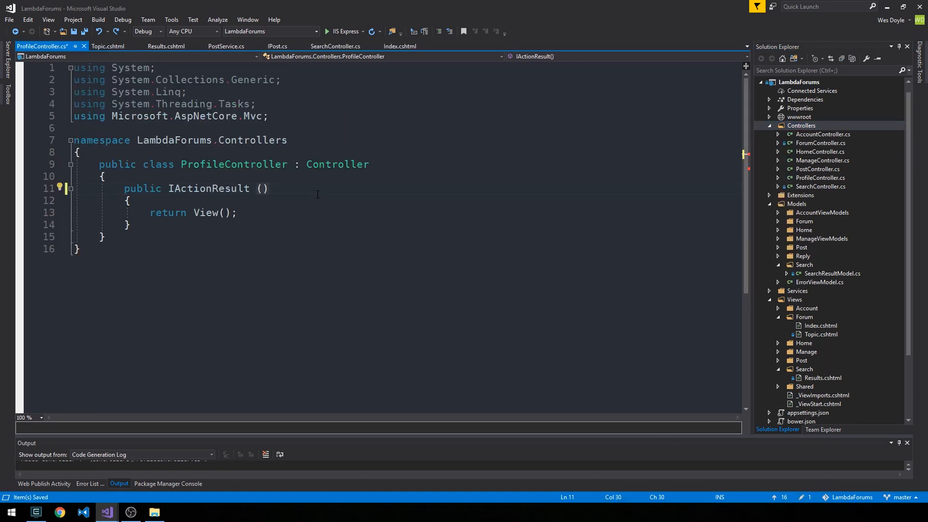
text(Detail)
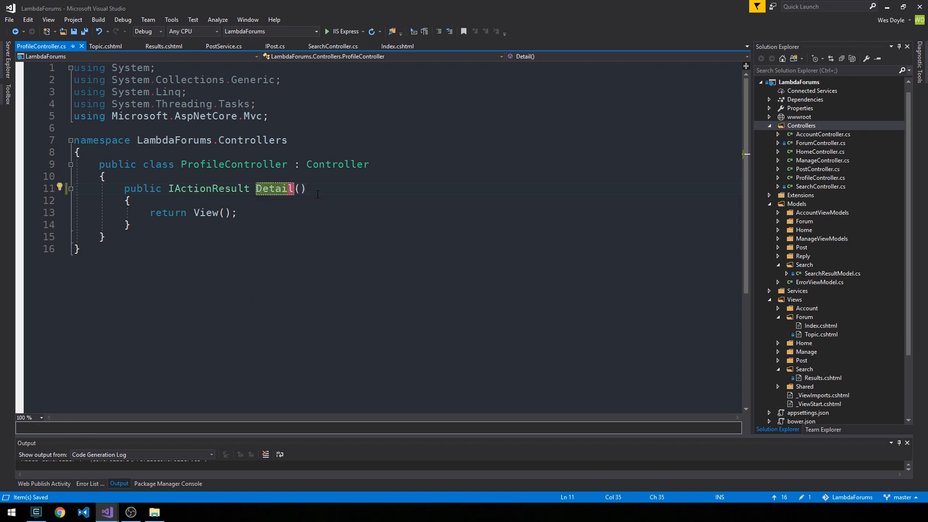
text(string id)
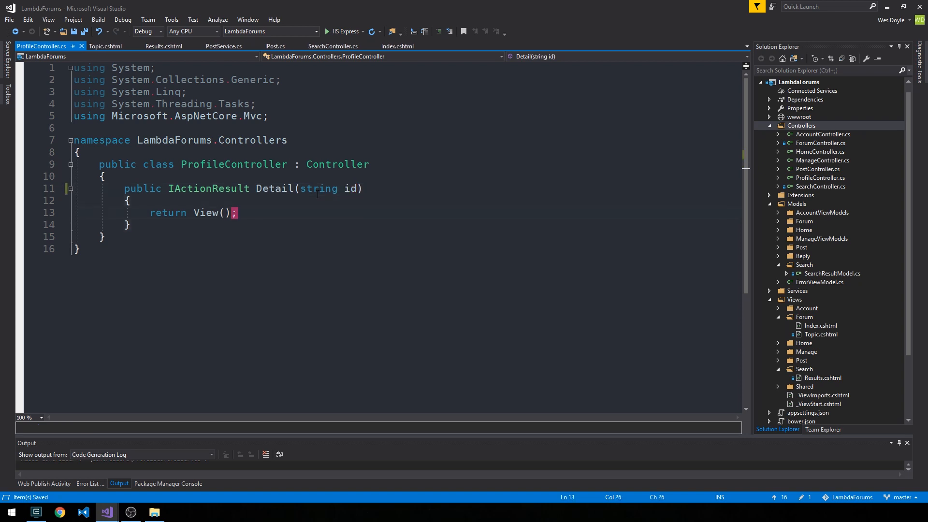
mouse_move(350, 188)
text(public ProfileController()
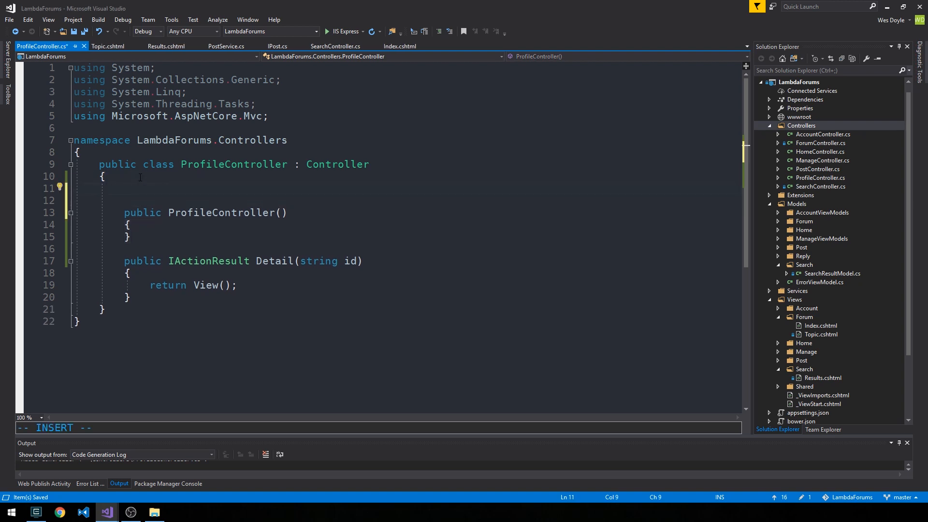
Step: Declare a private readonly UserManager<ApplicationUser> _userManager field, importing Identity and LambdaForms.Data.Models
text(private readonly)
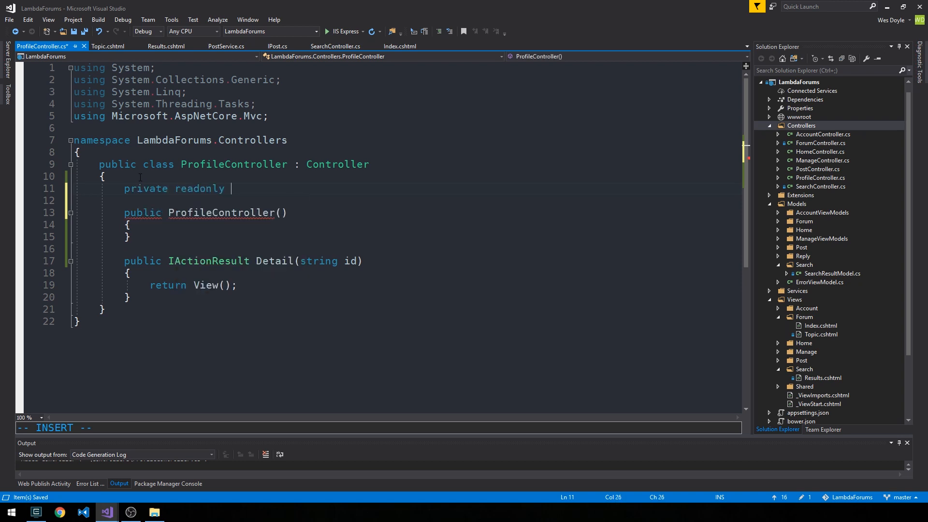
text(UserMana)
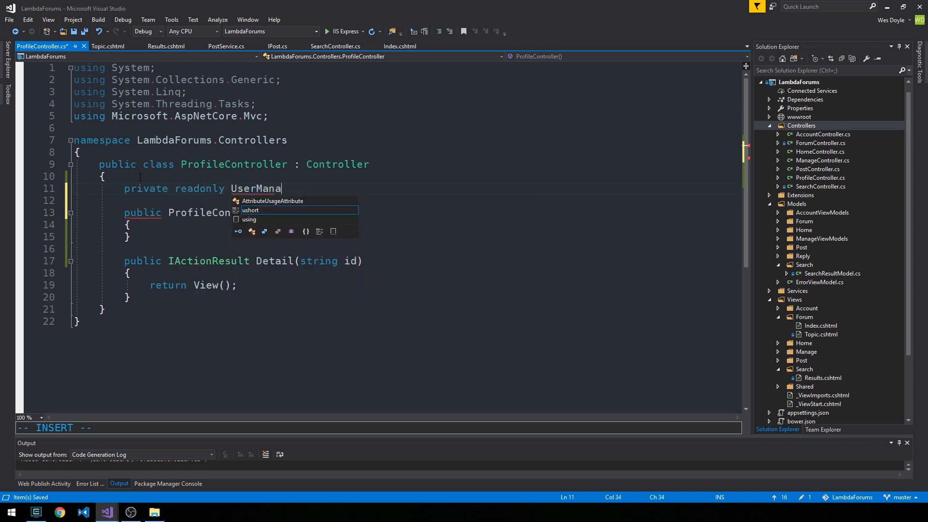
text(ger<>)
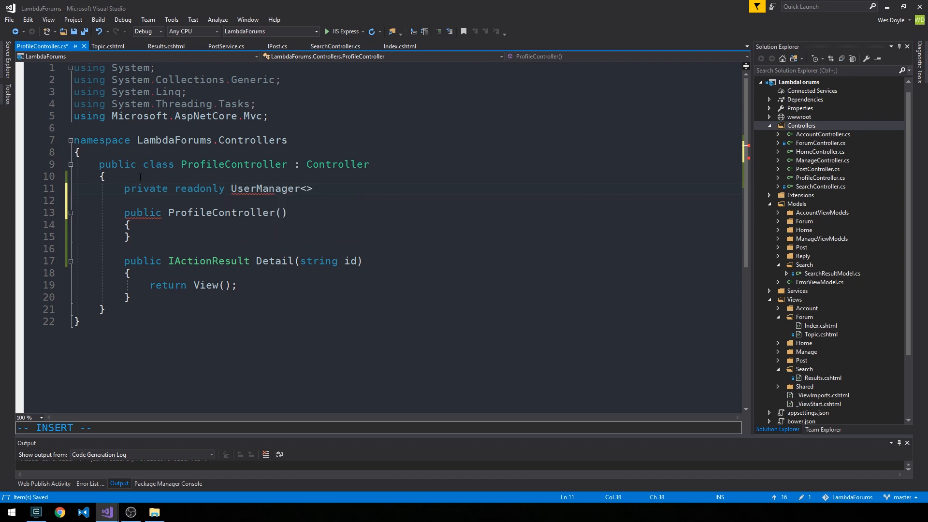
text(ApplicationUser)
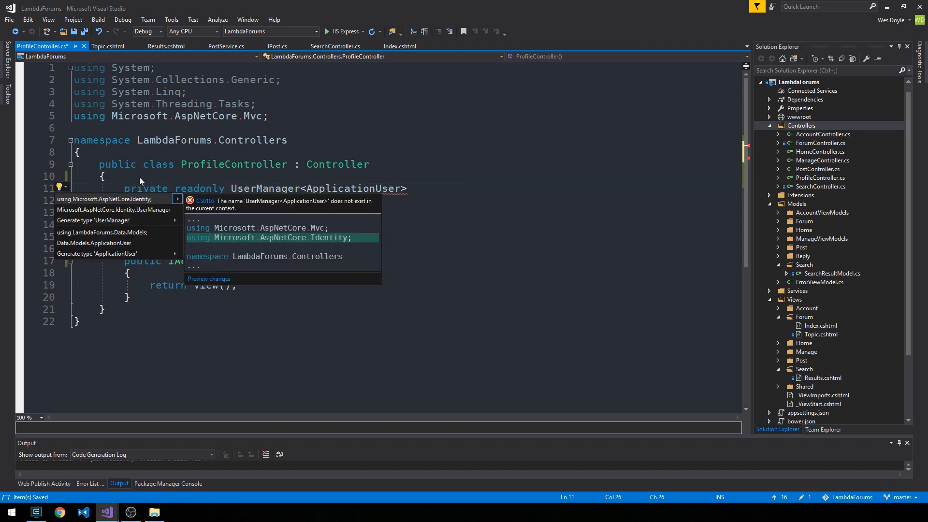
click(105, 198)
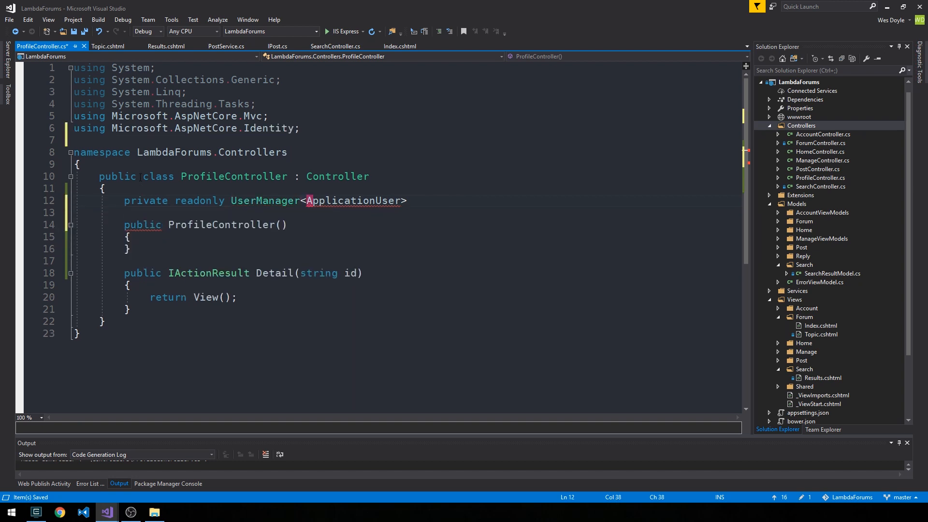
text(using LambdaForms.Data.Models;)
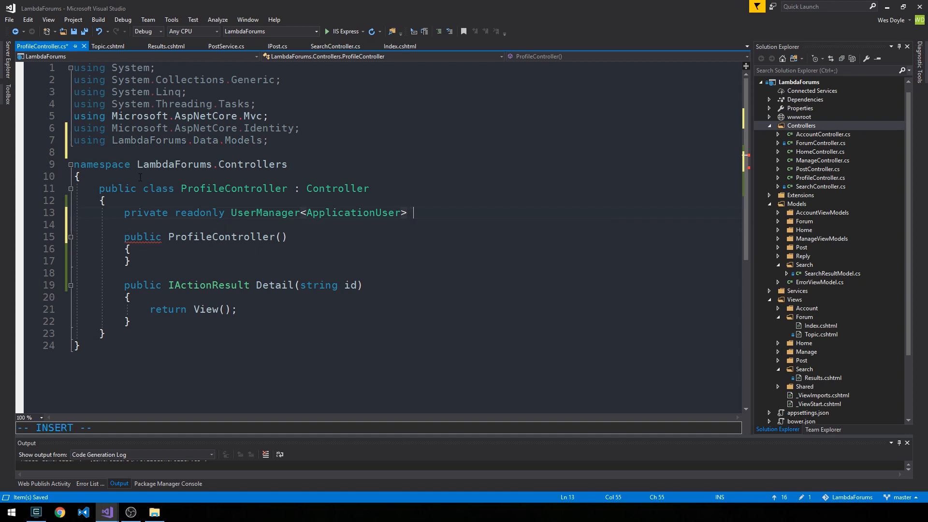
text(_userManager;)
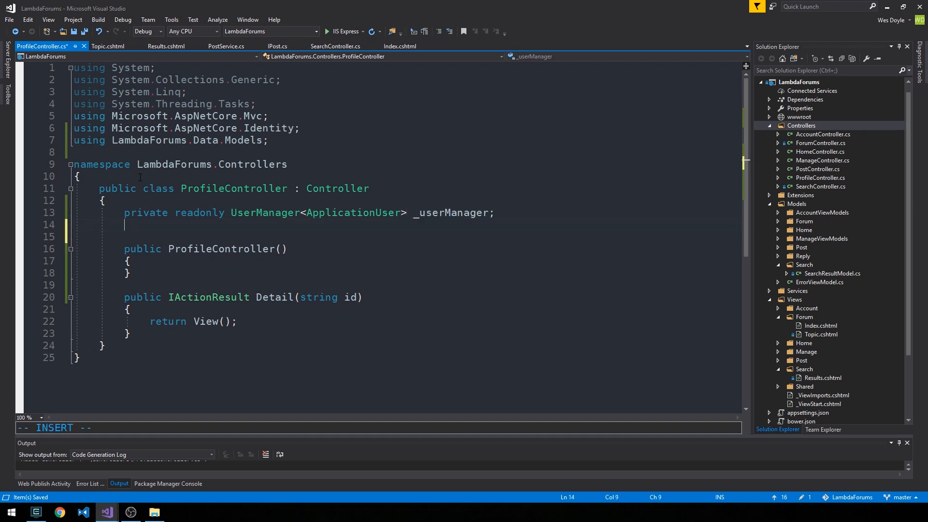
Step: Declare a private readonly IApplicationUser _userService field
text(private re)
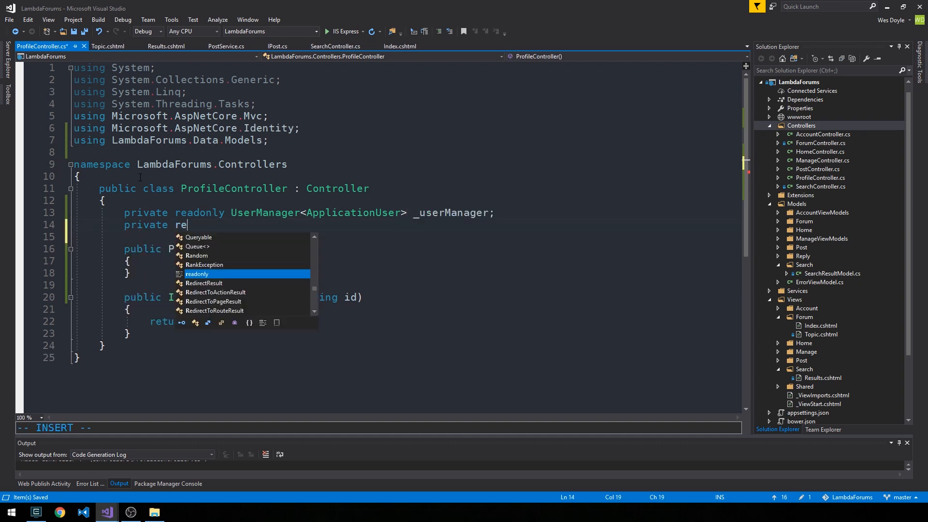
text(adonly)
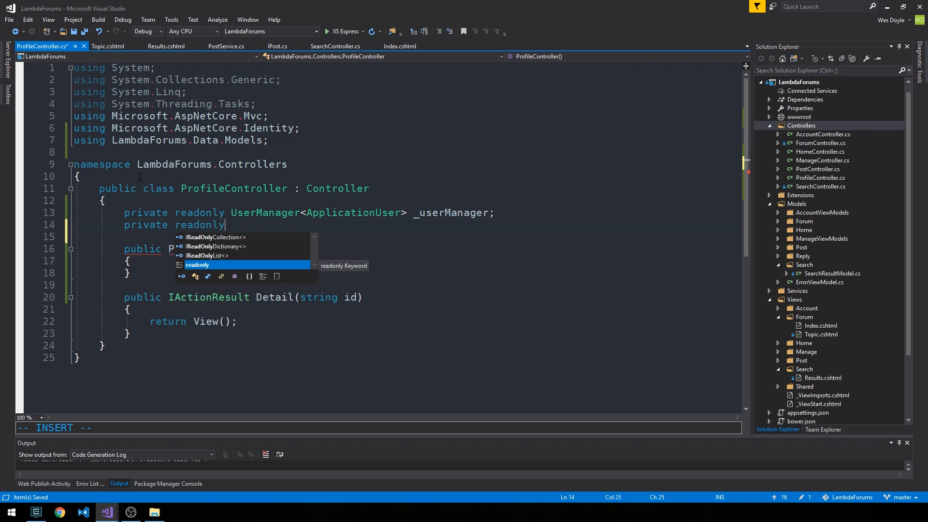
text(IApplicationUser)
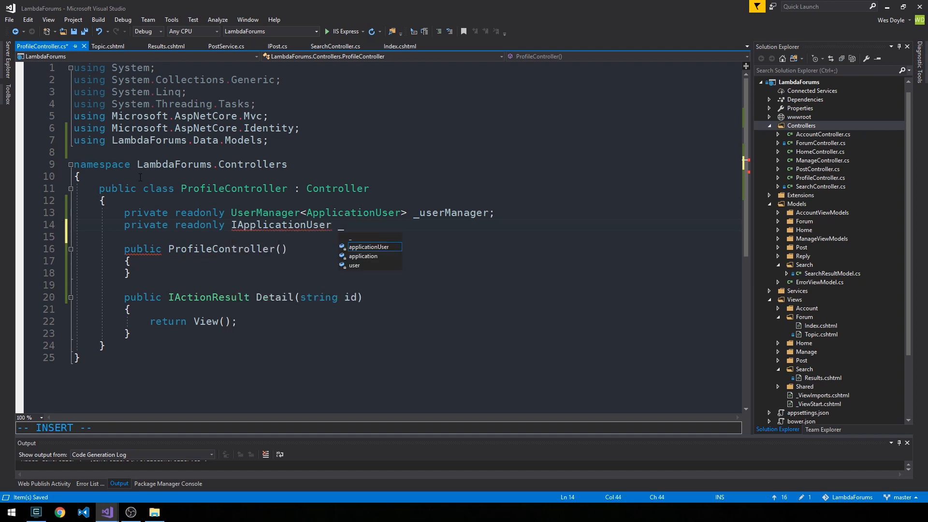
text(_userService;)
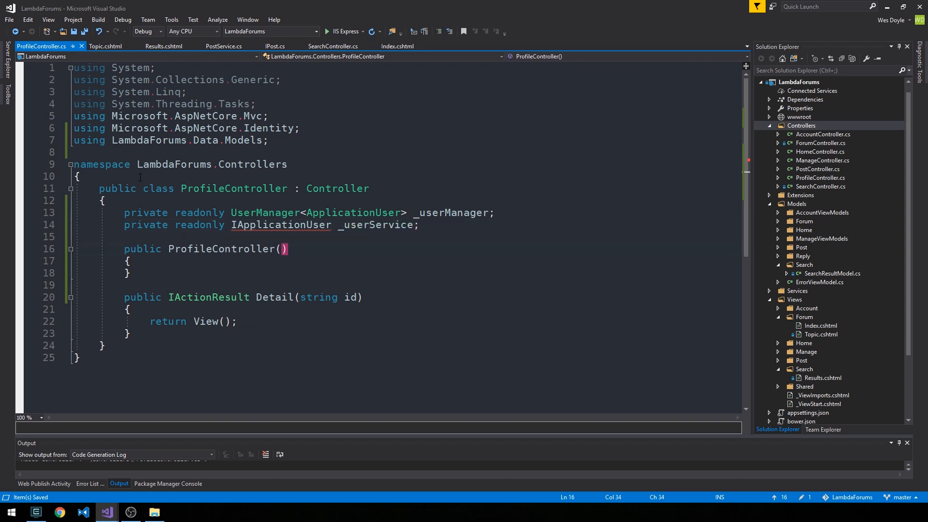
text(User)
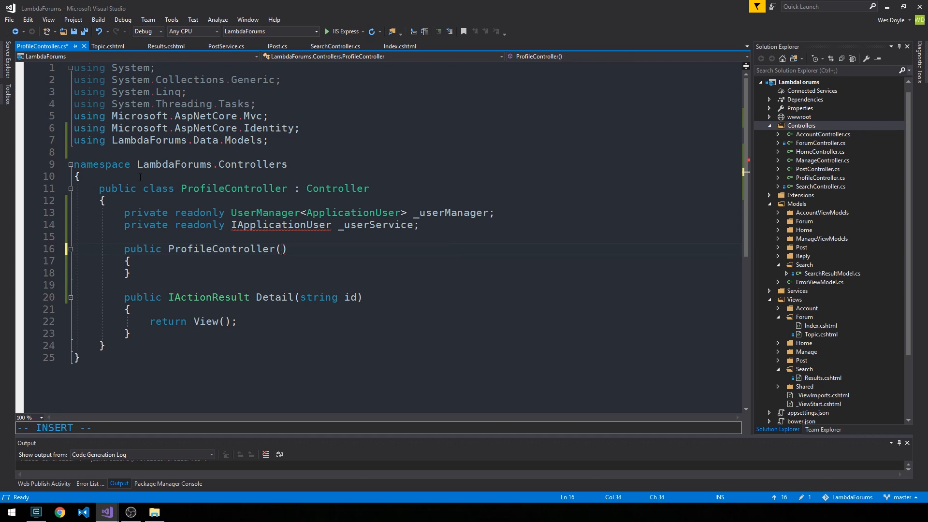
Step: Inject userManager and userService through the constructor, assign both fields, and start an IUpload field
text(UserManager<A>)
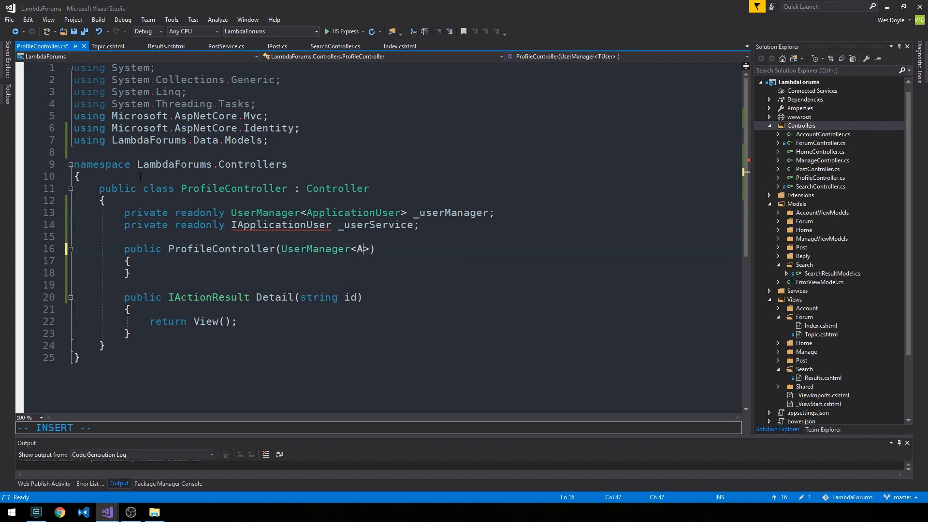
text(pplicationUser> us)
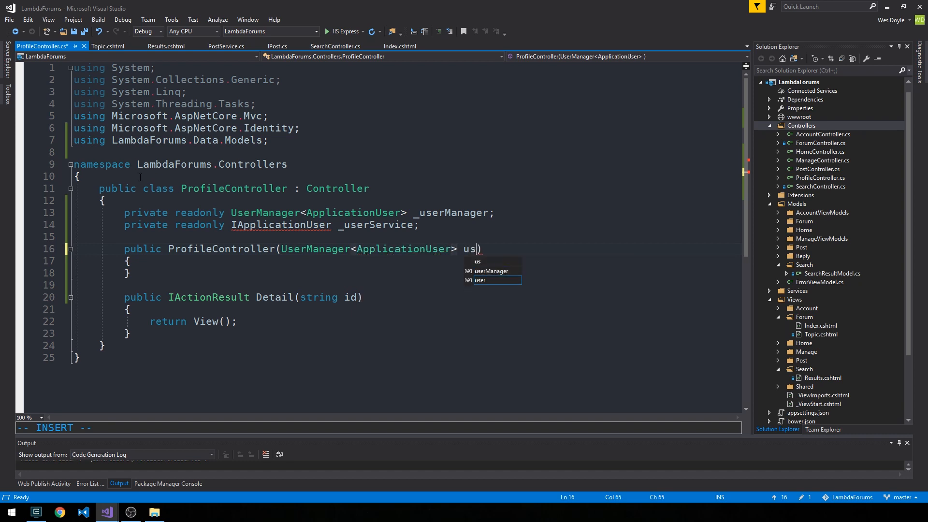
text(userManager,)
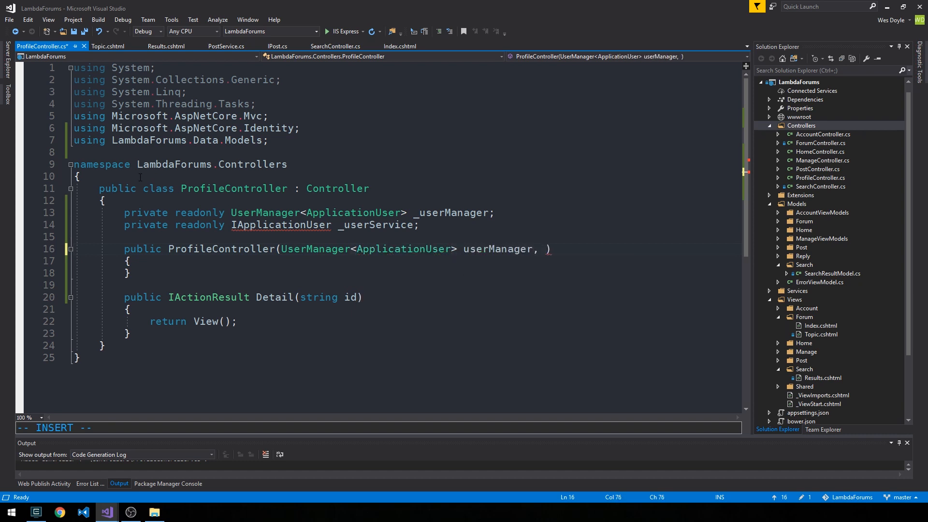
text(IApplicationUser userService)
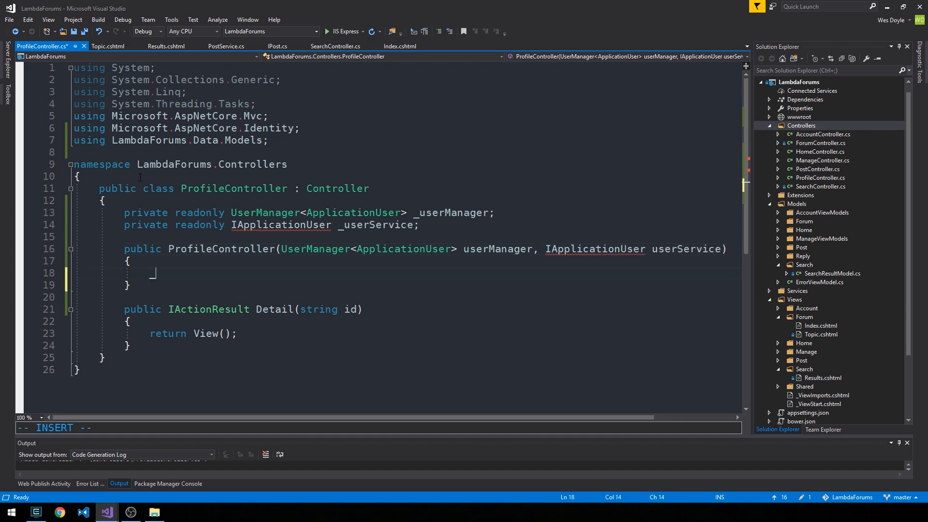
text(_userManager = _userManager,)
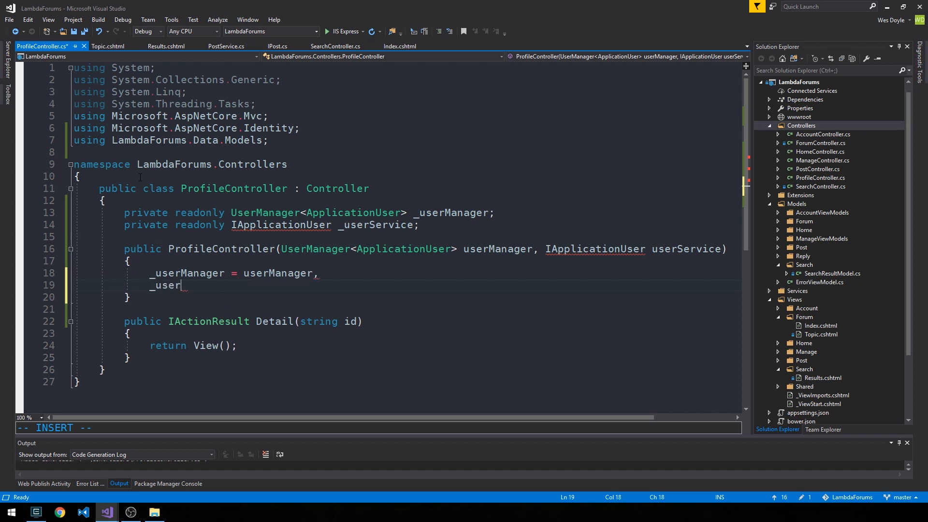
text(Service = userService;)
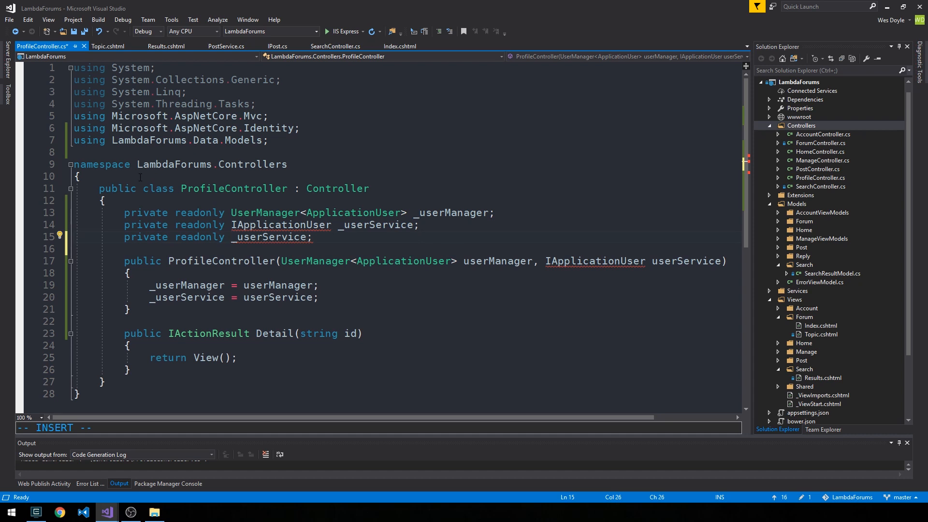
text(IUpload)
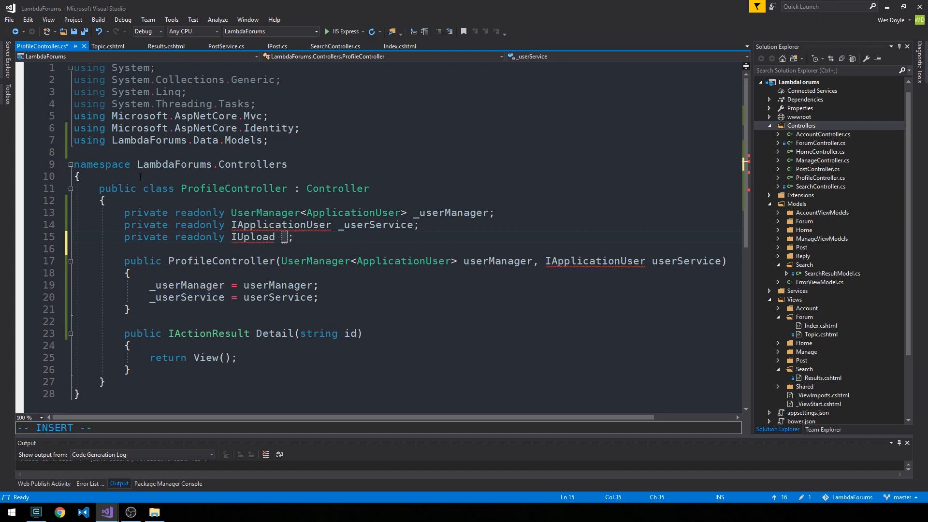
Step: Add an _uploadService field injected via a third IUpload uploadService constructor parameter, and save
text(_uplo)
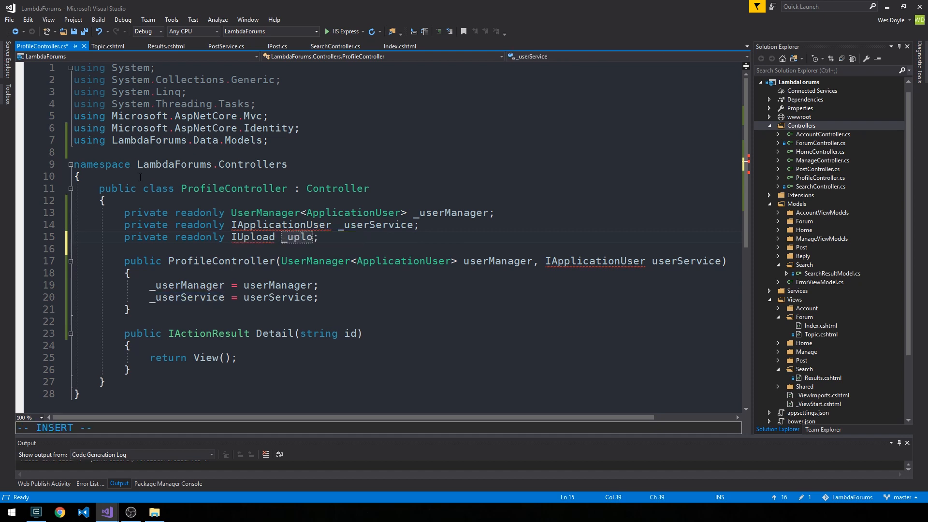
text(adService)
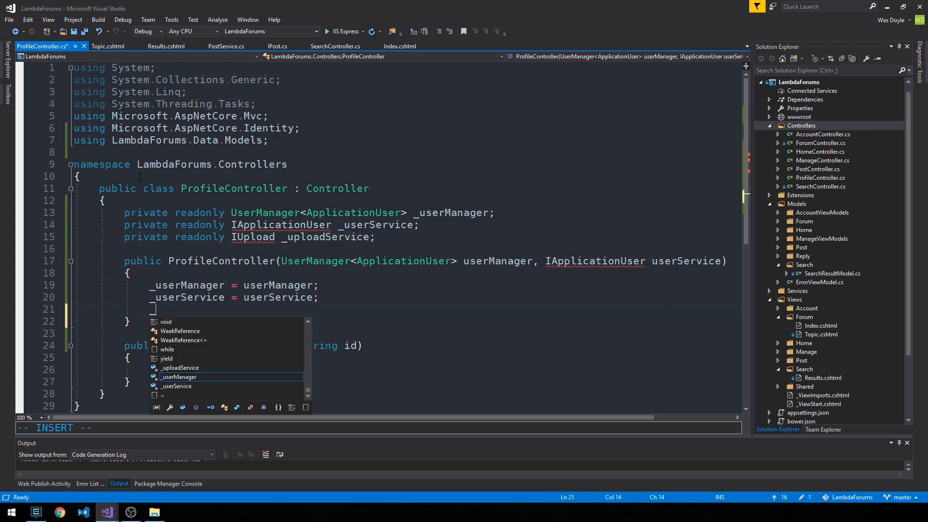
text(_uploadService = uploadService;)
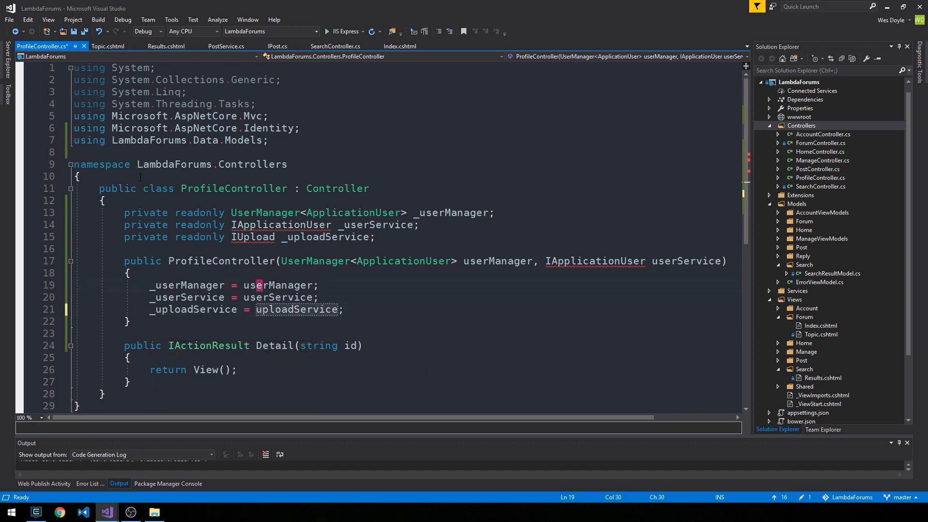
click(548, 261)
text(I))
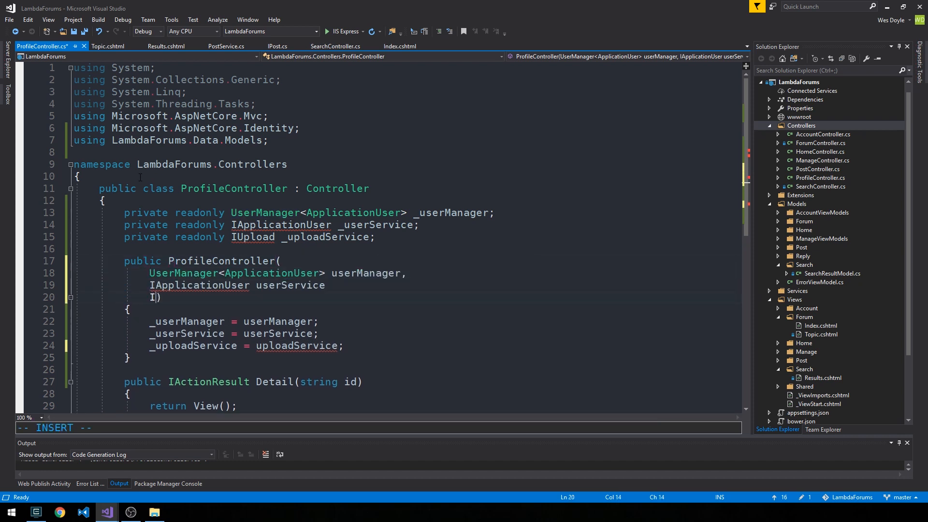
text(Upload uploadService)
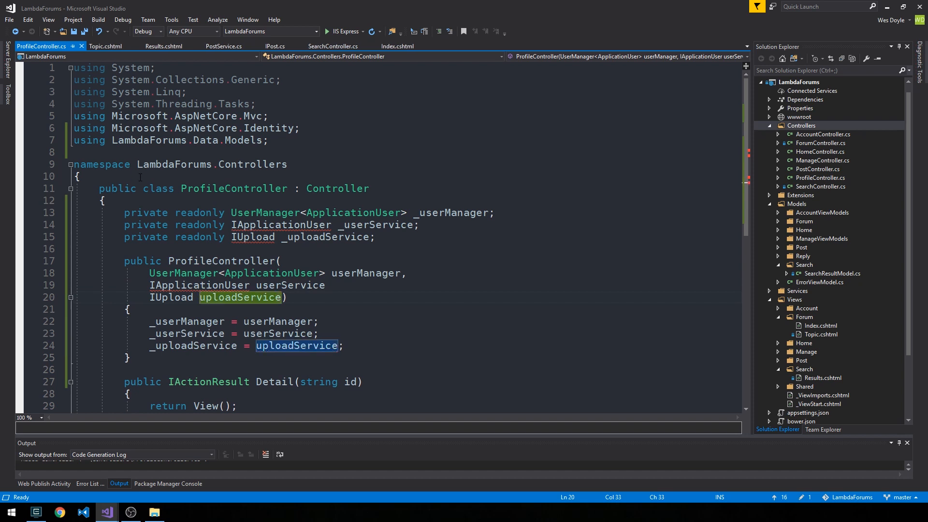
key(ctrl+s)
text(,)
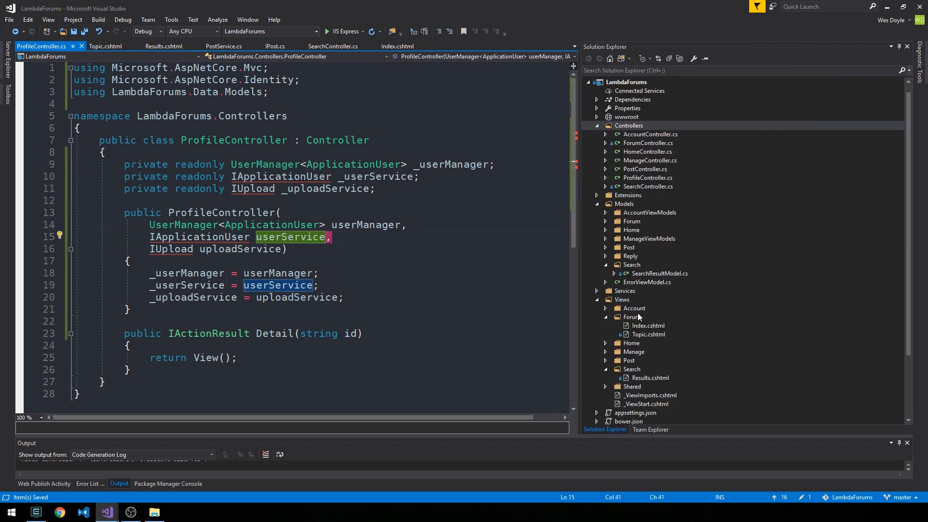
Step: Add a new ApplicationUserService.cs class to the LambdaForums.Service project
right_click(636, 387)
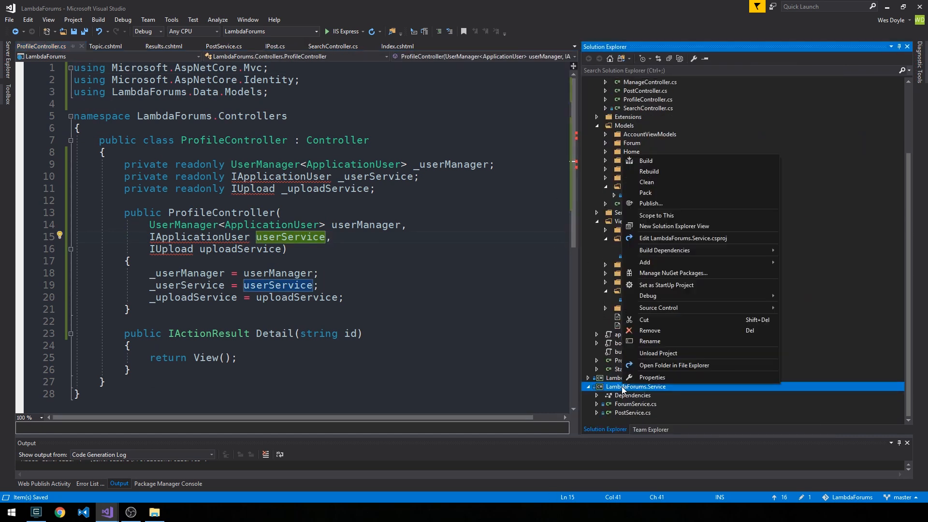
click(644, 261)
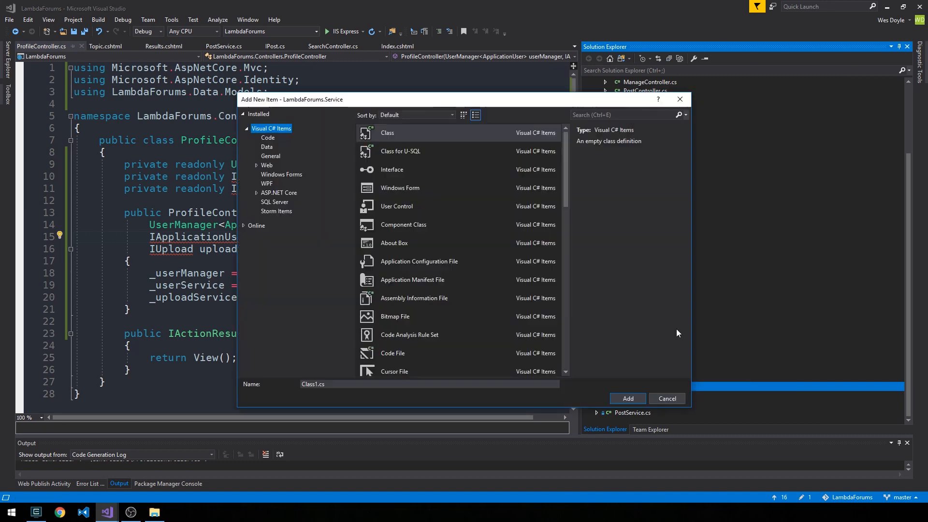
click(429, 383)
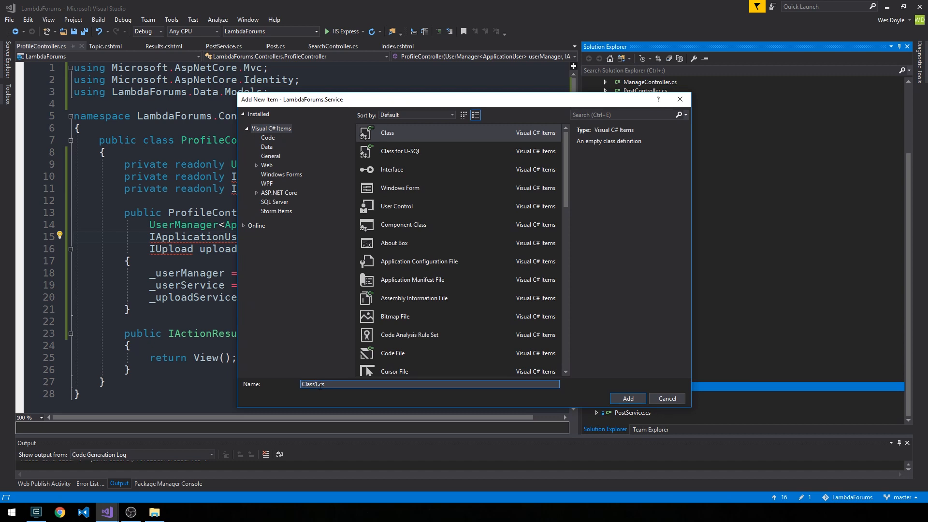
text(Applics)
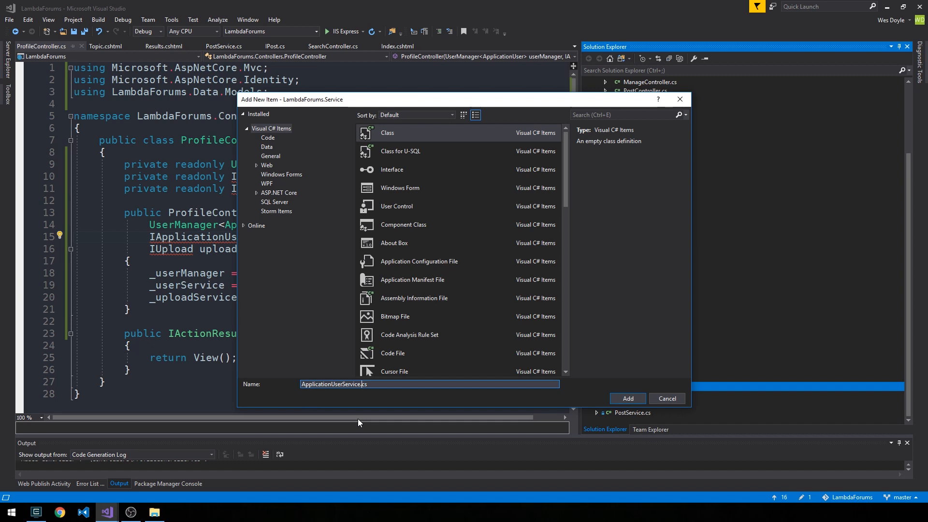
click(628, 398)
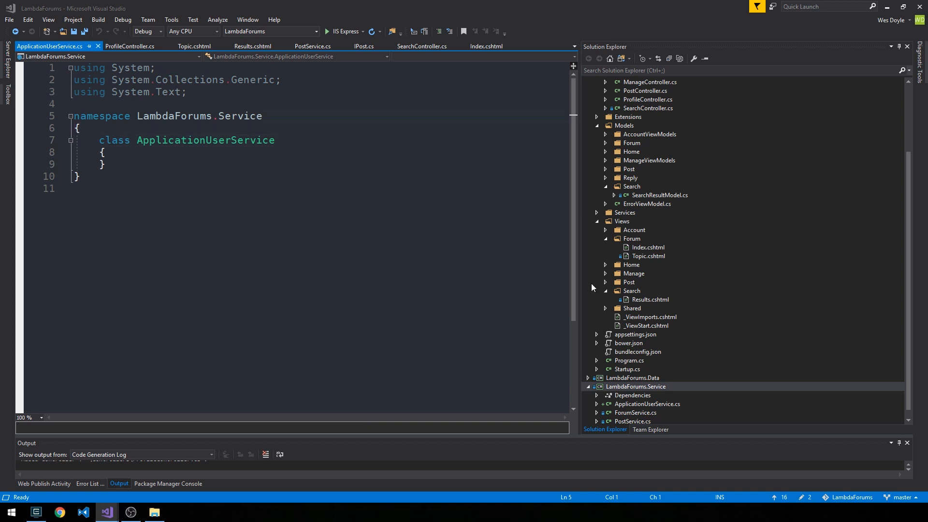
Step: Add a new UploadService.cs class to the LambdaForums.Service project
right_click(636, 387)
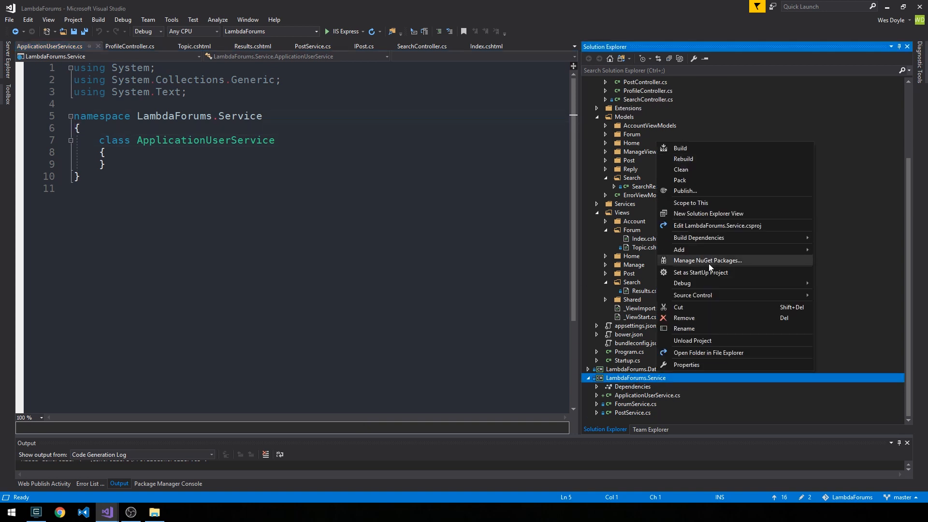
click(679, 249)
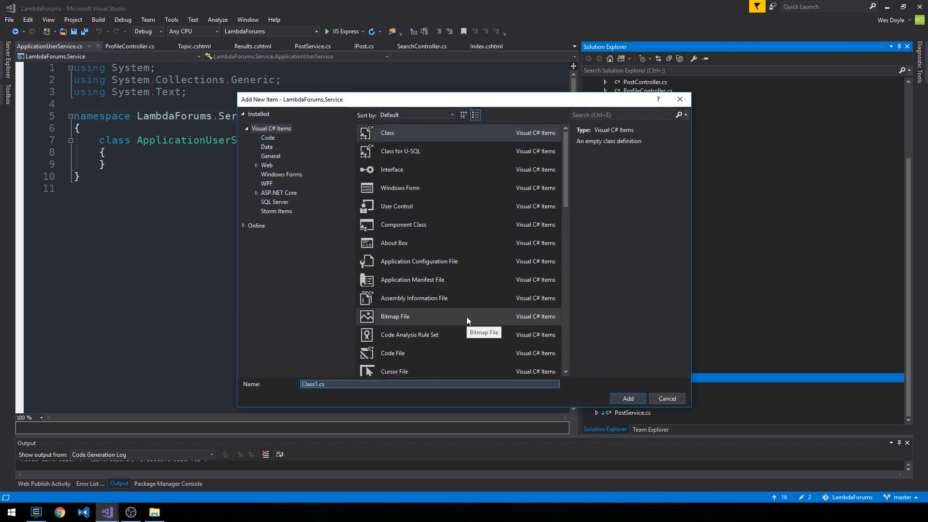
text(UploadServi)
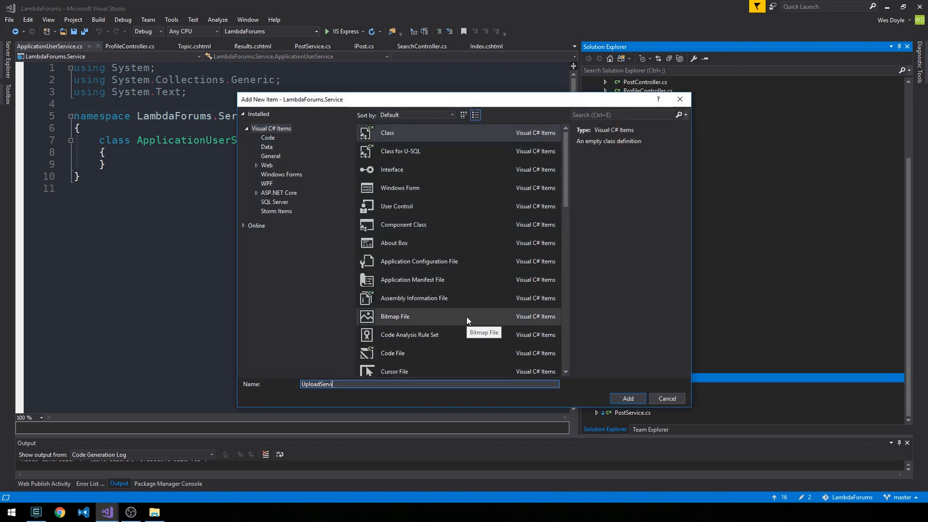
click(627, 398)
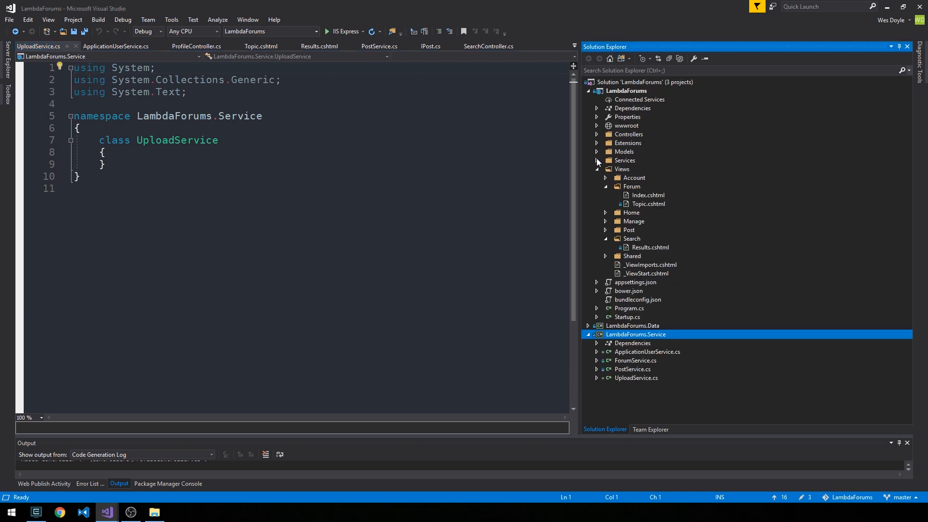
Step: Add a public IApplicationUser interface to LambdaForums.Data
right_click(632, 221)
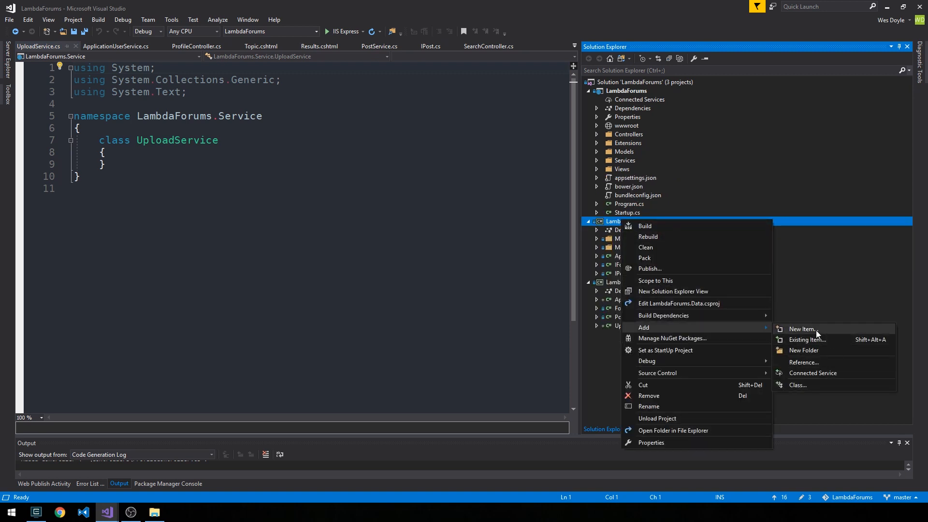
click(803, 328)
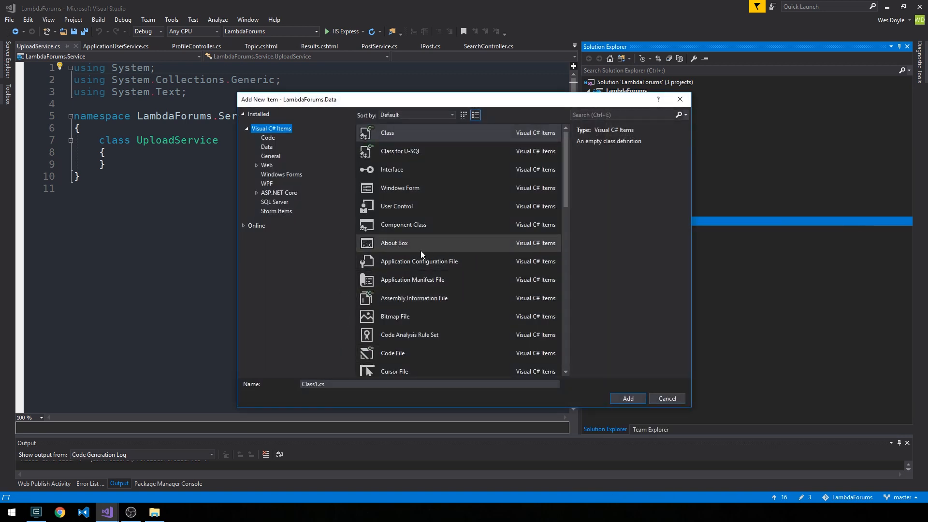
click(392, 169)
text(IApplicat)
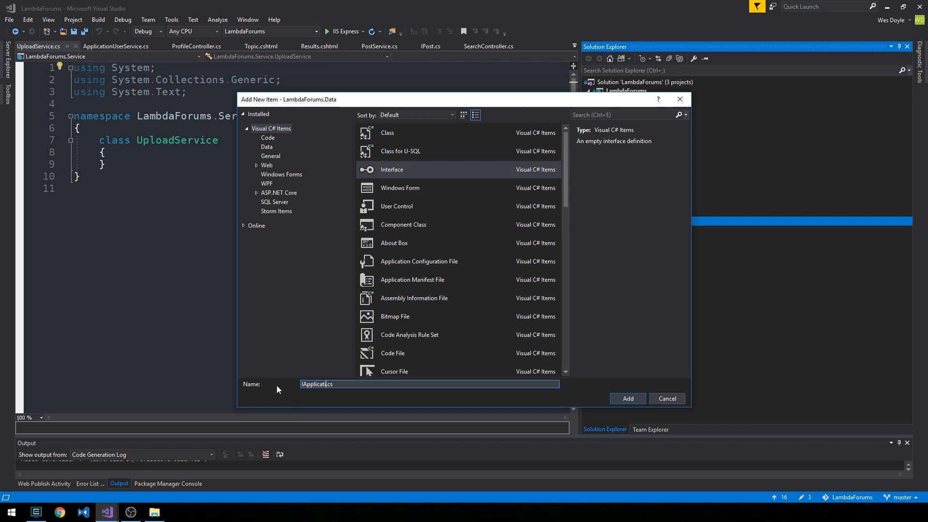
click(627, 399)
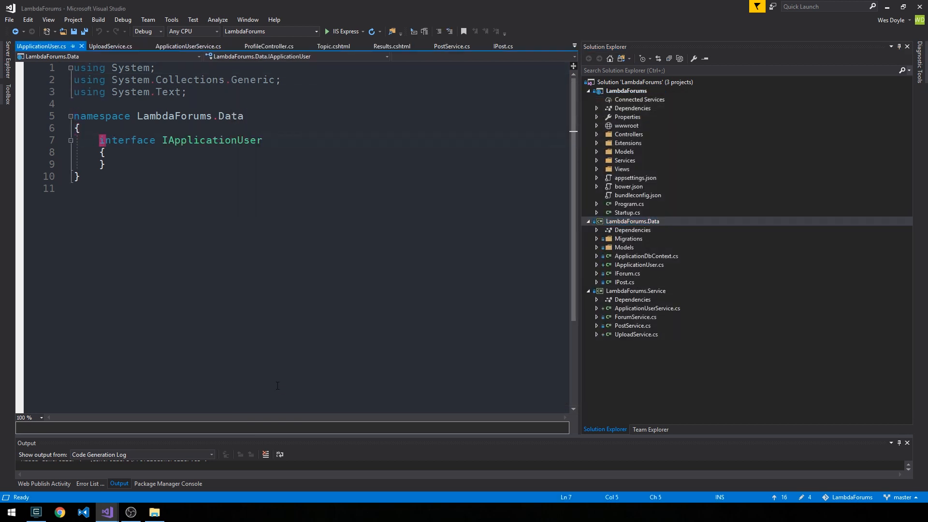
text(public)
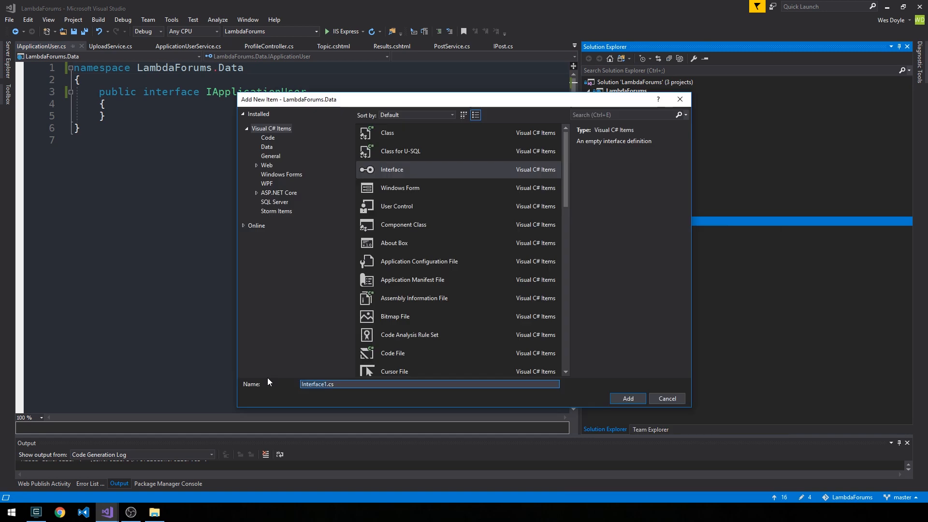
Step: Add a public IUpload interface to LambdaForums.Data
click(628, 398)
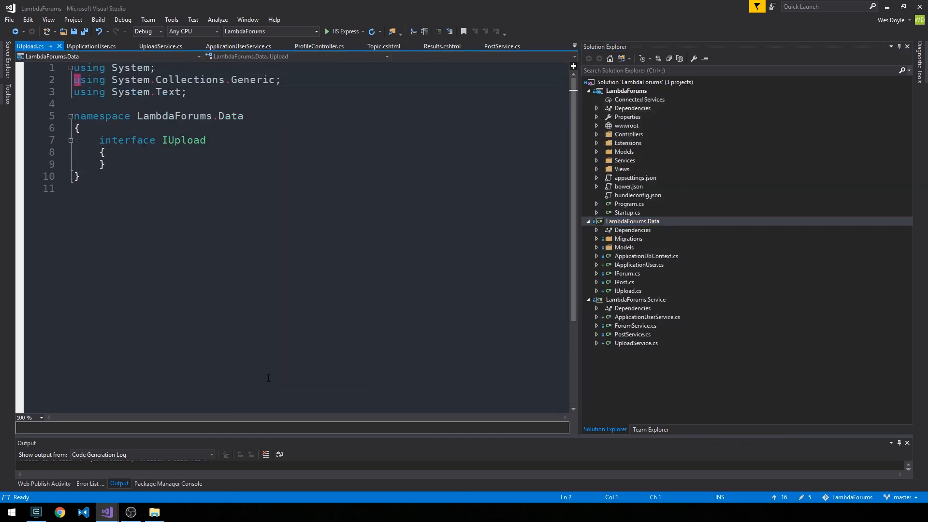
text(pu)
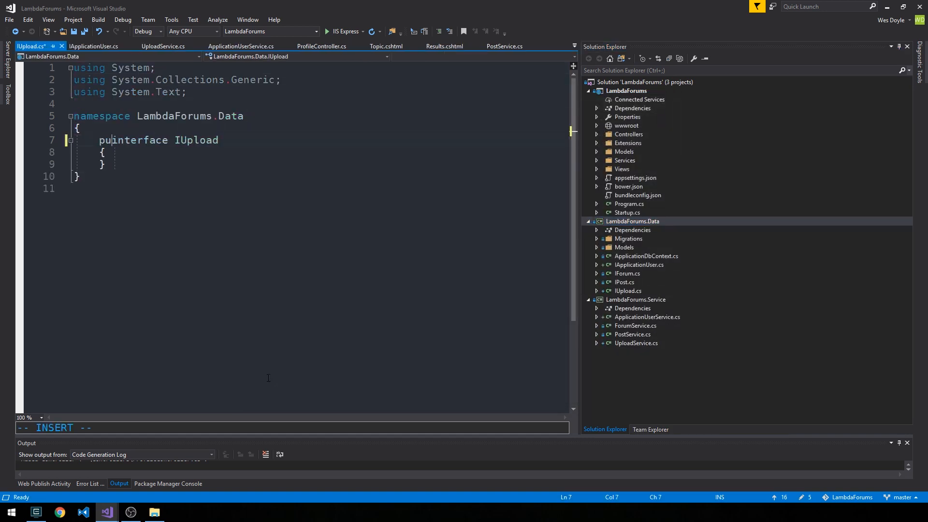
text(blic)
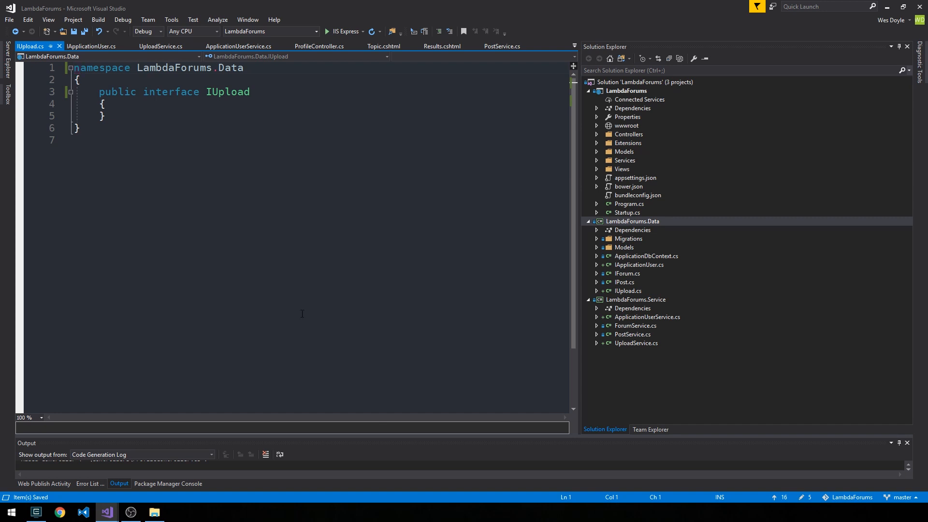
Step: Declare ApplicationUser GetById(string id) and IEnumerable<ApplicationUser> GetAll() in IApplicationUser, then save
click(92, 47)
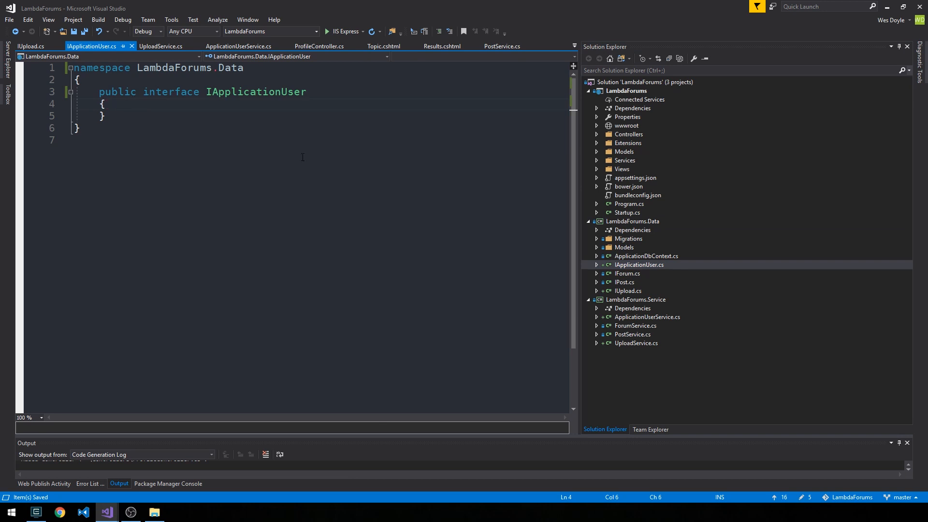
text(ApplicationDbContext[[;]])
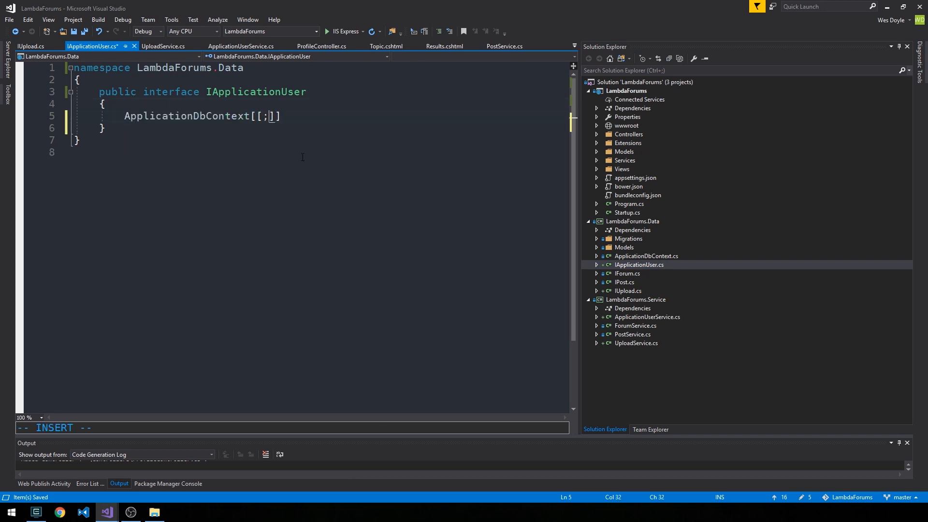
text(Appl)
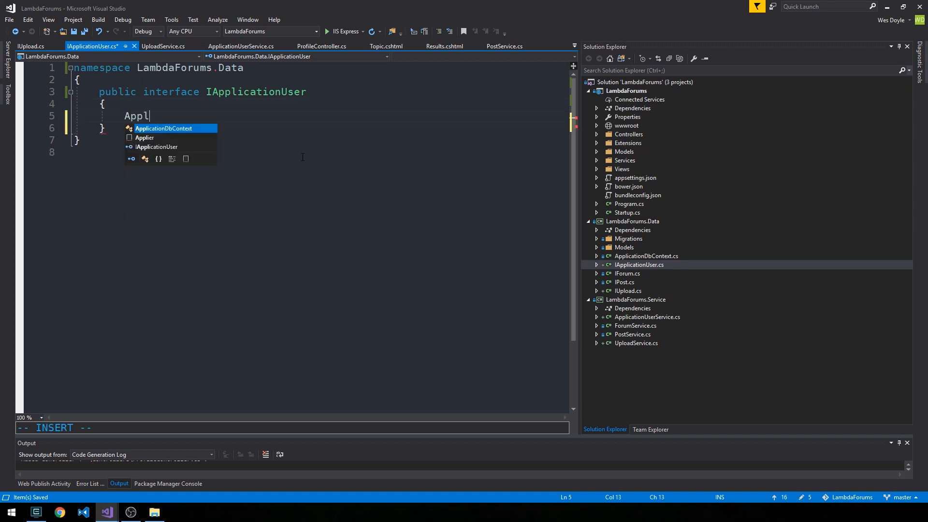
text(ApplicationUser)
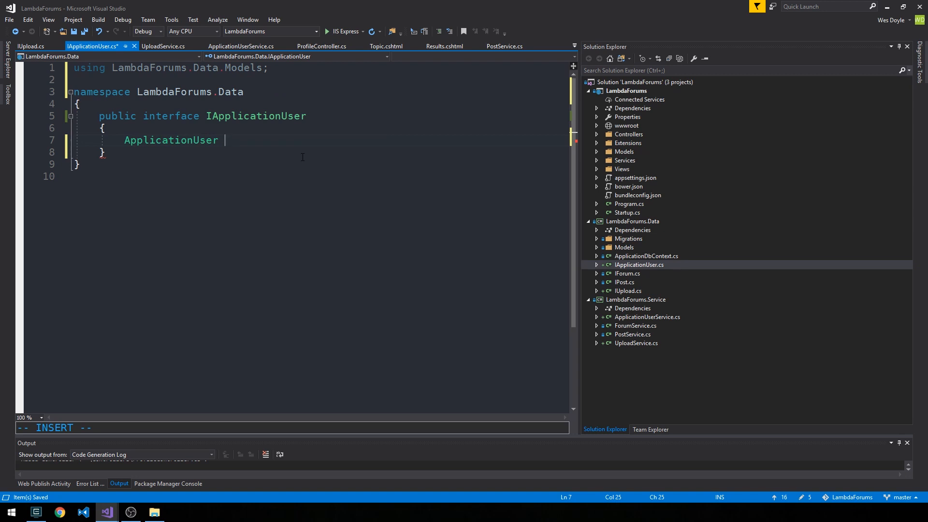
text(GetById)
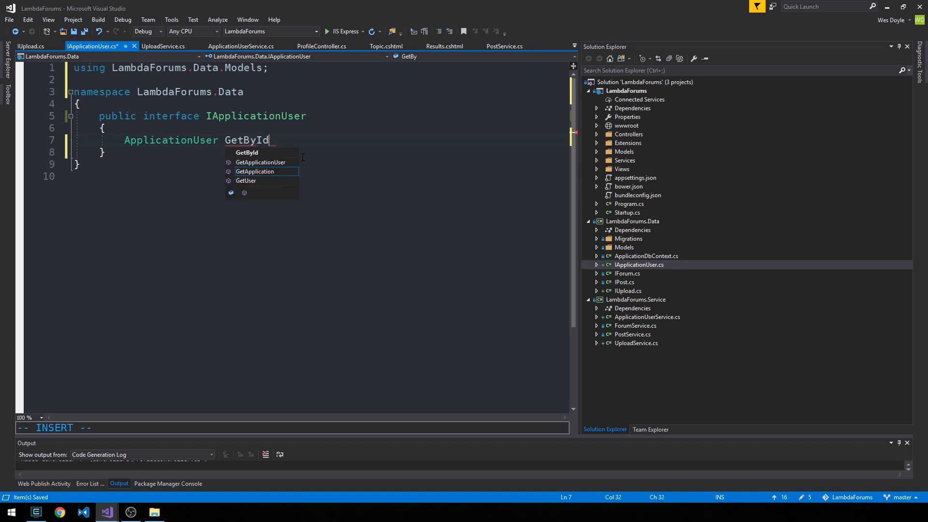
text((string id))
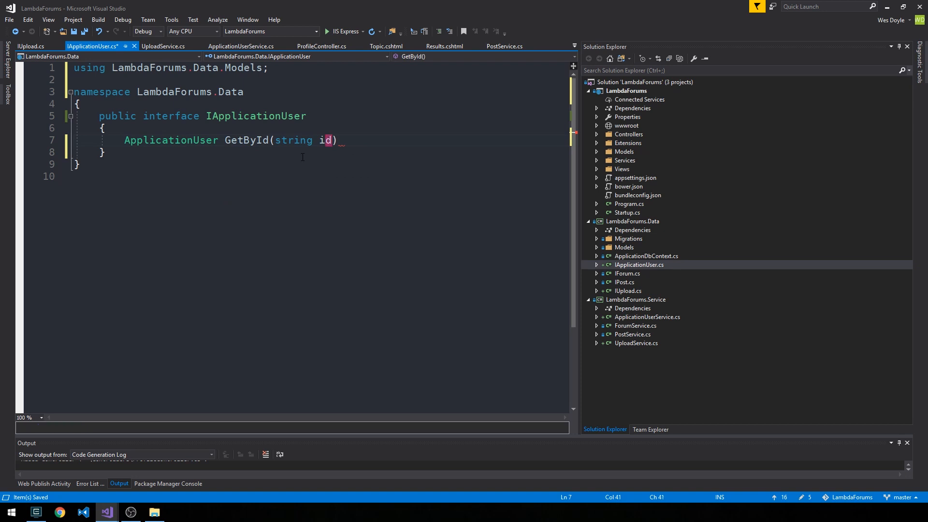
text(;)
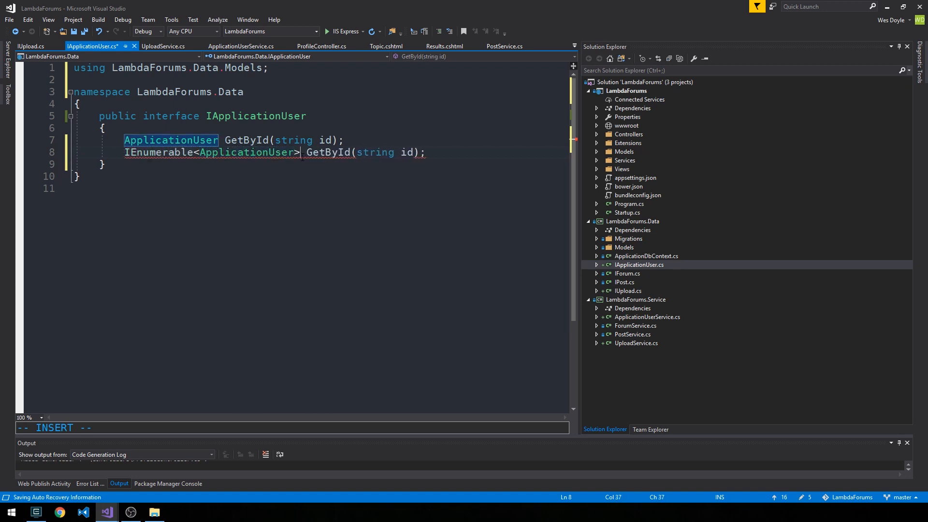
text(GetAll)
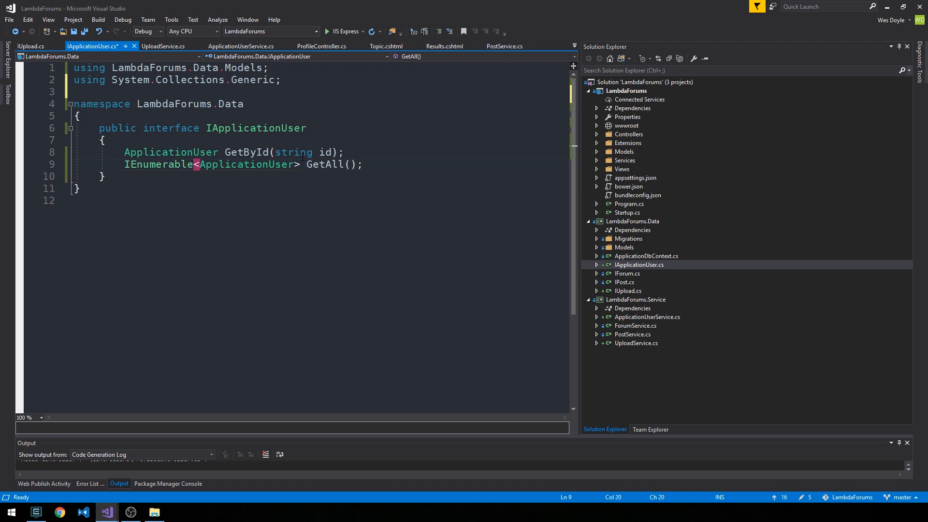
key(ctrl+s)
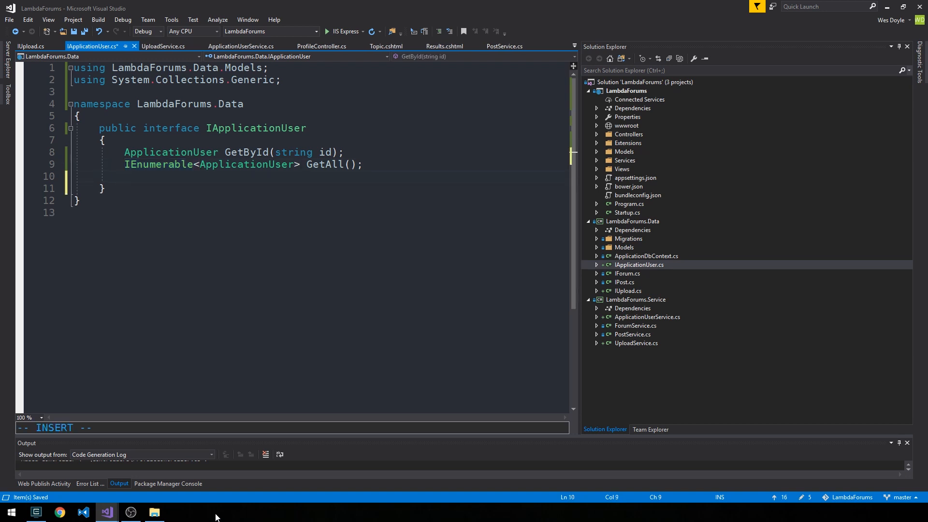
Step: Declare Task SetProfileImage(string id, Uri uri), importing System.Threading.Tasks
text(Task Se)
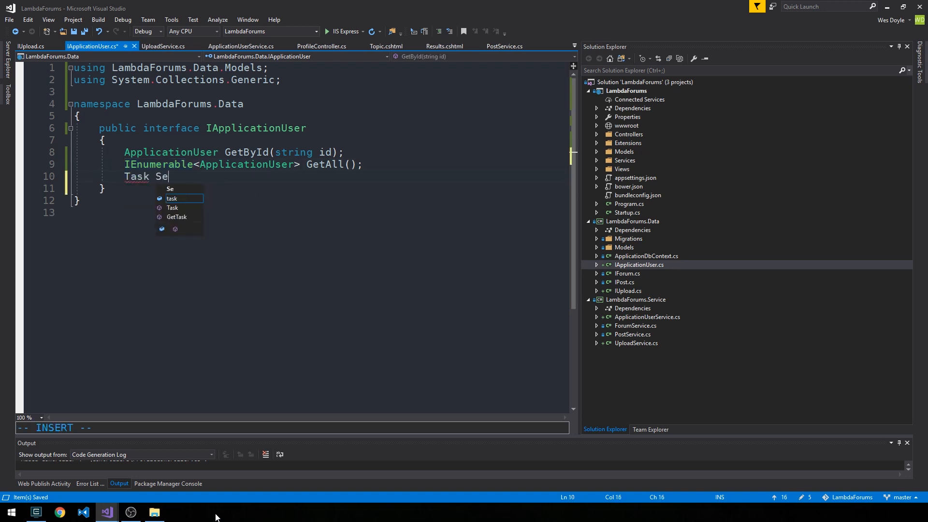
text(tProfileImage(string id, Uri uri);)
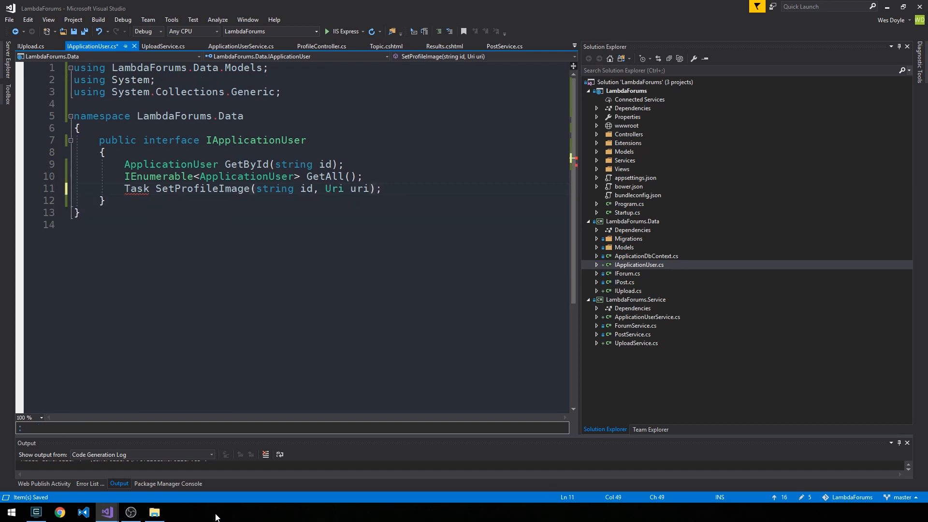
click(125, 189)
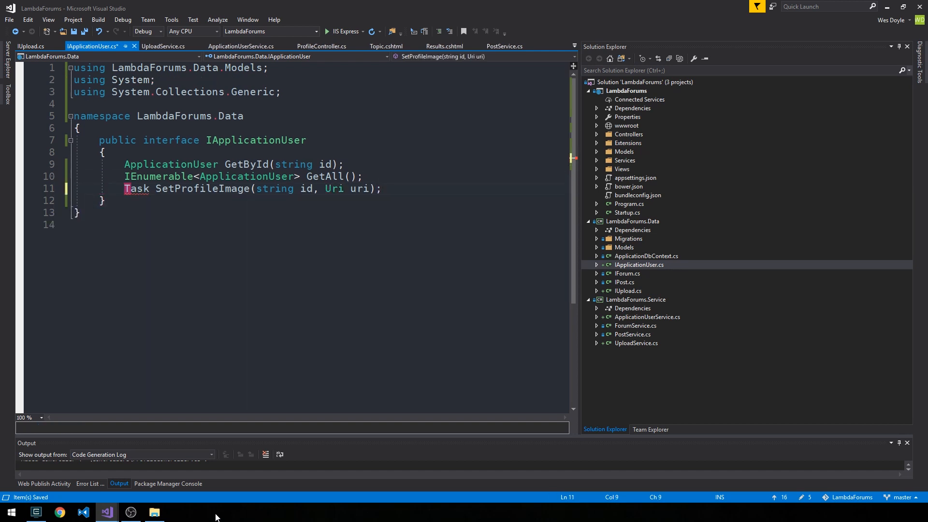
text(using System.Threading.Tasks;)
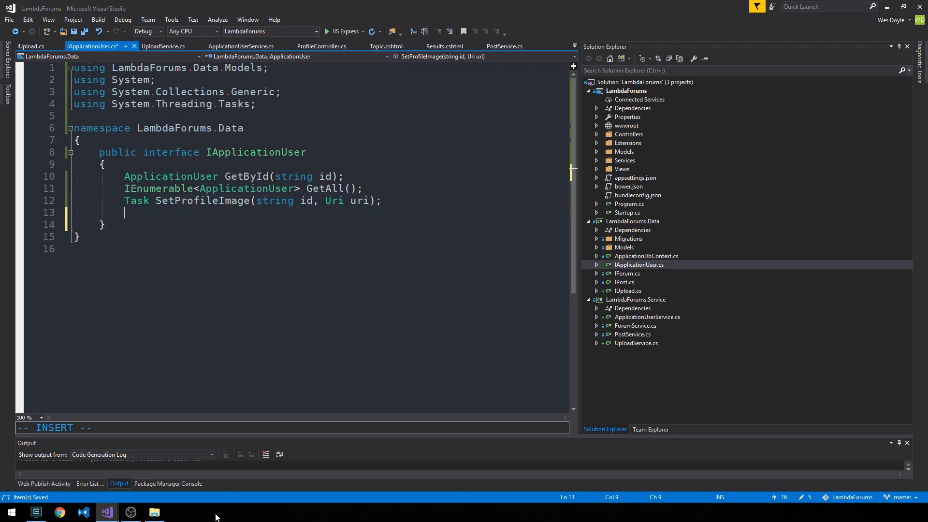
Step: Declare Task IncrementRating(string id, Type type), replacing the userId parameter name
text(Task)
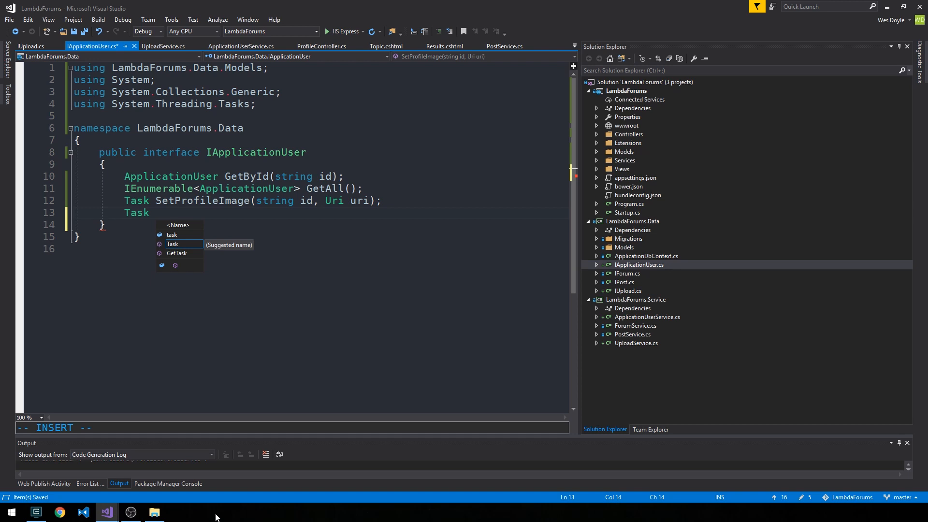
text(B)
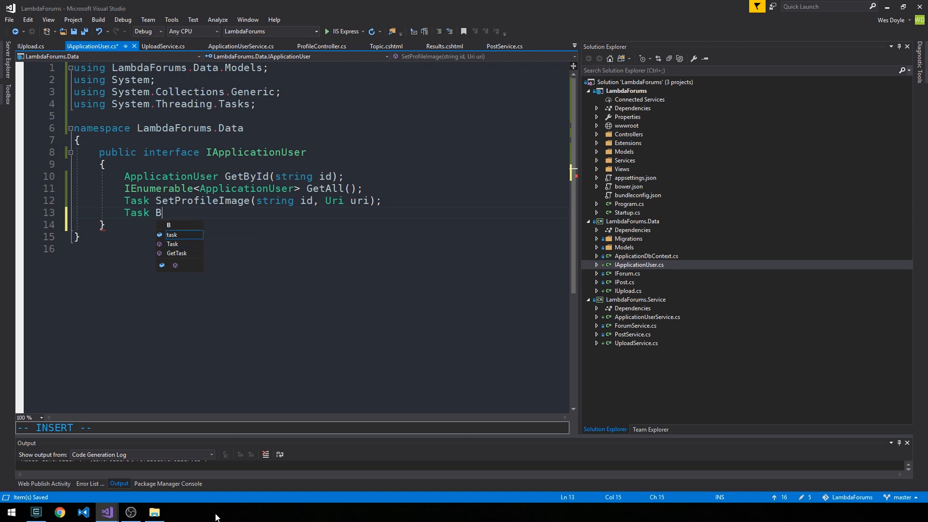
text(ncrementRa)
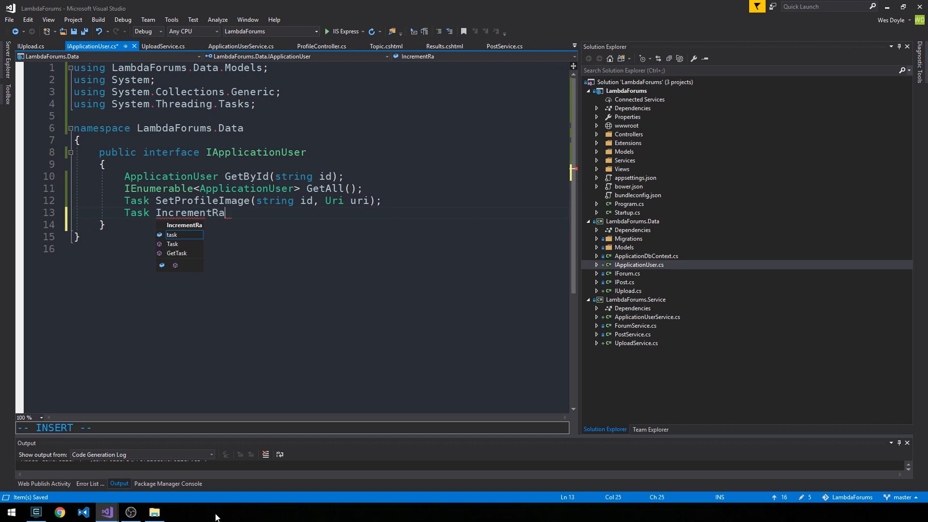
text(ting())
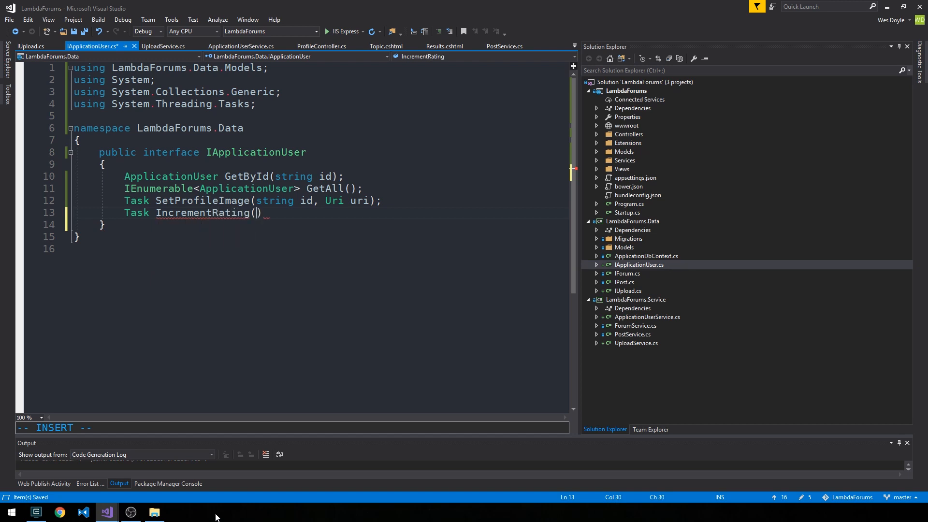
text(string userId)
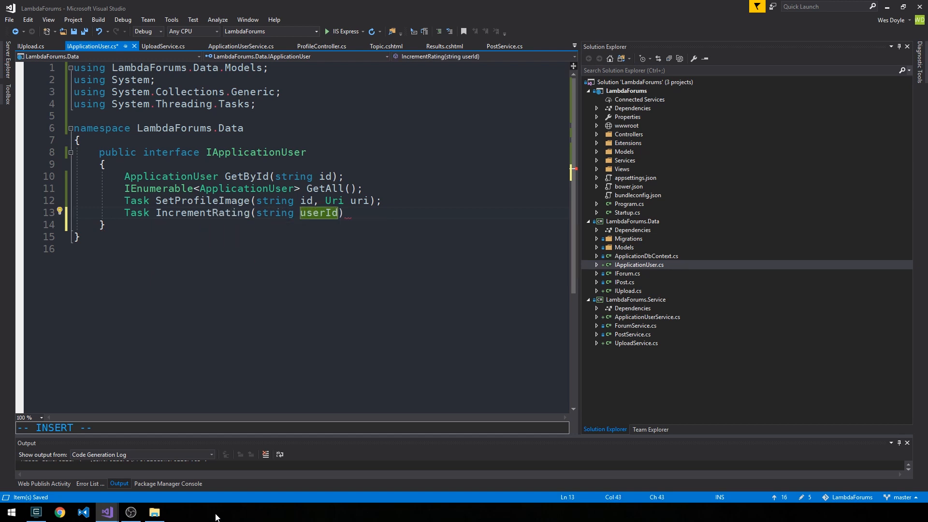
text(;)
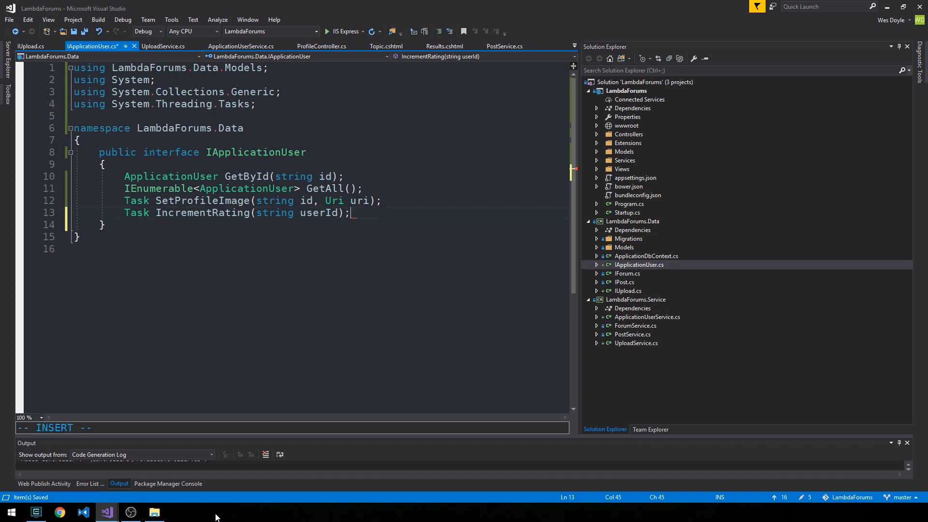
double_click(318, 213)
text(id, Typ)
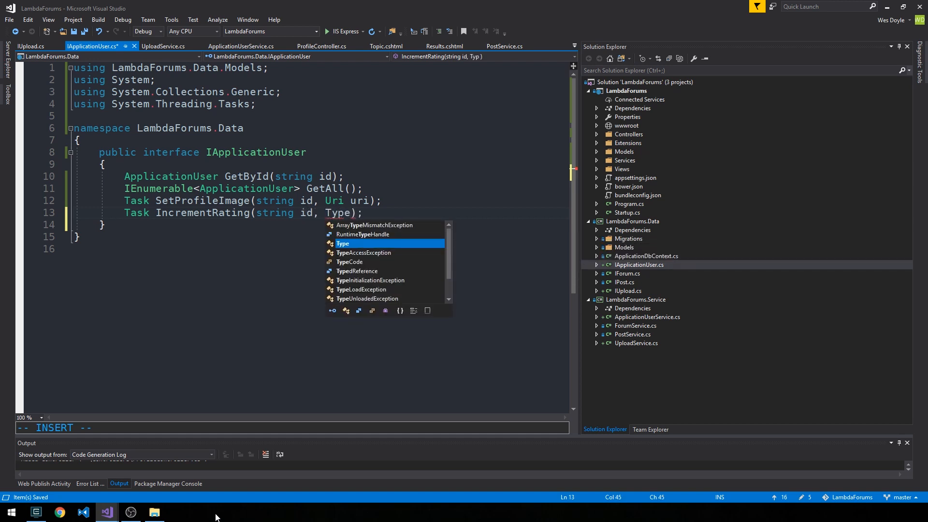
text(type)
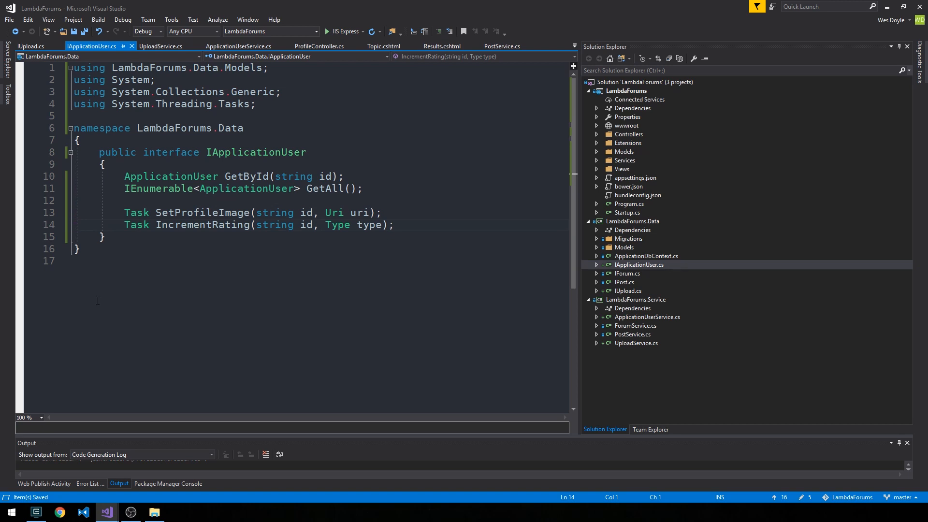
mouse_move(263, 272)
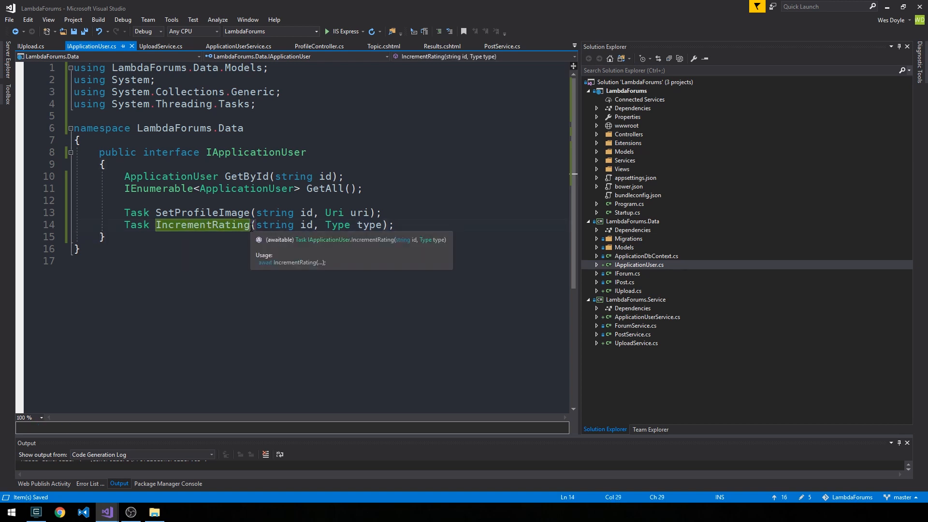
mouse_move(221, 212)
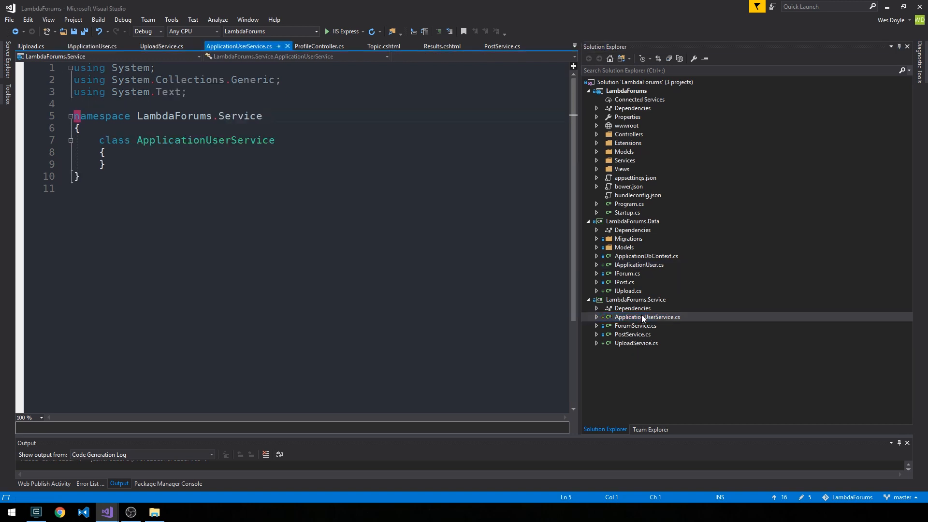
Step: Make ApplicationUserService implement IApplicationUser with stub methods
double_click(205, 140)
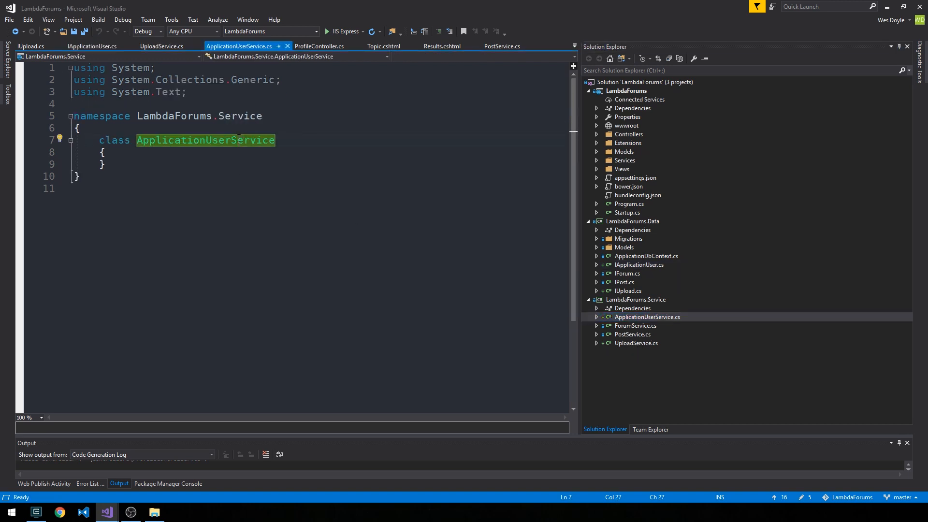
text(: IA)
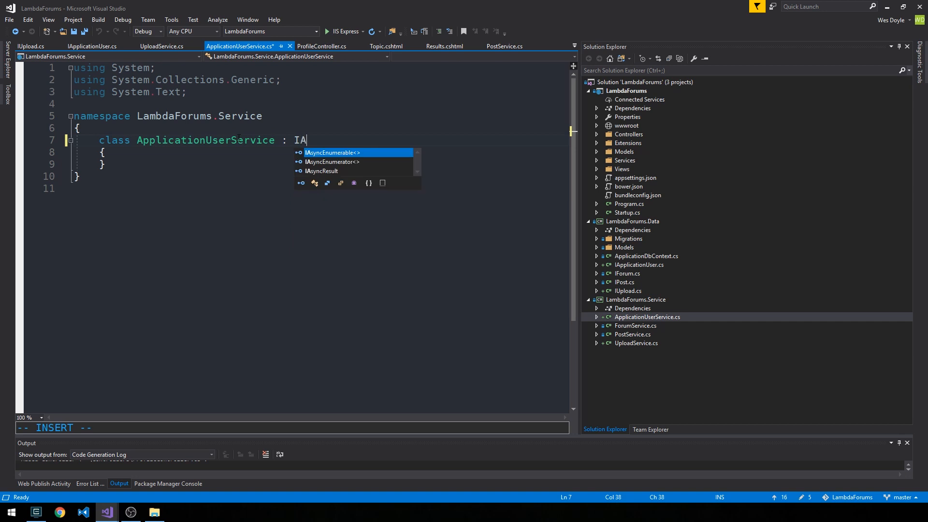
text(pplicationUser)
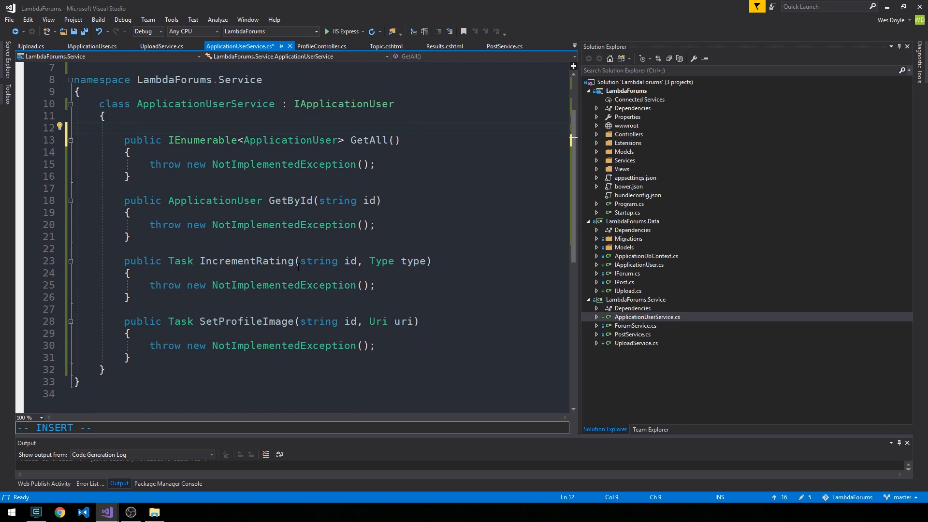
Step: Add a private readonly ApplicationDbContext _context field assigned from a constructor parameter
text(private)
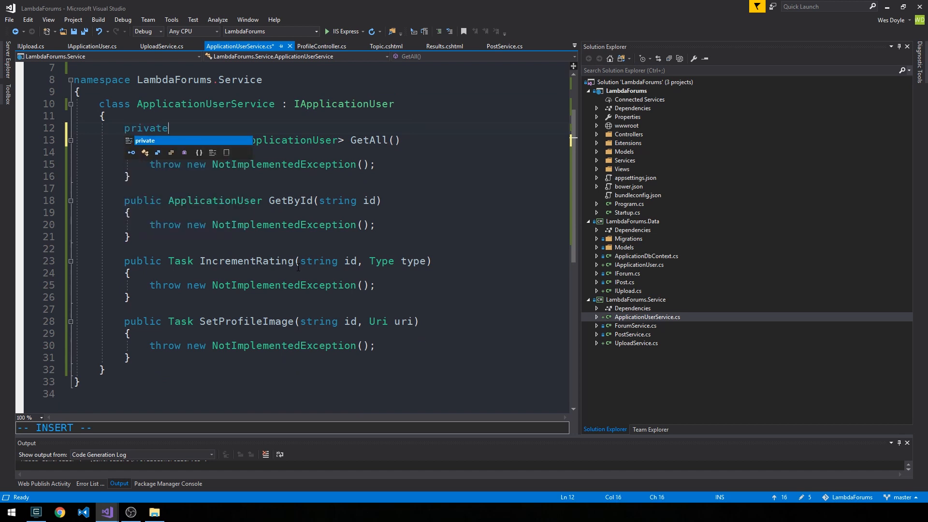
text(readonly ApplicationDbContext)
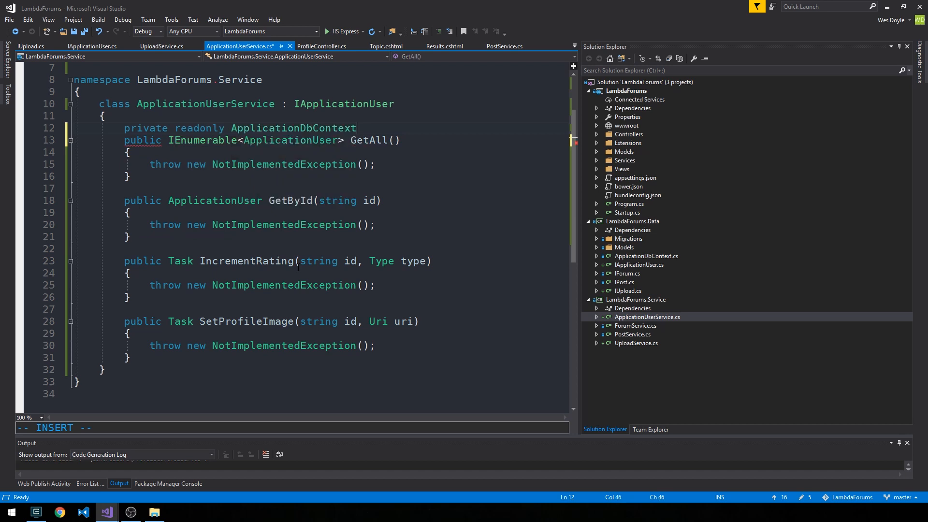
text(_context;)
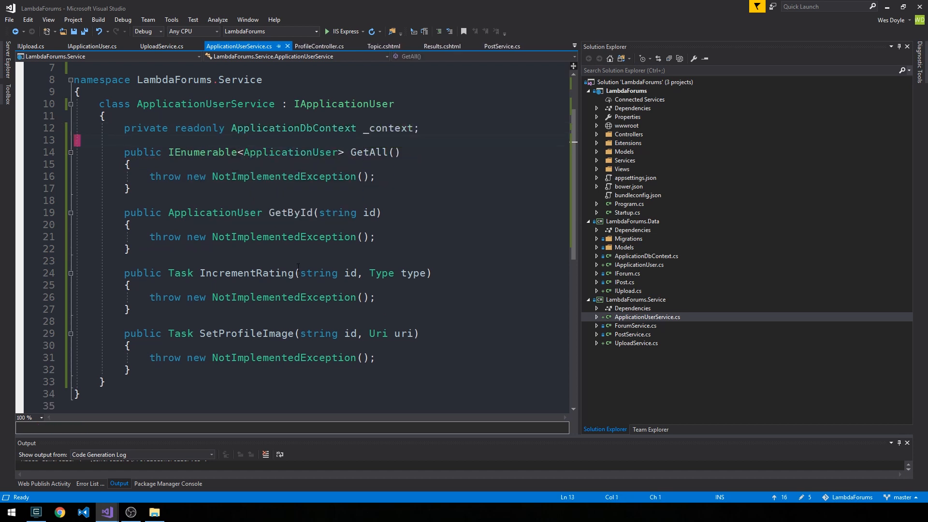
double_click(205, 103)
text(public ApplicationUserService()
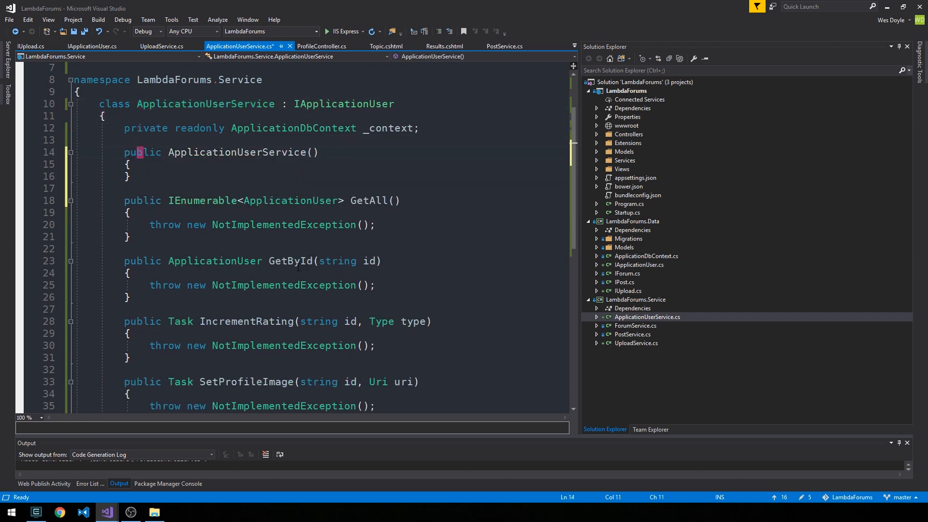
text(_context = context;)
text(ApplicationDbContext context)
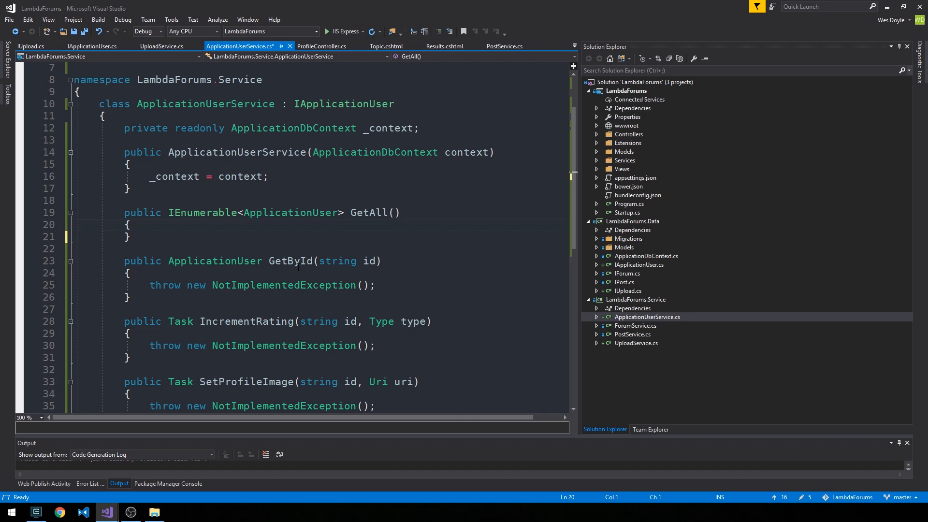
Step: Have GetAll return _context.ApplicationUsers and GetById return GetAll().FirstOrDefault(user => user.Id == id)
text(return _context.ApplicationUsers;)
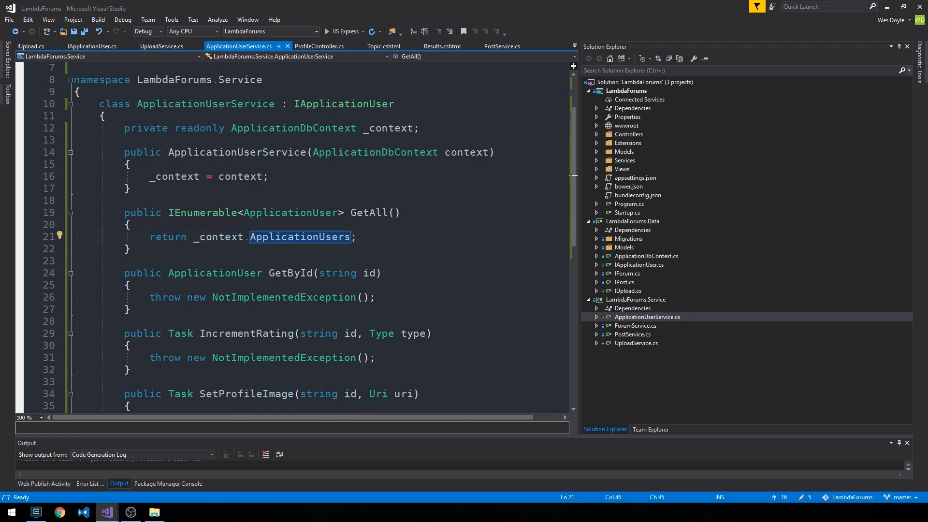
text(GetAll()
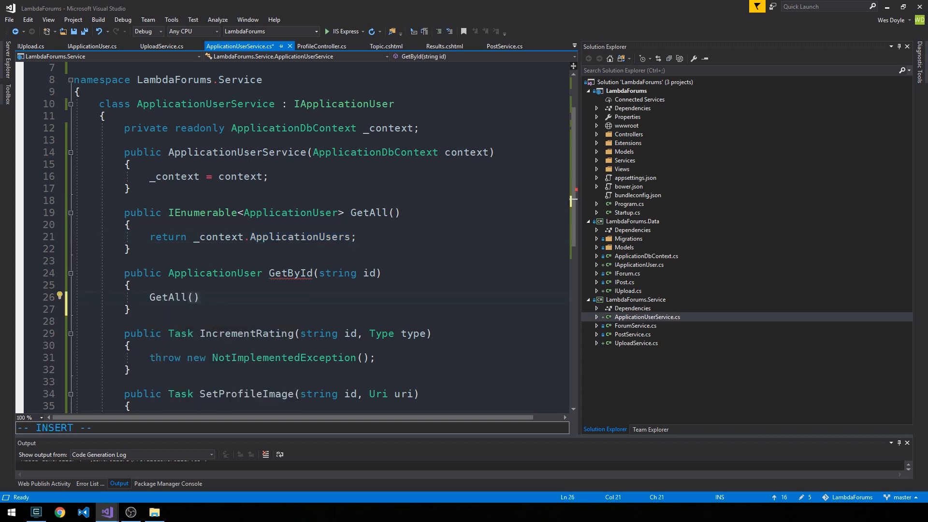
text(.)
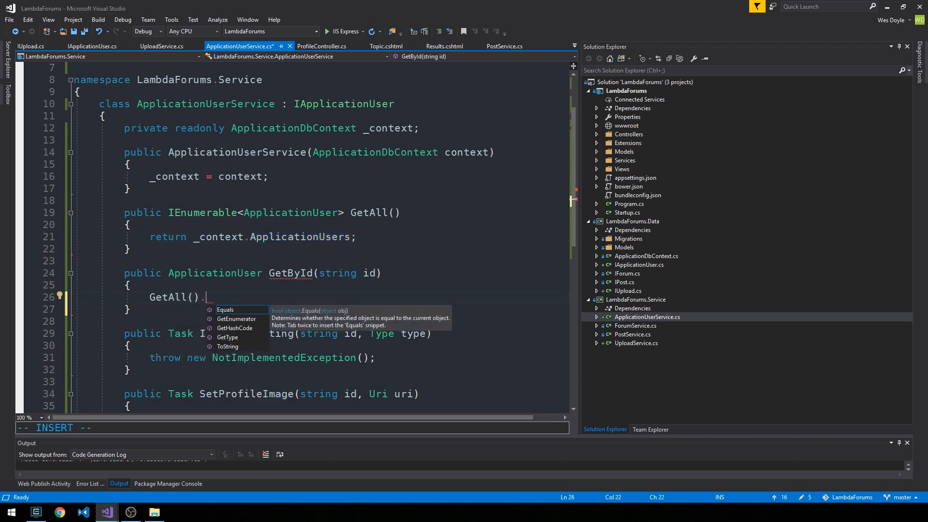
text(FirstOr)
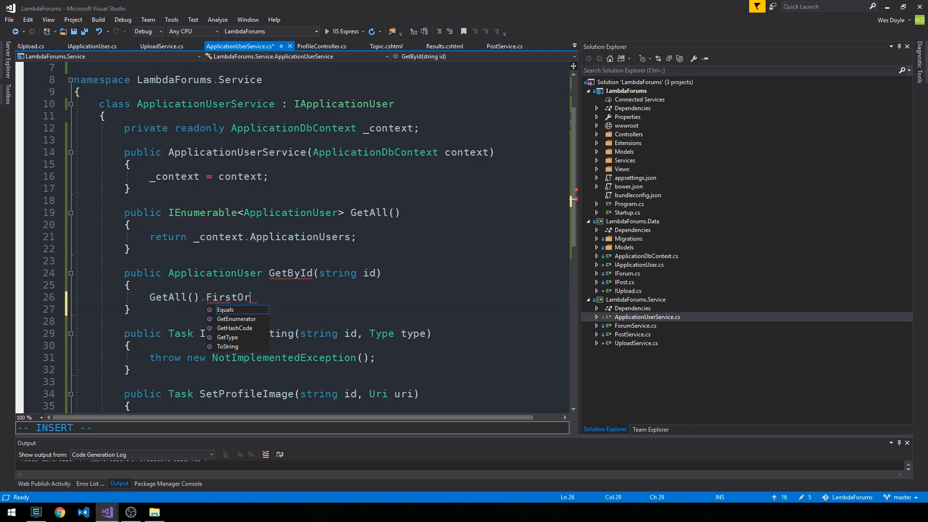
text(Default(ApplicationUser)
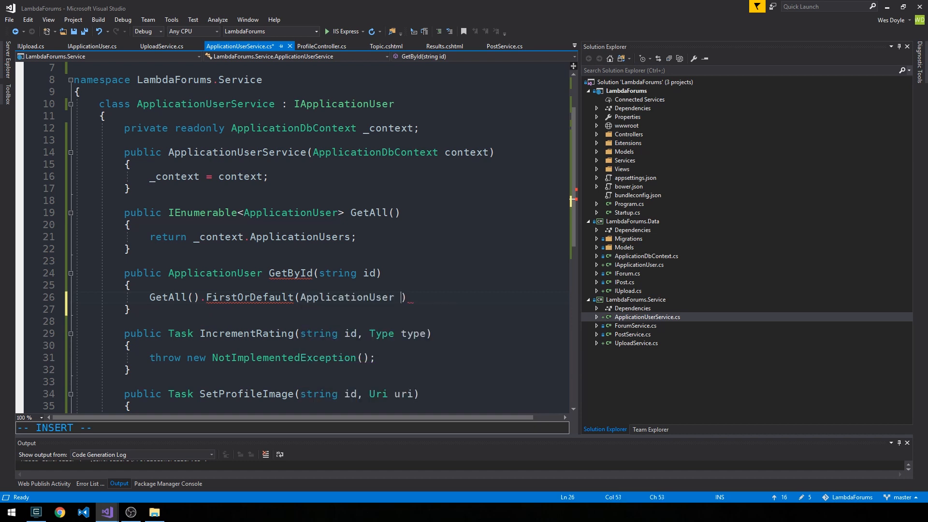
text(=>)
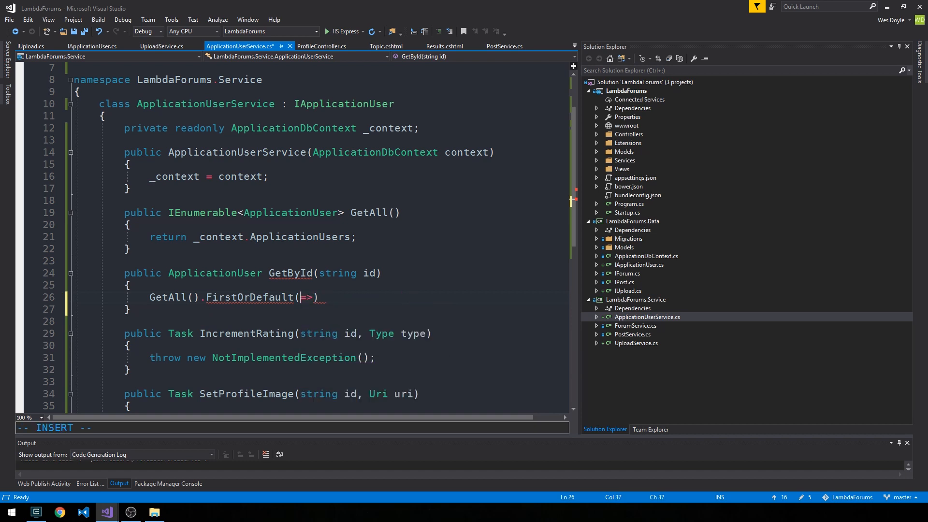
text(user)
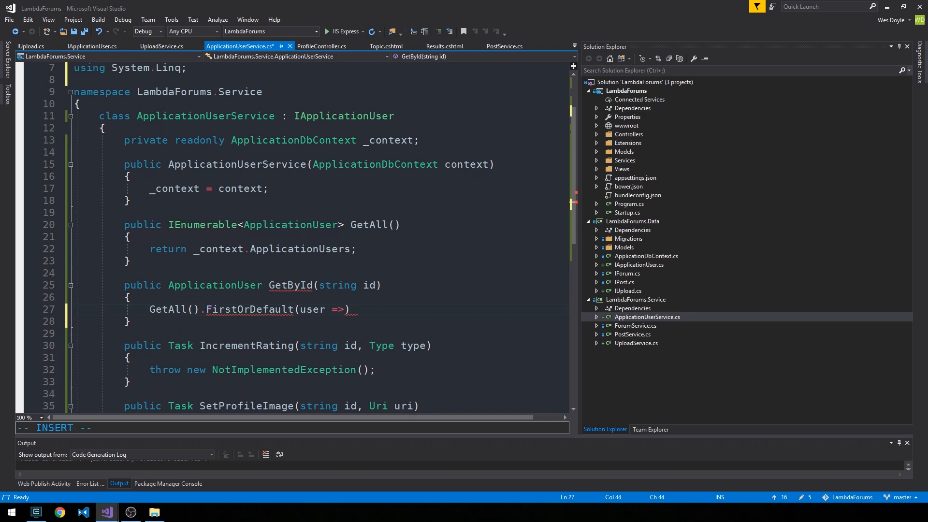
text(user.)
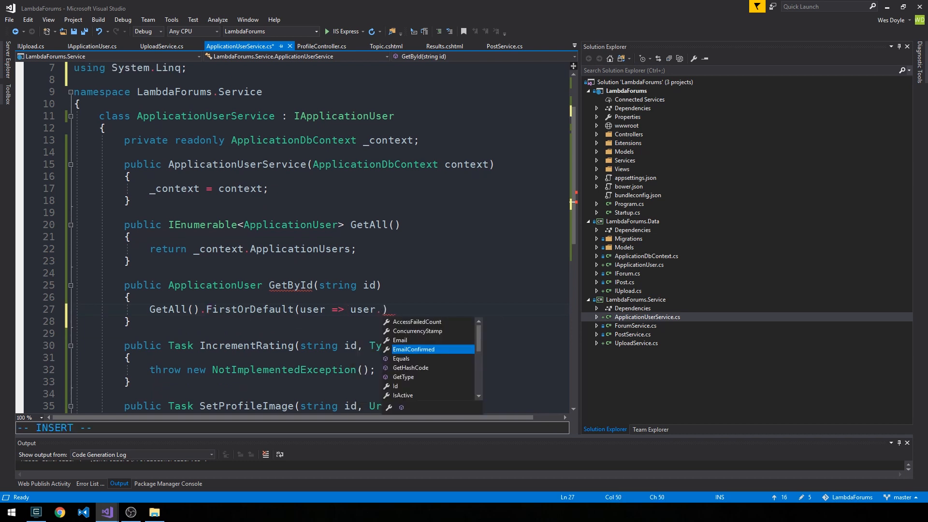
text(.Id ==)
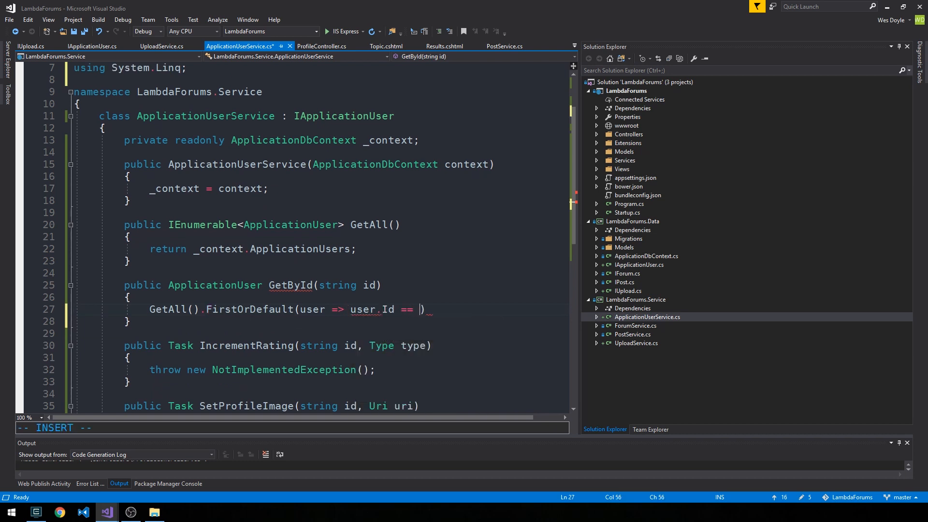
text(id)
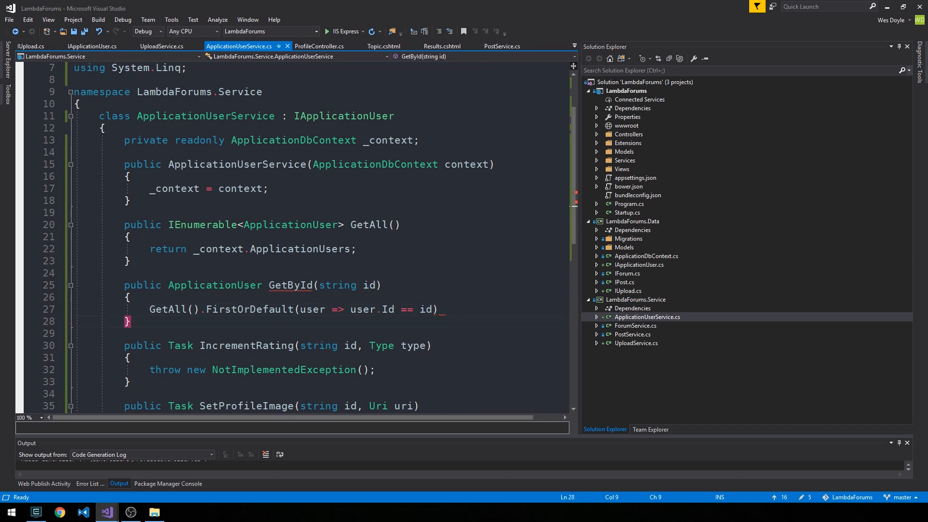
click(150, 308)
text(return )
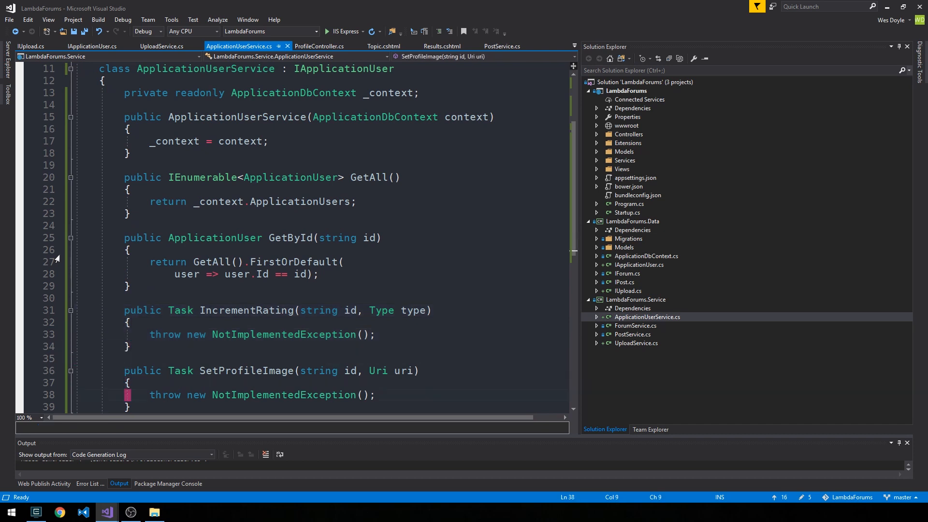
Step: In SetProfileImage, fetch the user via GetById and set ProfileImageUrl to uri.AbsoluteUri
scroll(down, 3)
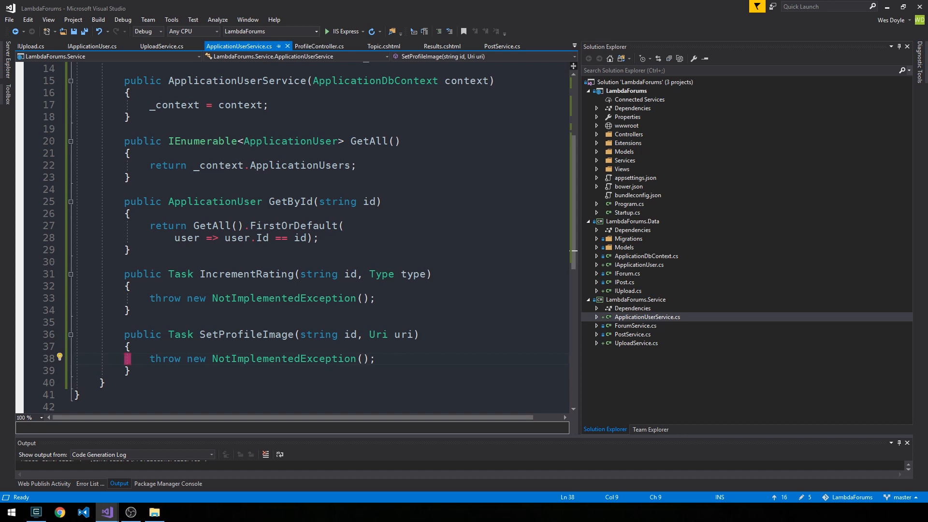
text(v)
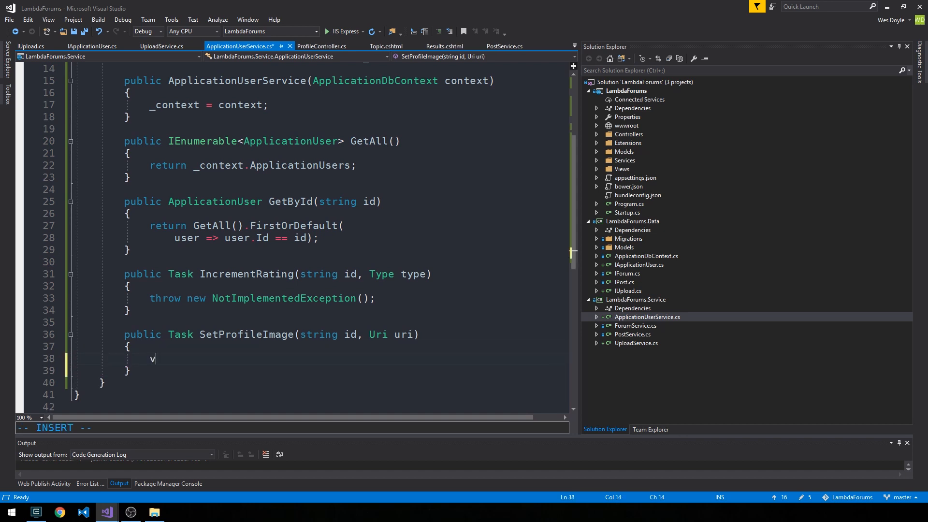
text(ar user = GetById(id);)
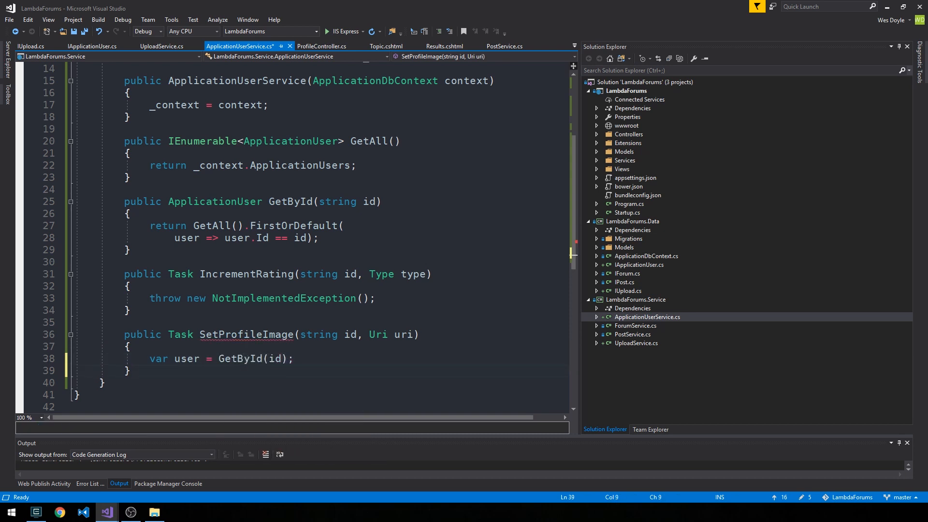
text(user.Pr)
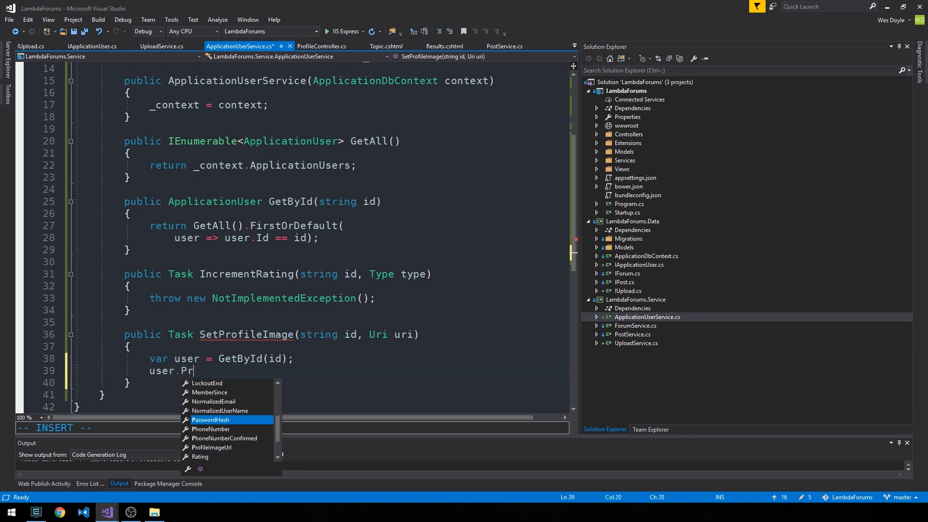
text(ofileImageUrl = u)
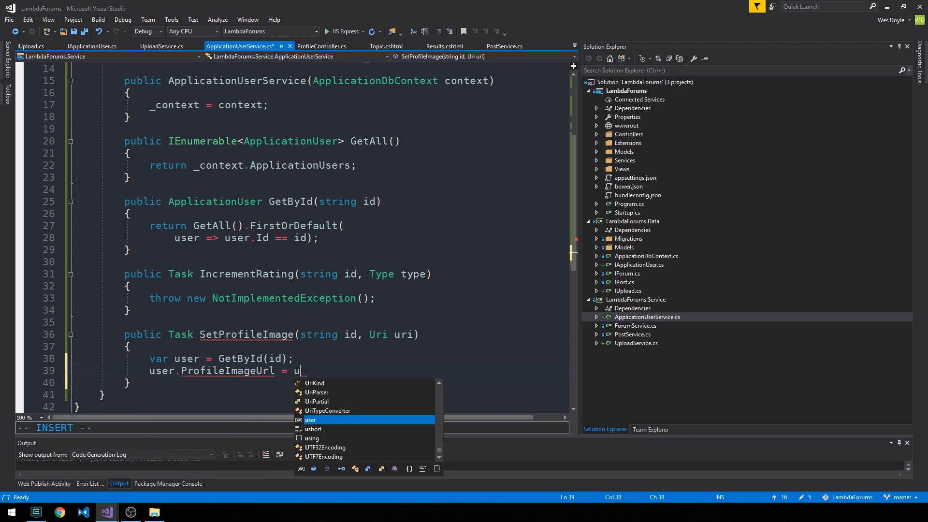
text(ri.Abo)
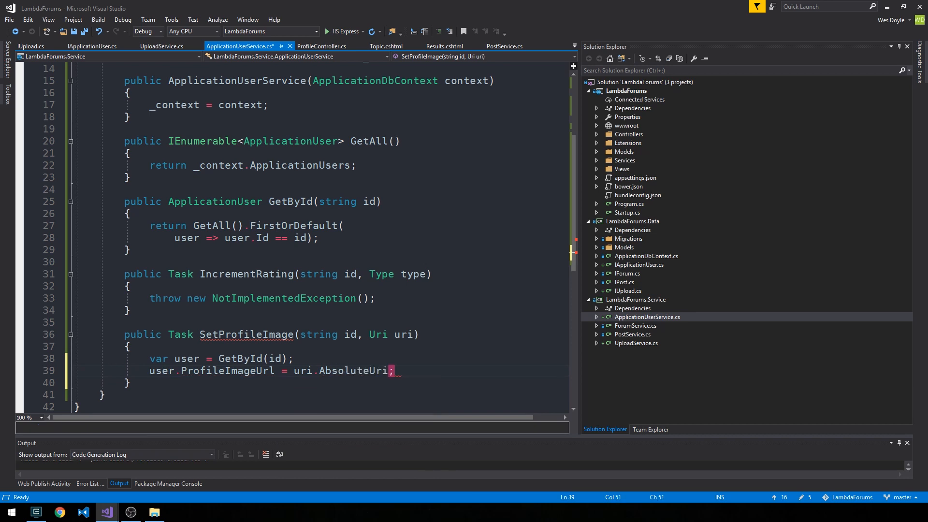
double_click(353, 370)
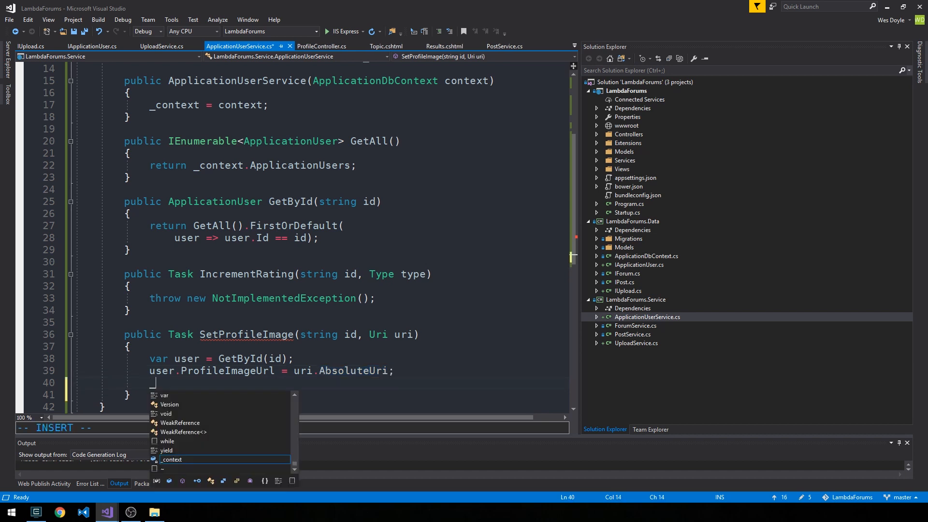
Step: Call _context.Update(user) and await _context.SaveChangesAsync(), making the method async
text(_context.Update(user)
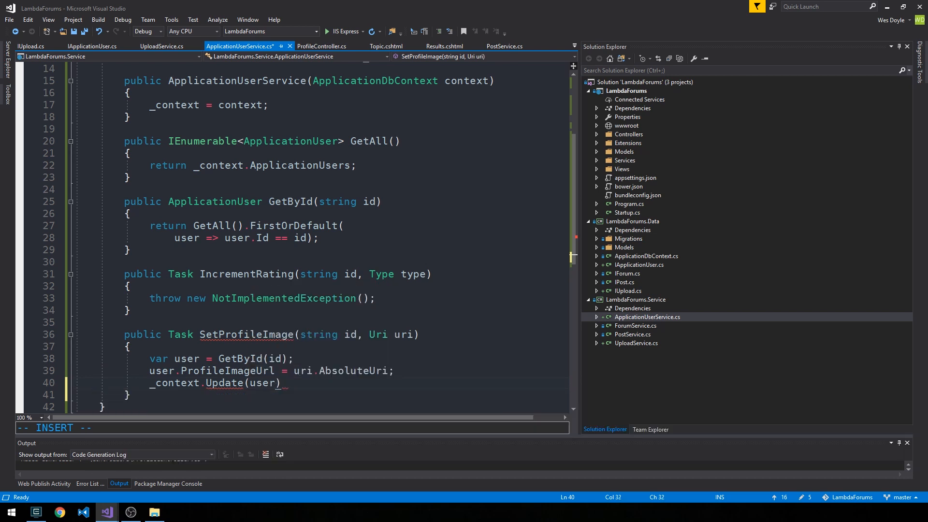
text(;)
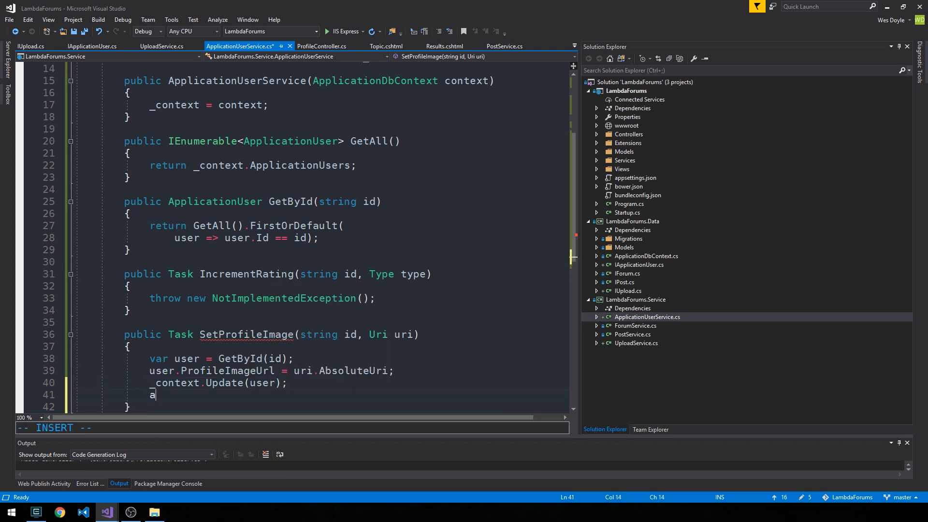
text(wait _cont)
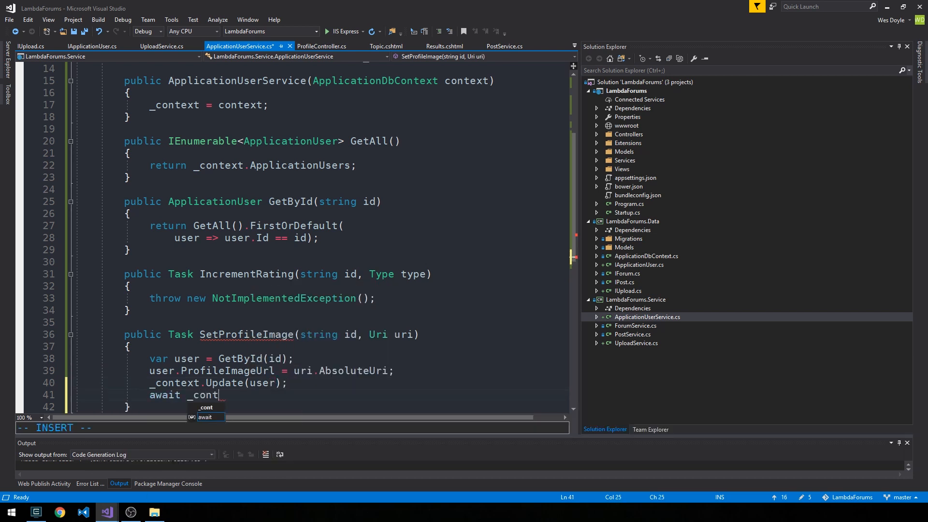
text(ext.Sav)
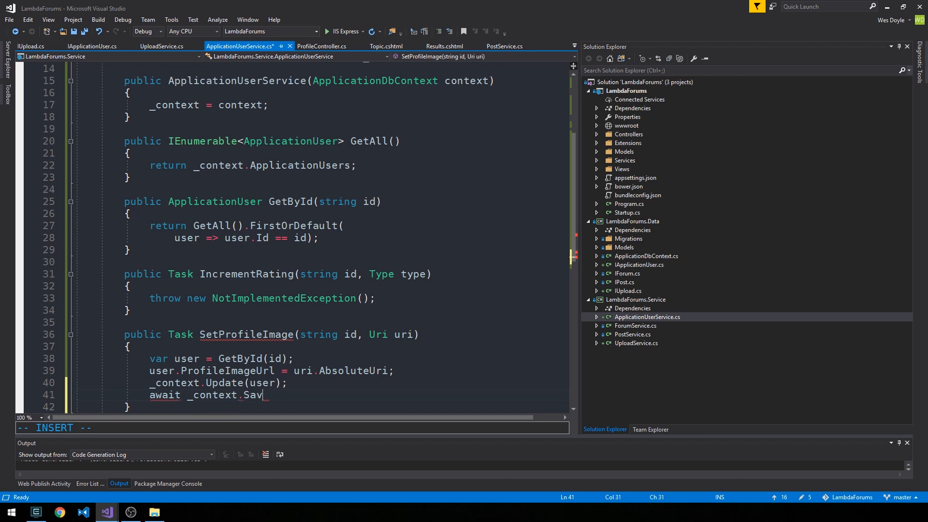
text(eChange)
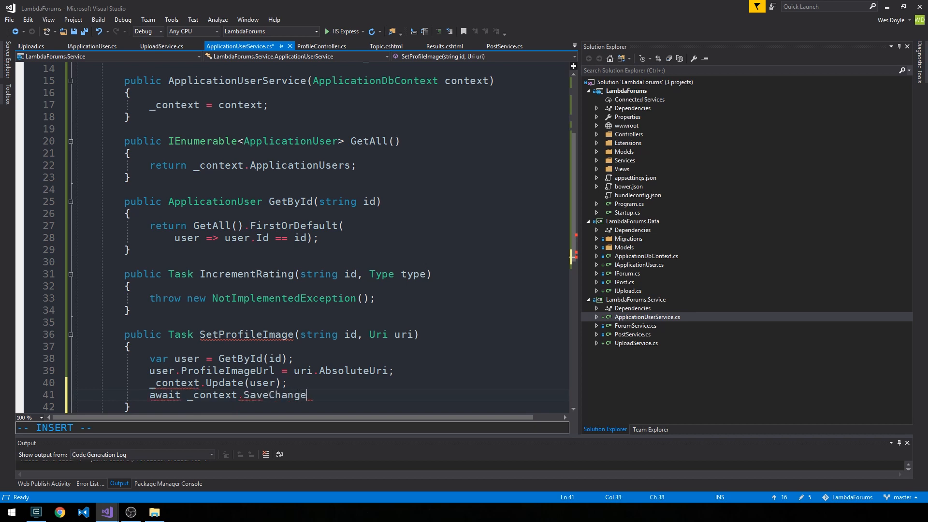
text(sAsync();)
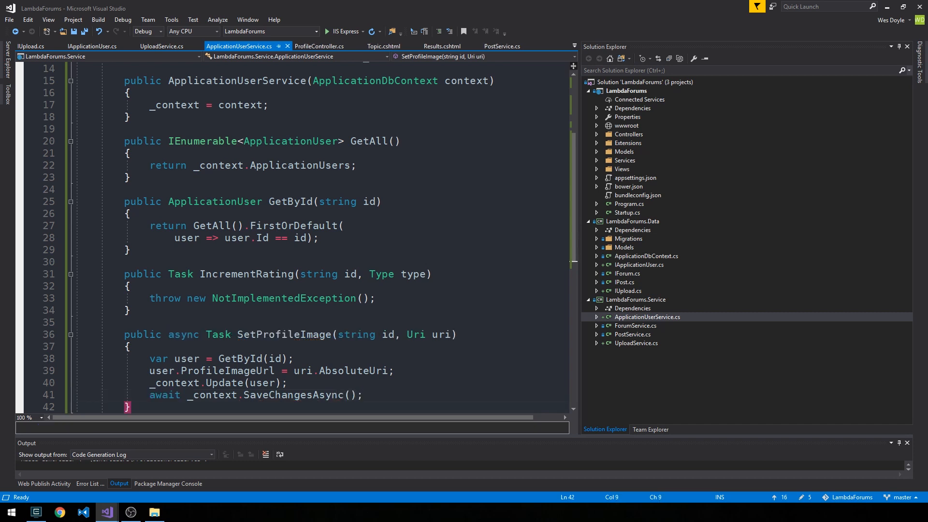
scroll(down, 3)
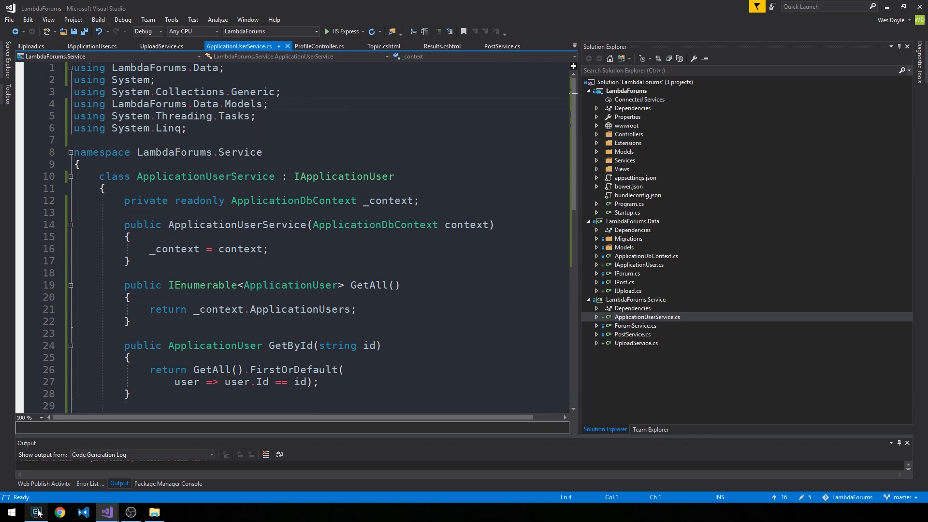
Step: Stage the new files and commit with message 'Create Profile Controller, AppUser, Upload services'
click(36, 512)
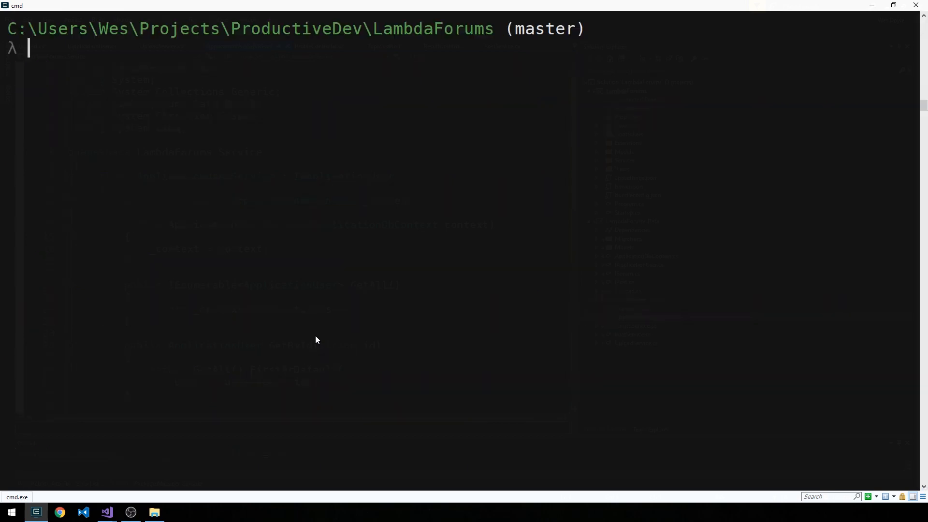
text(git add .)
text(git commit)
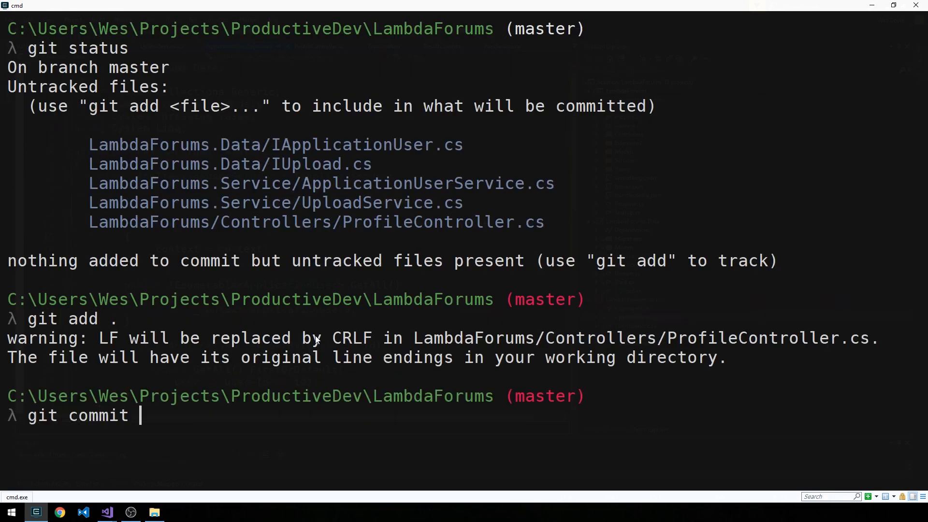
text(-m "Create Profile C)
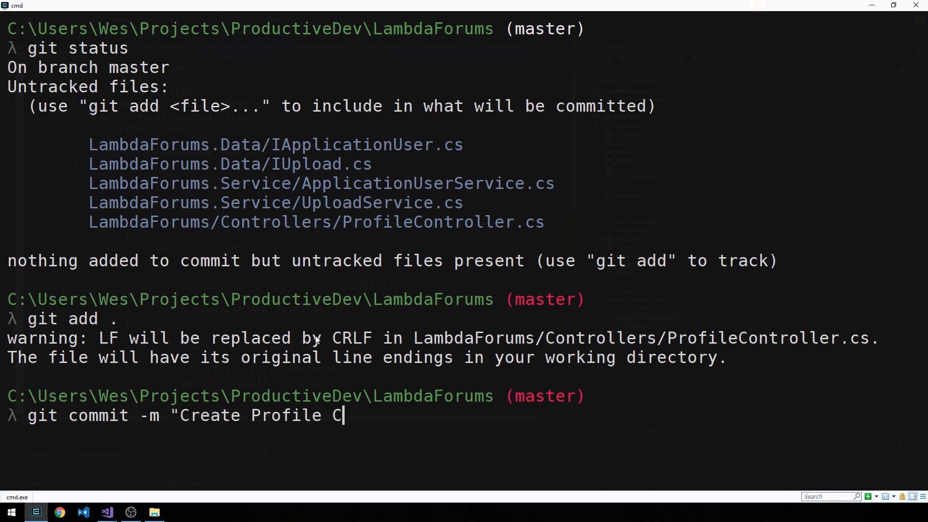
text(ontroller, A)
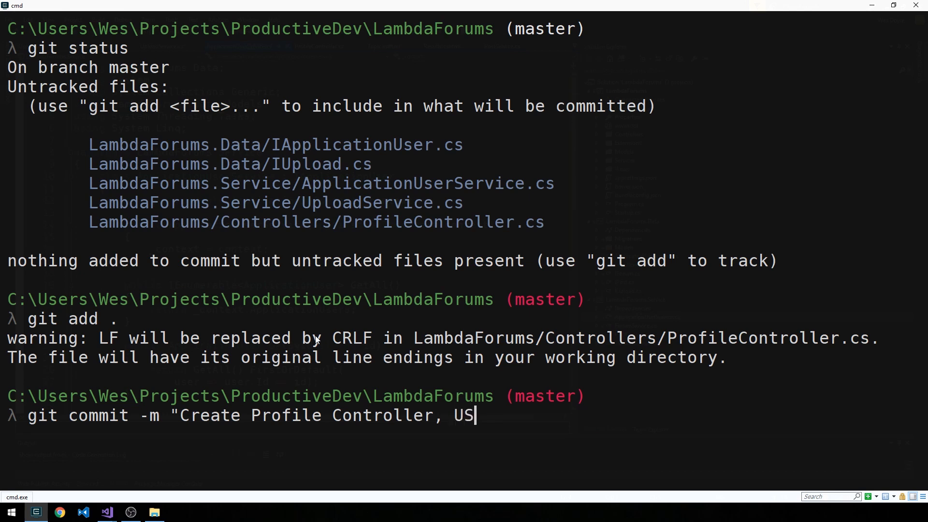
text(AppUserSer)
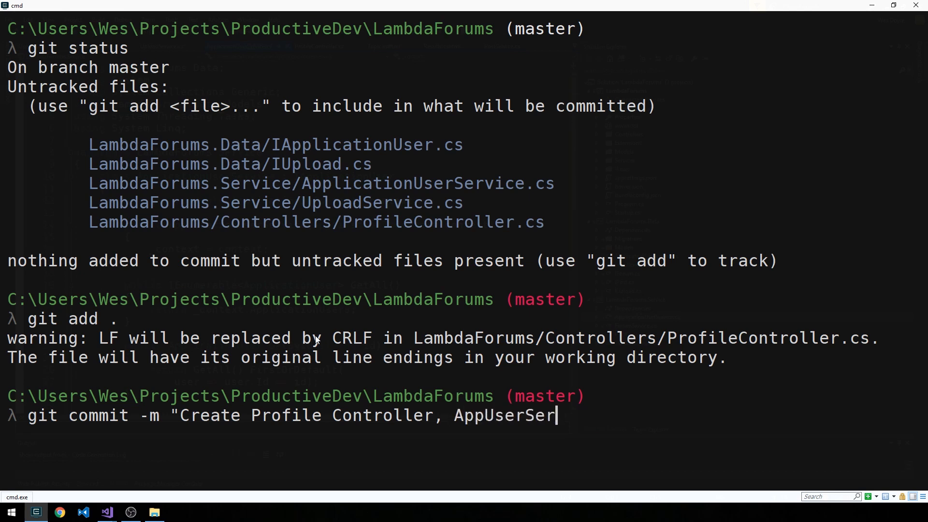
text(" ")
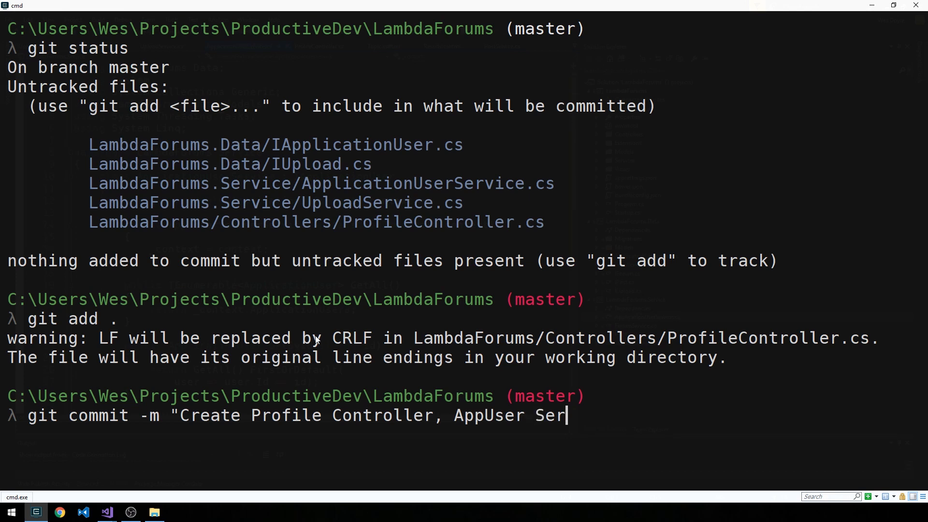
text(vices)
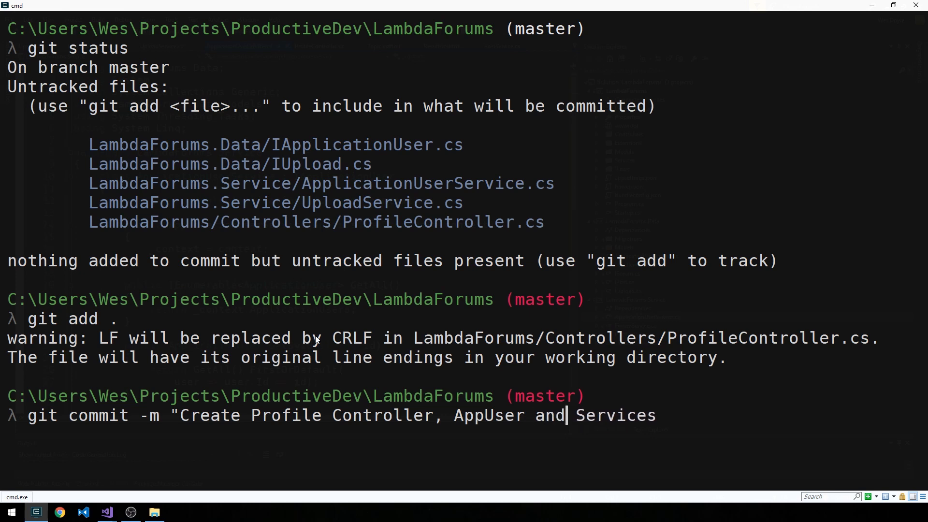
key(Backspace)
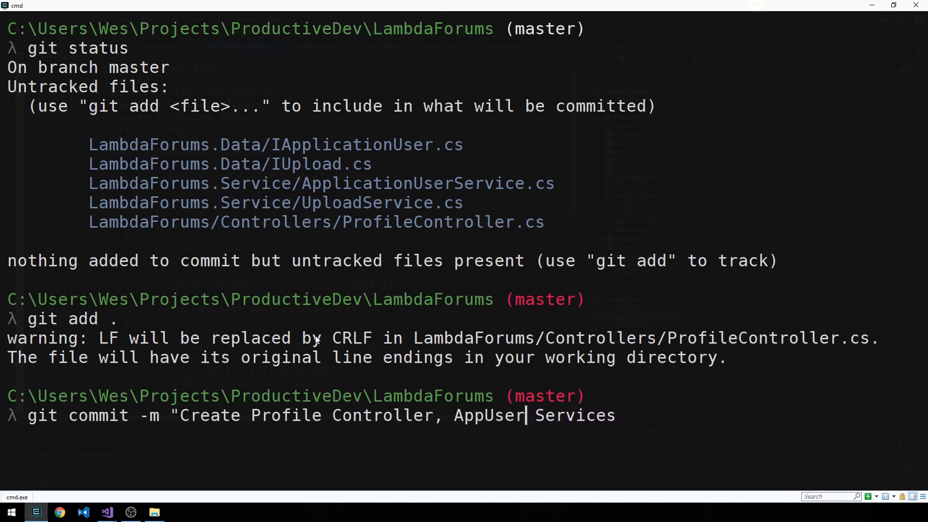
text(,)
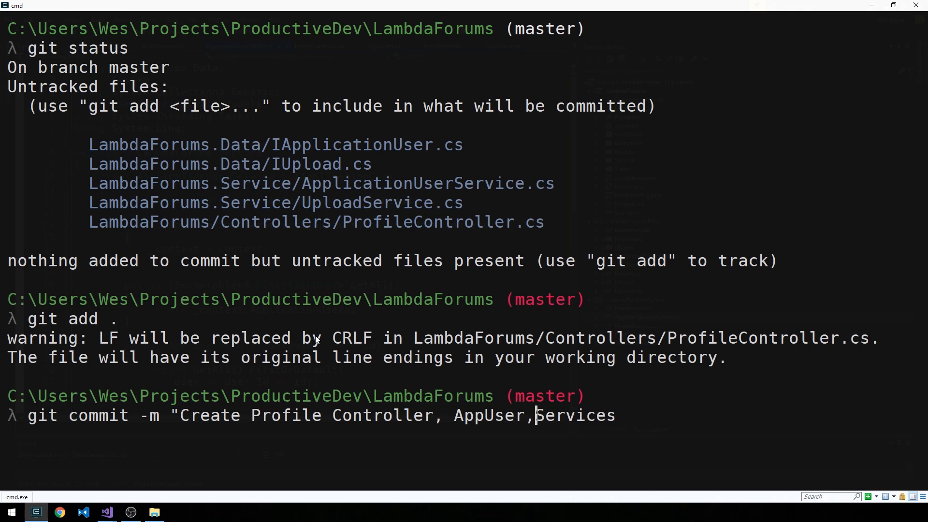
key(Backspace)
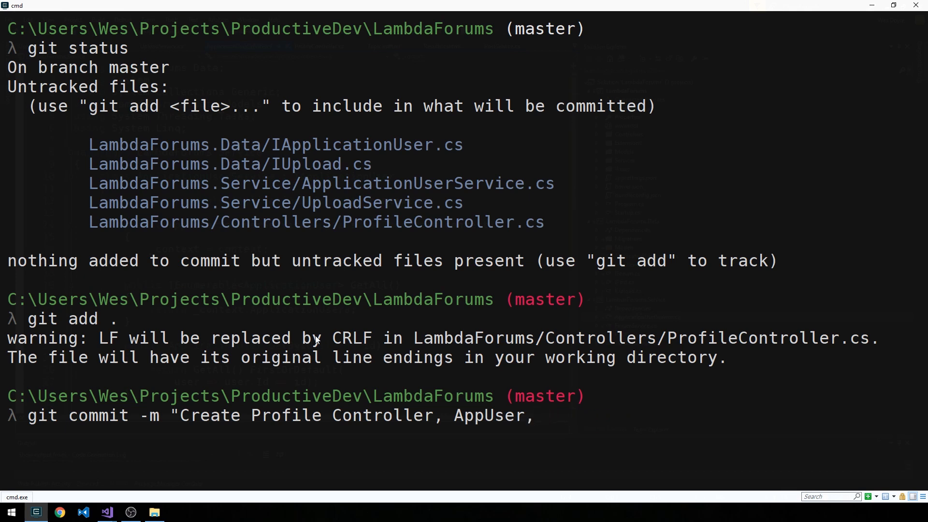
text(Upload services")
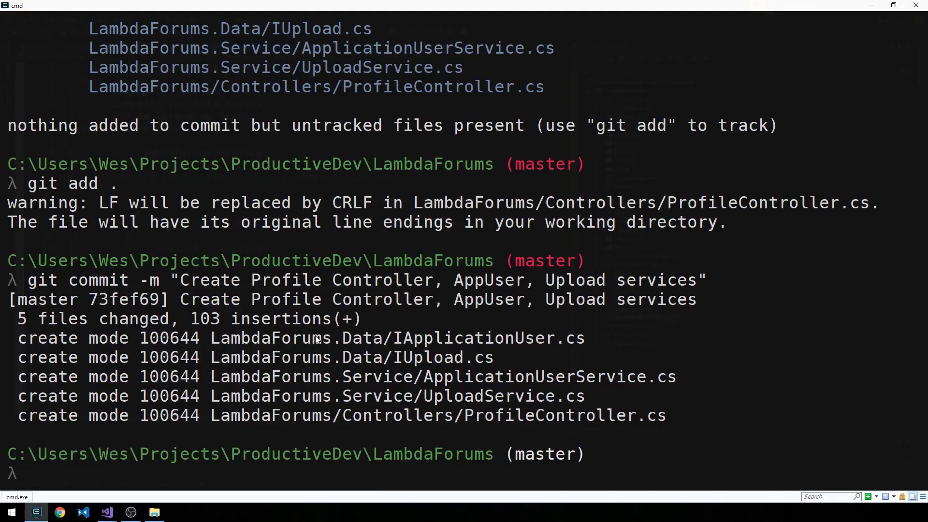
click(106, 512)
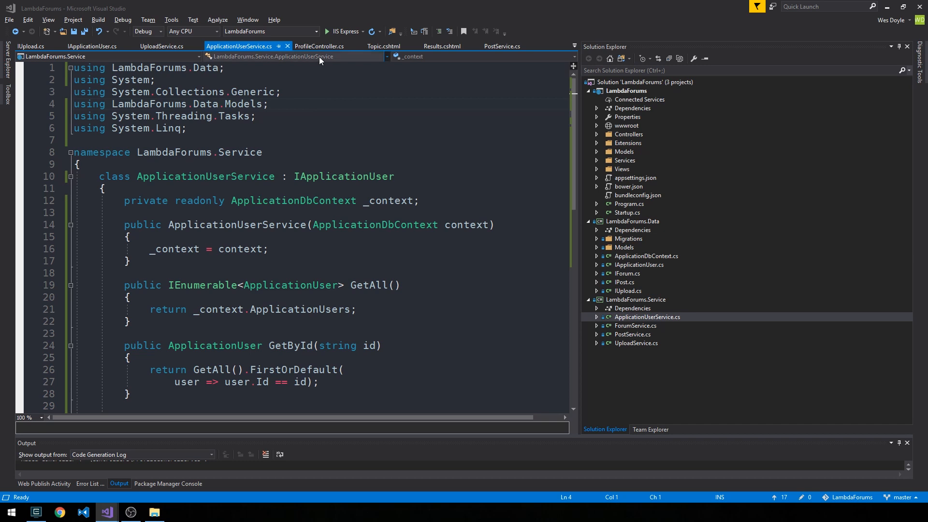
Step: Add 'using LambdaForums.Data;' and make Detail return View(model) with model = new ProfileModel()
click(319, 46)
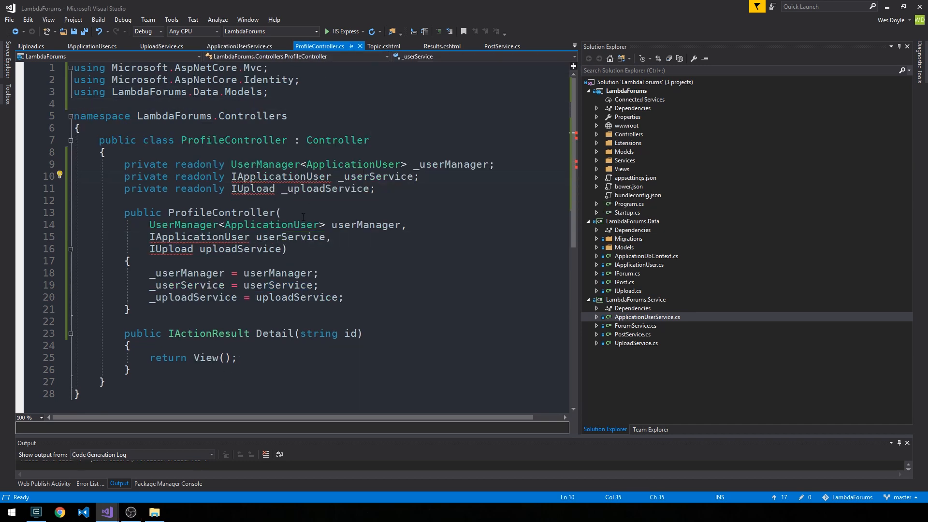
text(using LambdaForms.Data;)
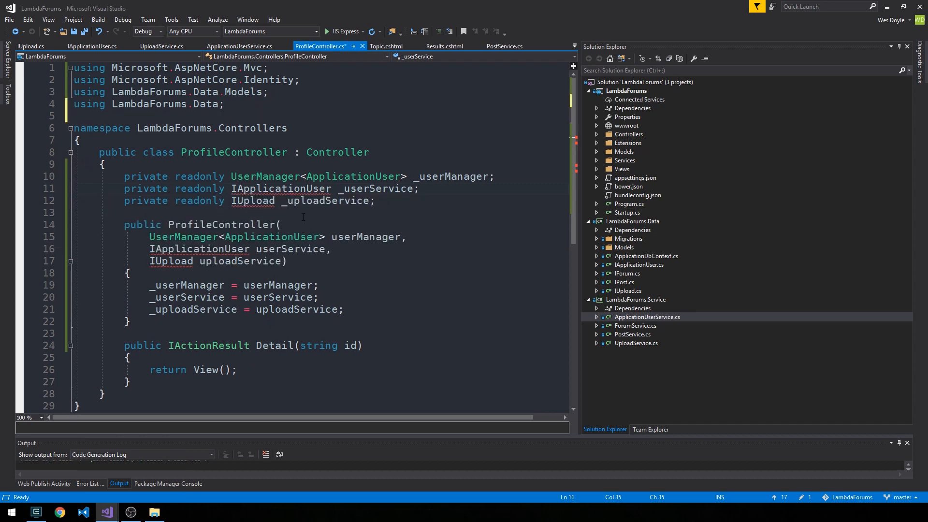
click(222, 224)
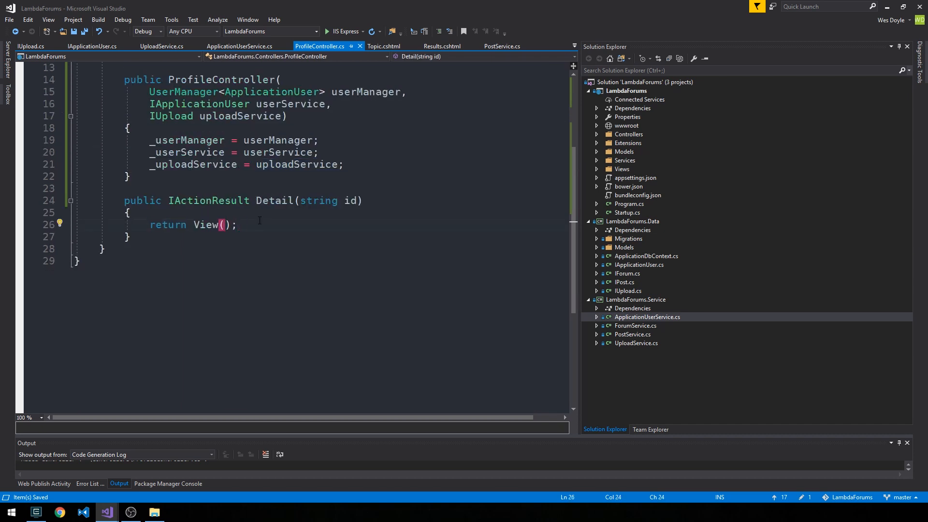
text(model)
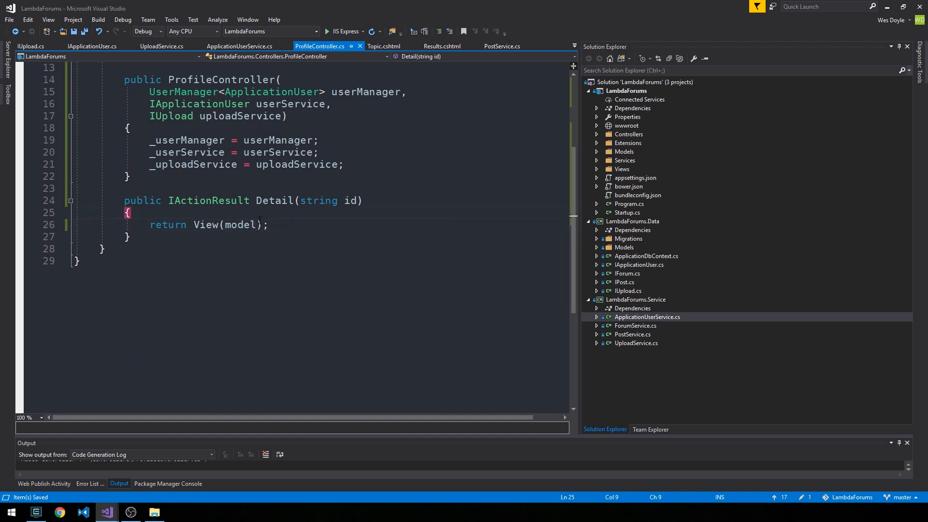
text(var model)
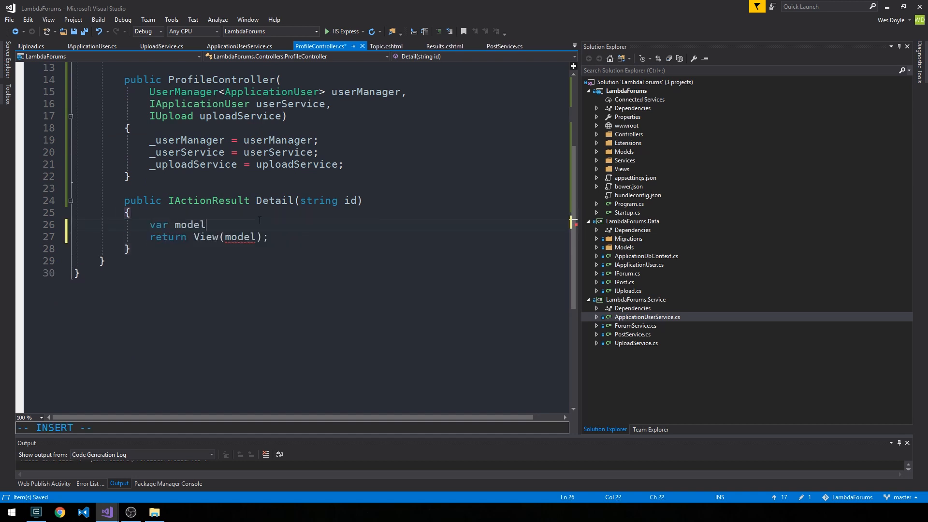
text(= new ProfileModel()
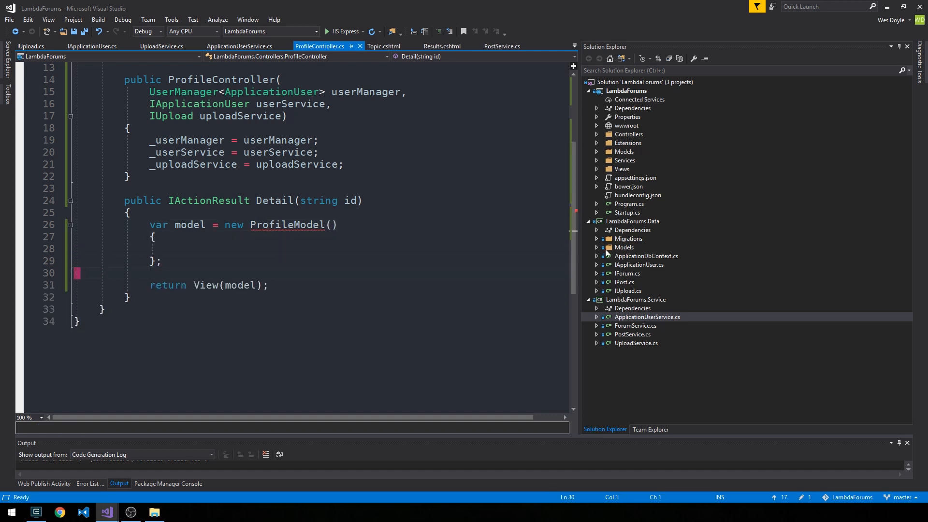
Step: Add a Models/ApplicationUser folder holding empty ProfileModel and ProfileListModel class files
click(597, 151)
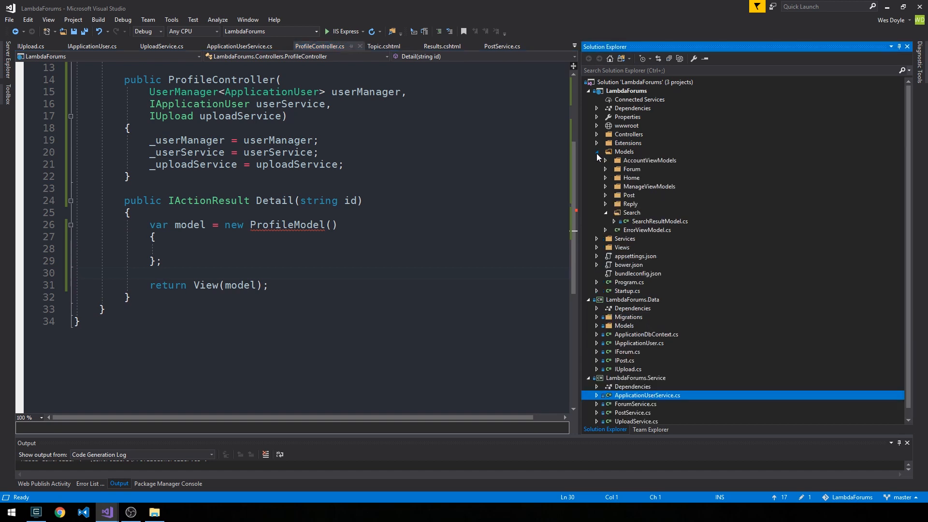
click(606, 204)
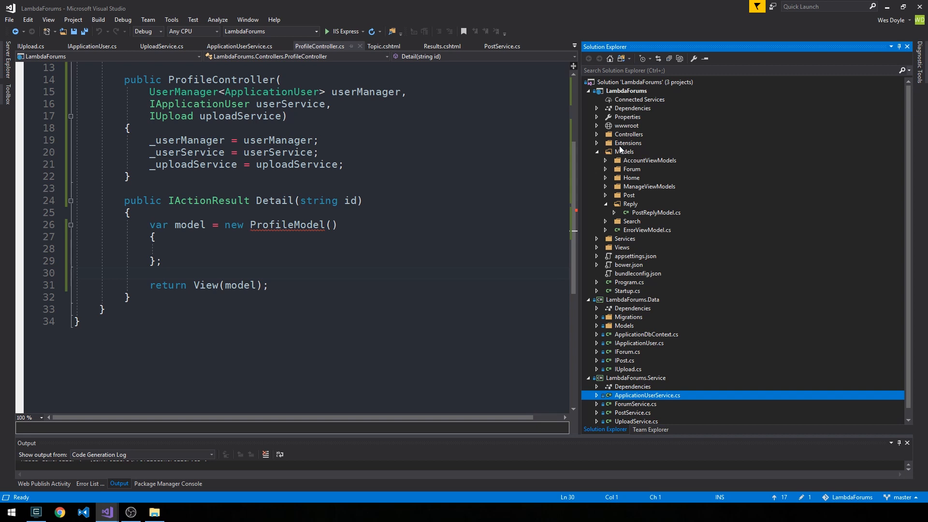
right_click(625, 151)
text(Profil)
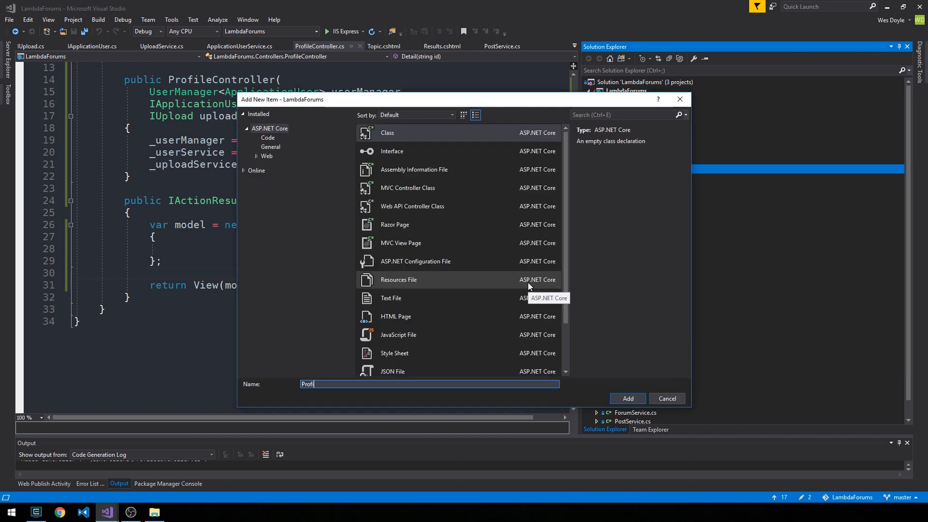
click(667, 399)
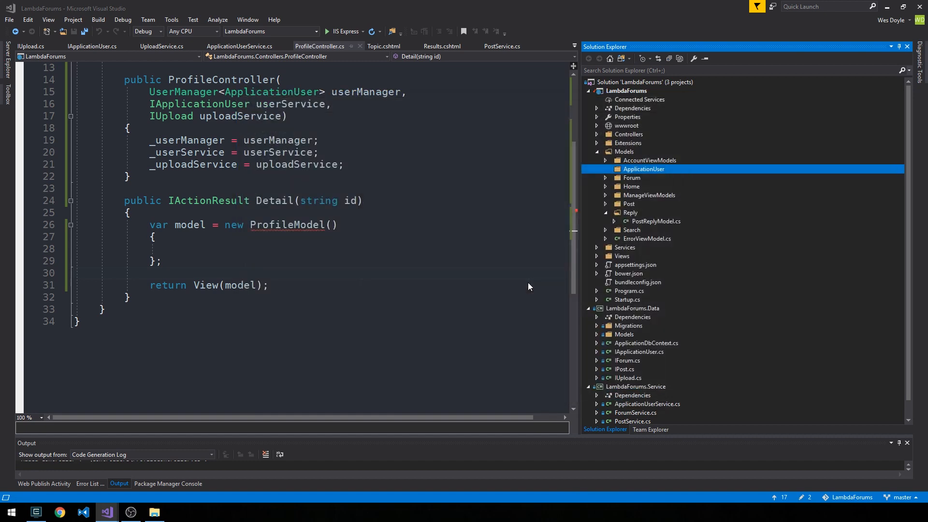
right_click(643, 168)
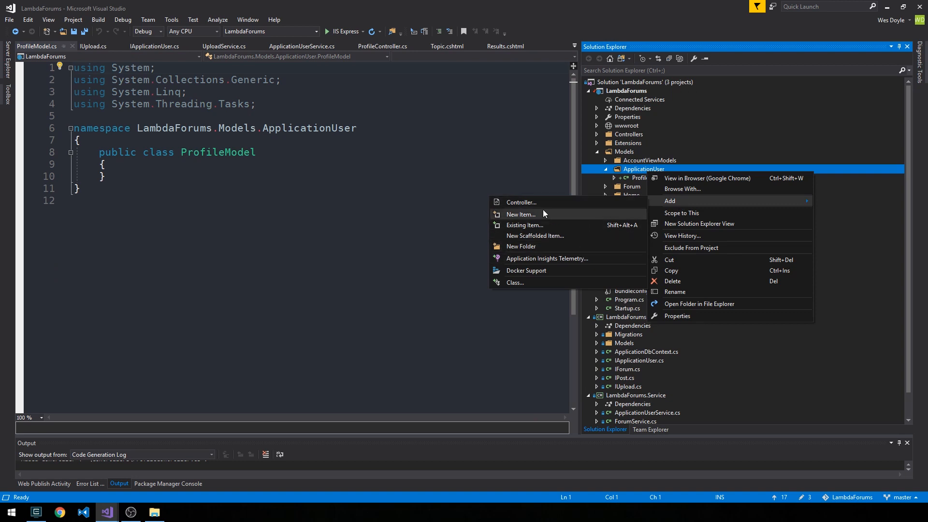
click(521, 214)
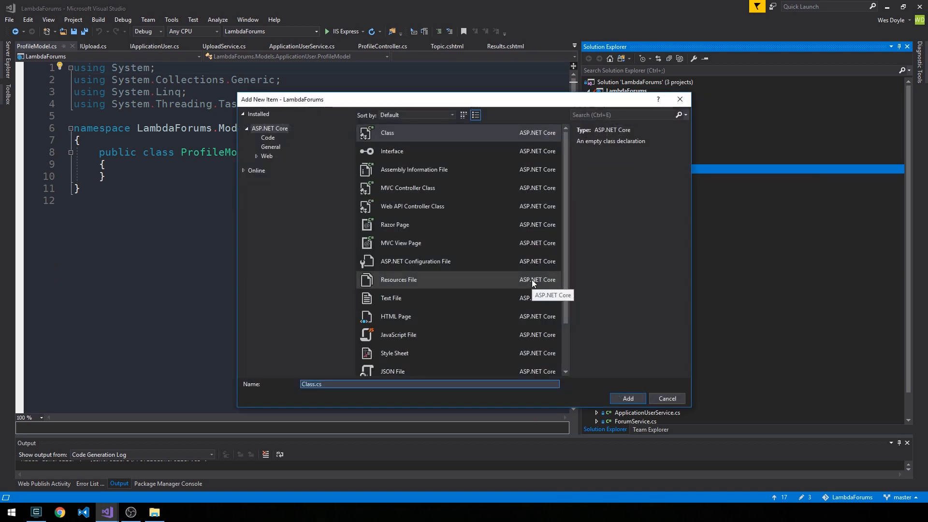
text(ProfileListM)
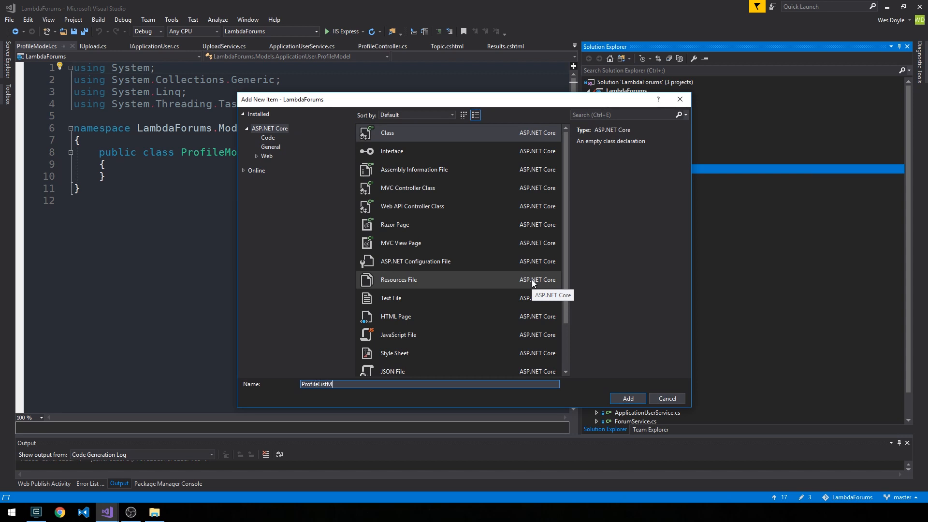
click(627, 398)
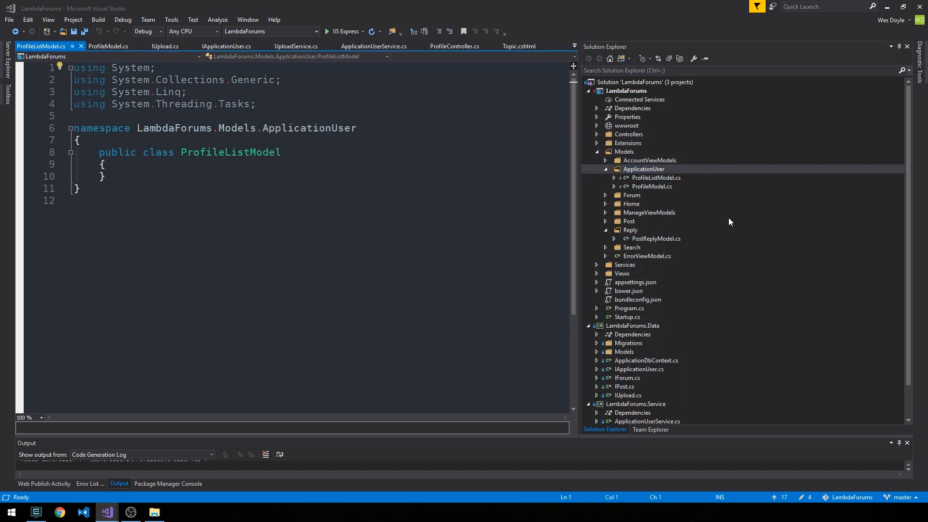
Step: Add UserId, Email, UserName, UserRating and ProfileImageUrl auto-properties to ProfileModel
click(652, 187)
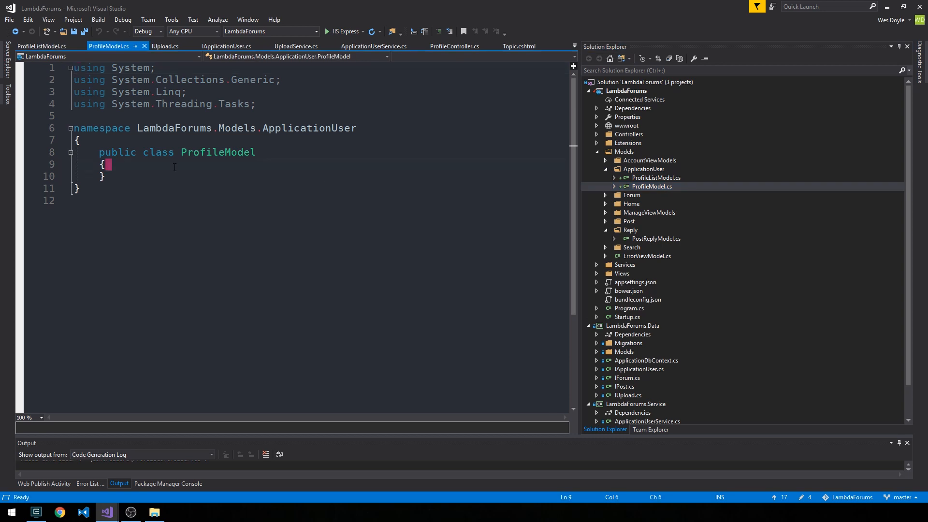
text(pu)
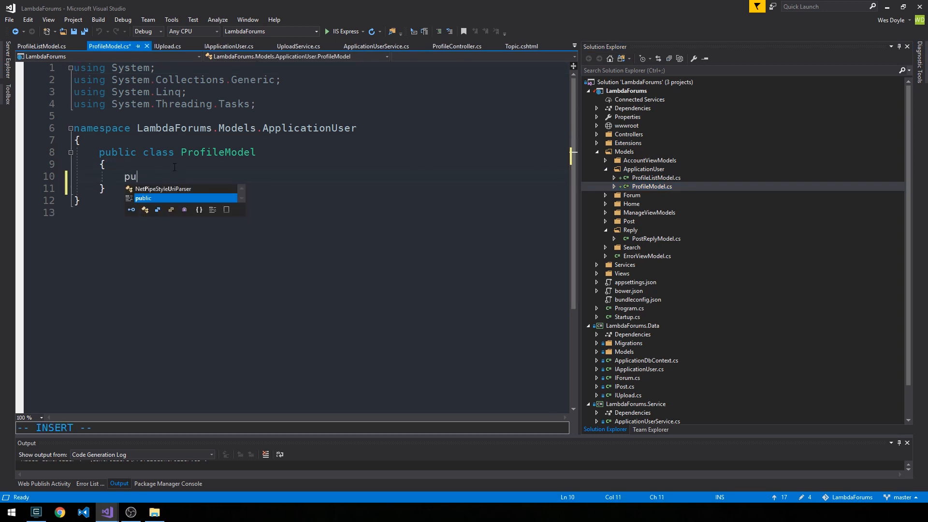
text(blic string)
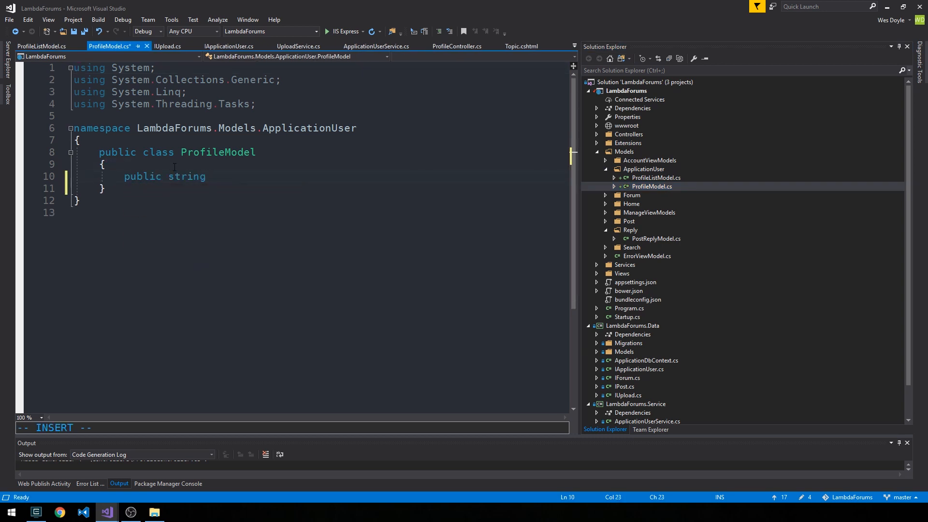
text(UserId { get; set;)
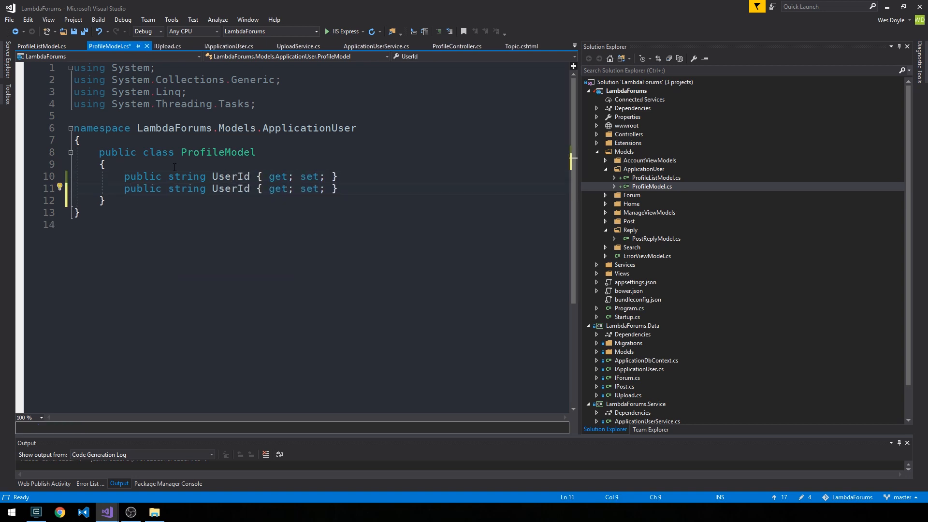
text(Email)
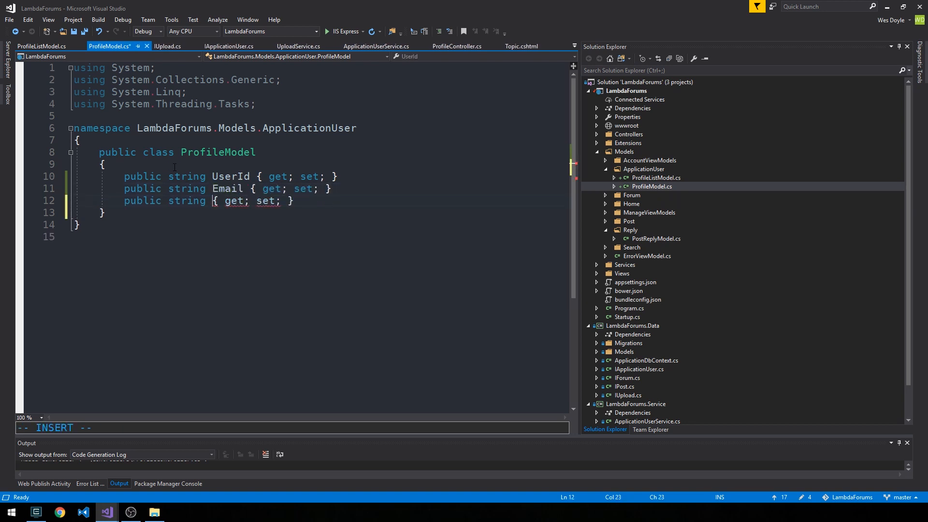
text(UserName)
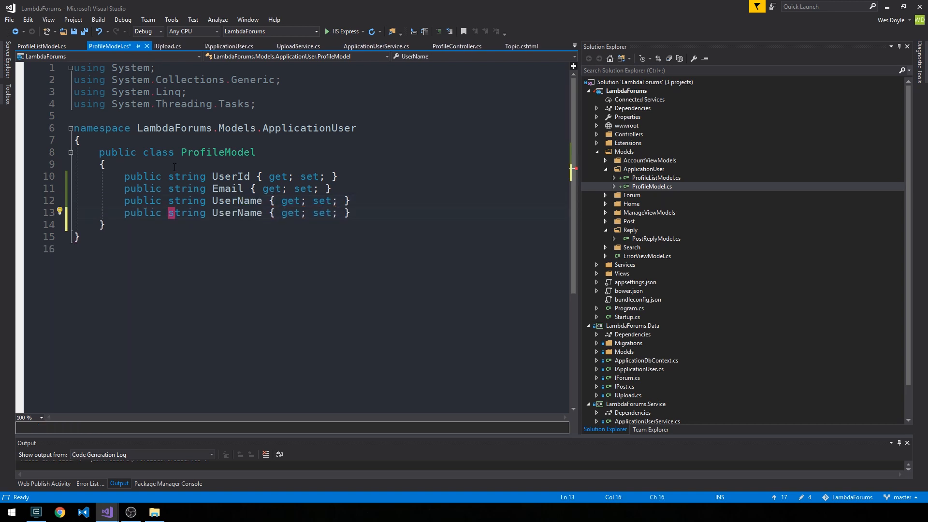
text(UserRating)
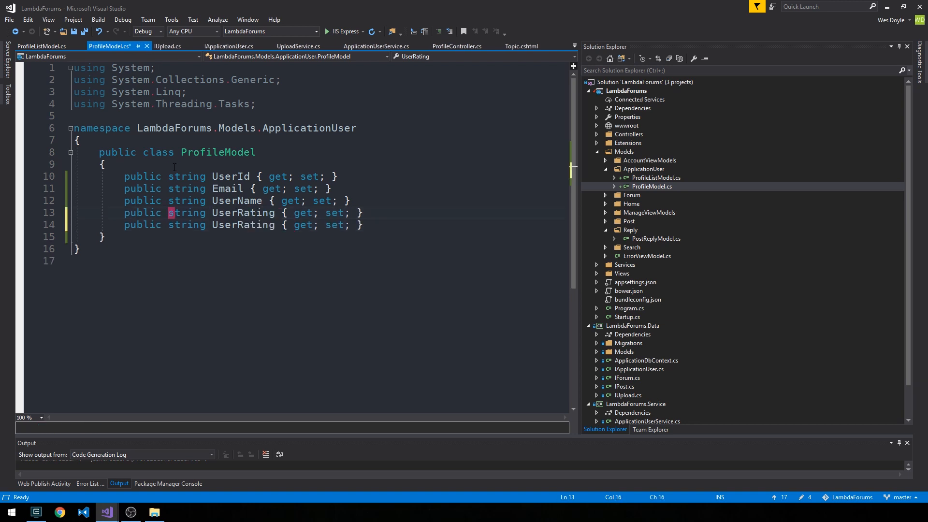
text(Profil)
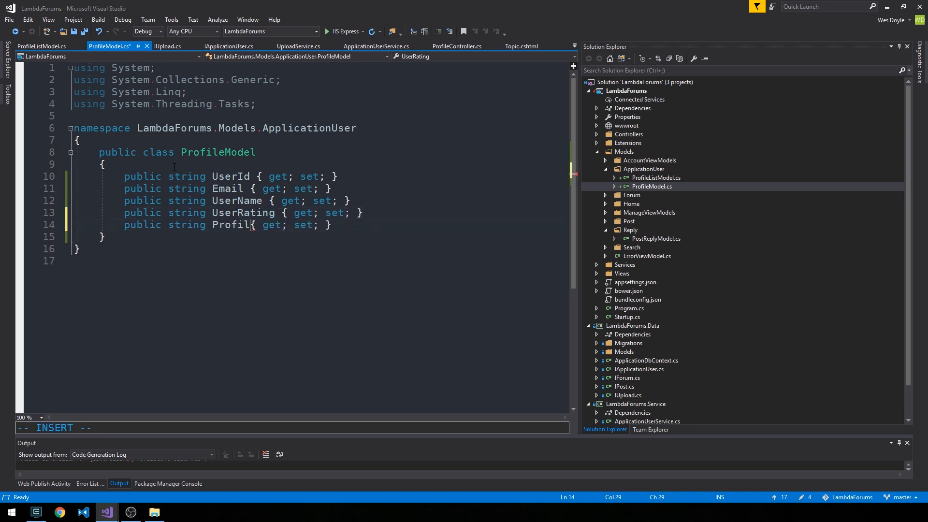
text(eImageUrl)
text(public DateTime { get; set; )
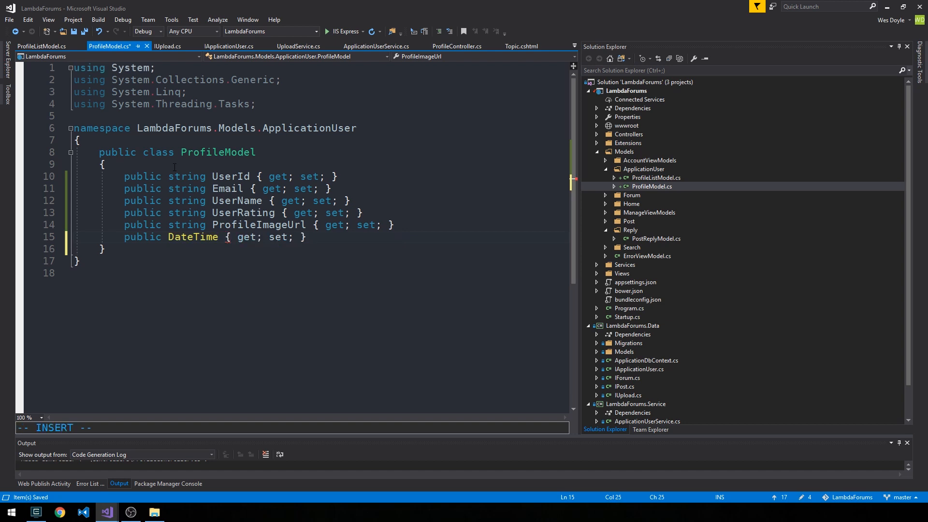
Step: Add MemberSince and IFormFile ImageUpload properties, importing Microsoft.AspNetCore.Http
text(M)
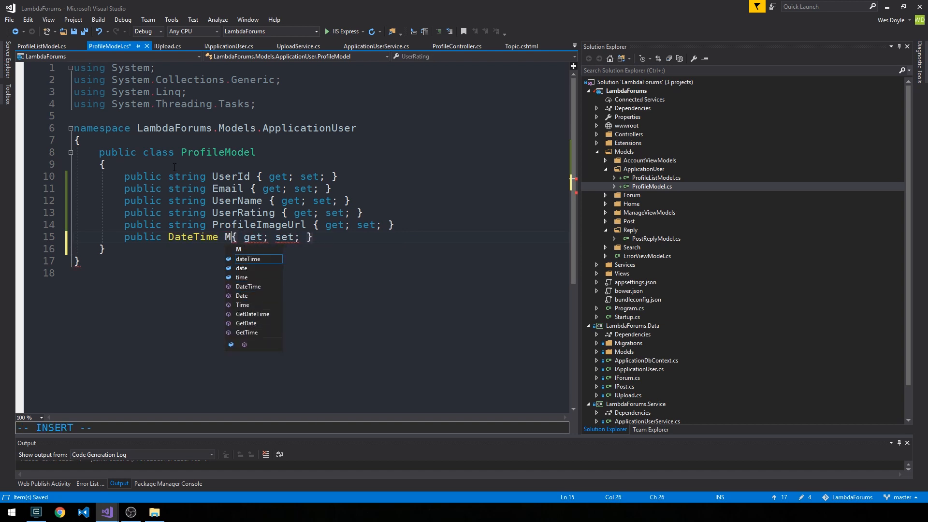
text(emberSince)
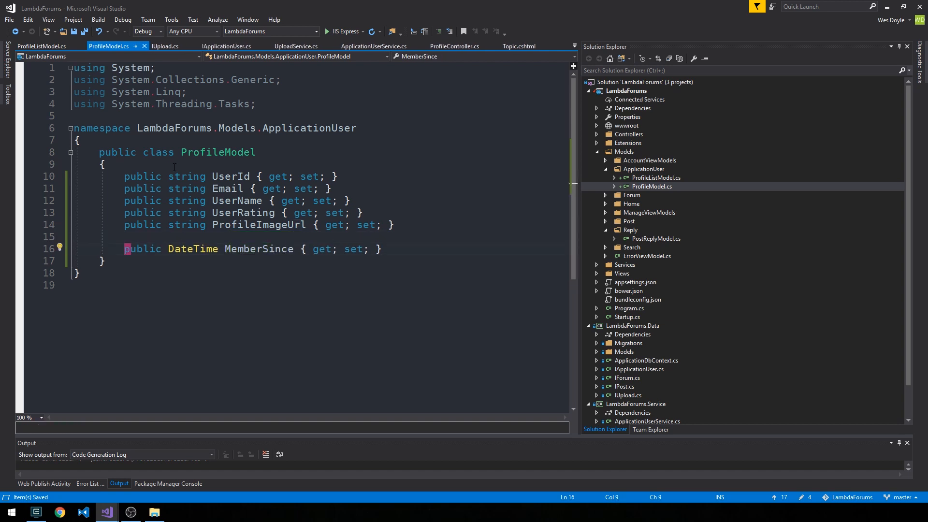
text(public IFormFile ImageU)
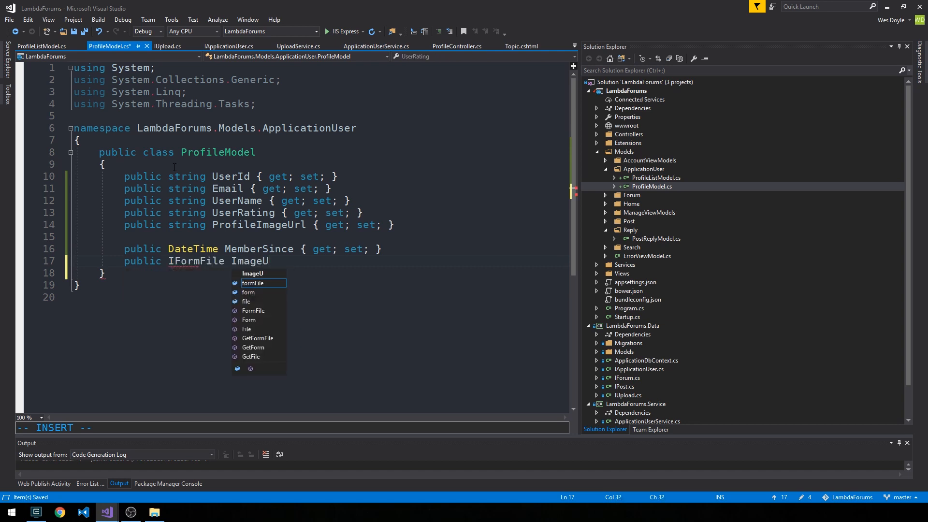
text(pload { get; set; })
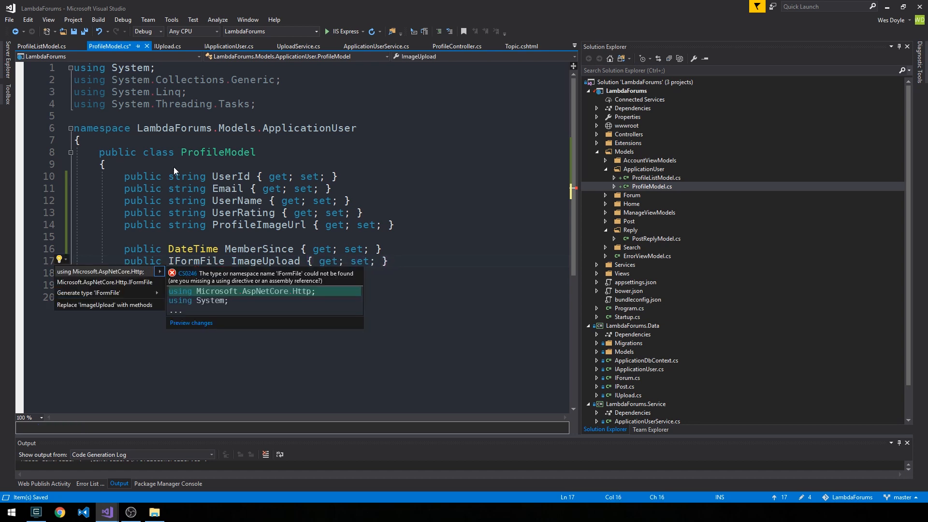
click(99, 272)
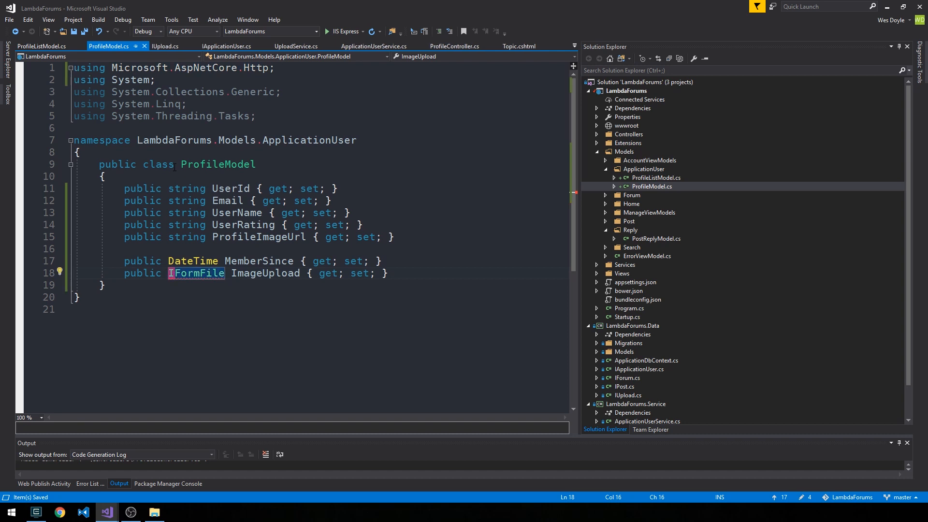